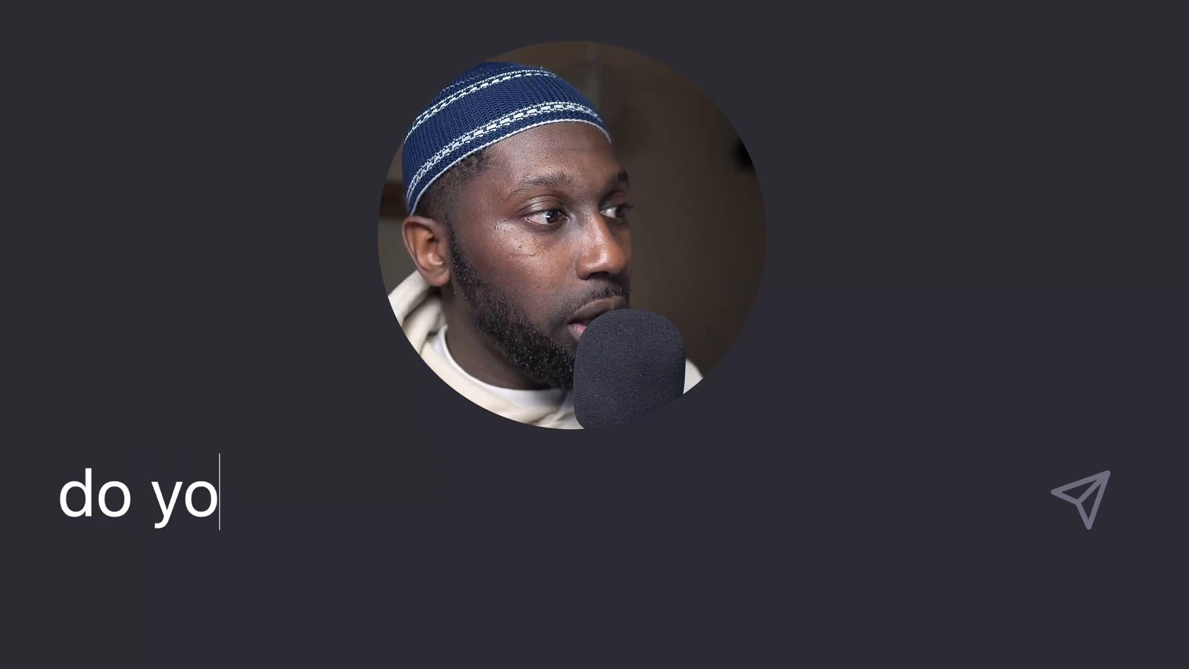
# Step: Copy the full Customer class source and switch to the ChatGPT window
pyautogui.write('u under')
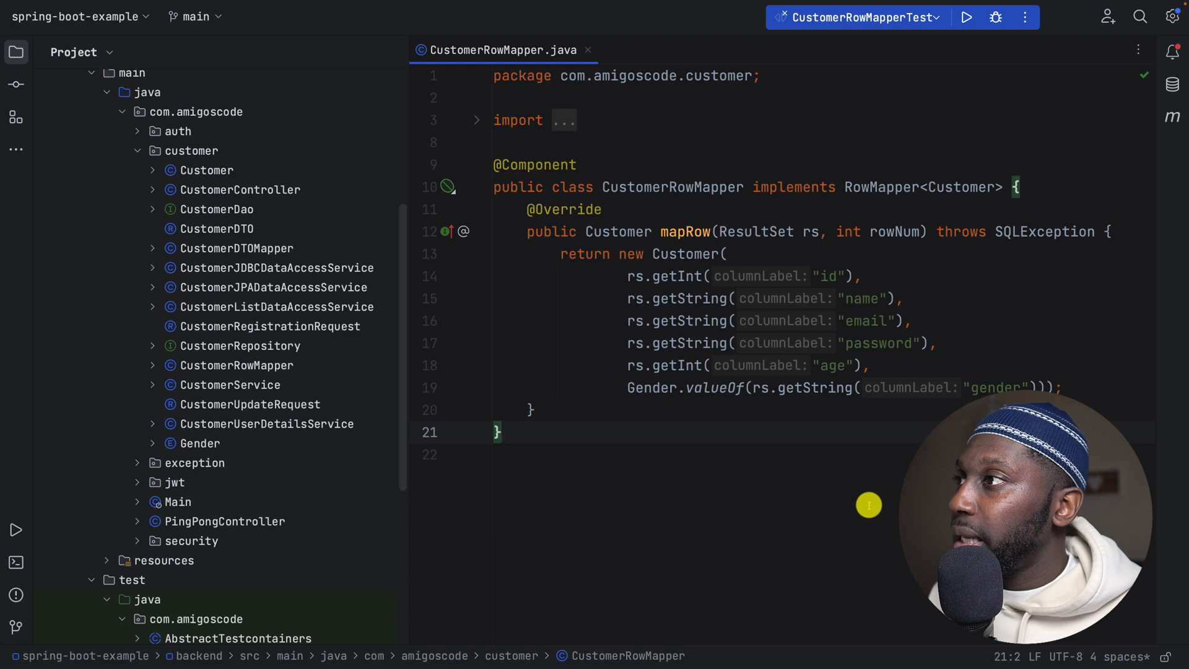
pyautogui.moveTo(837, 493)
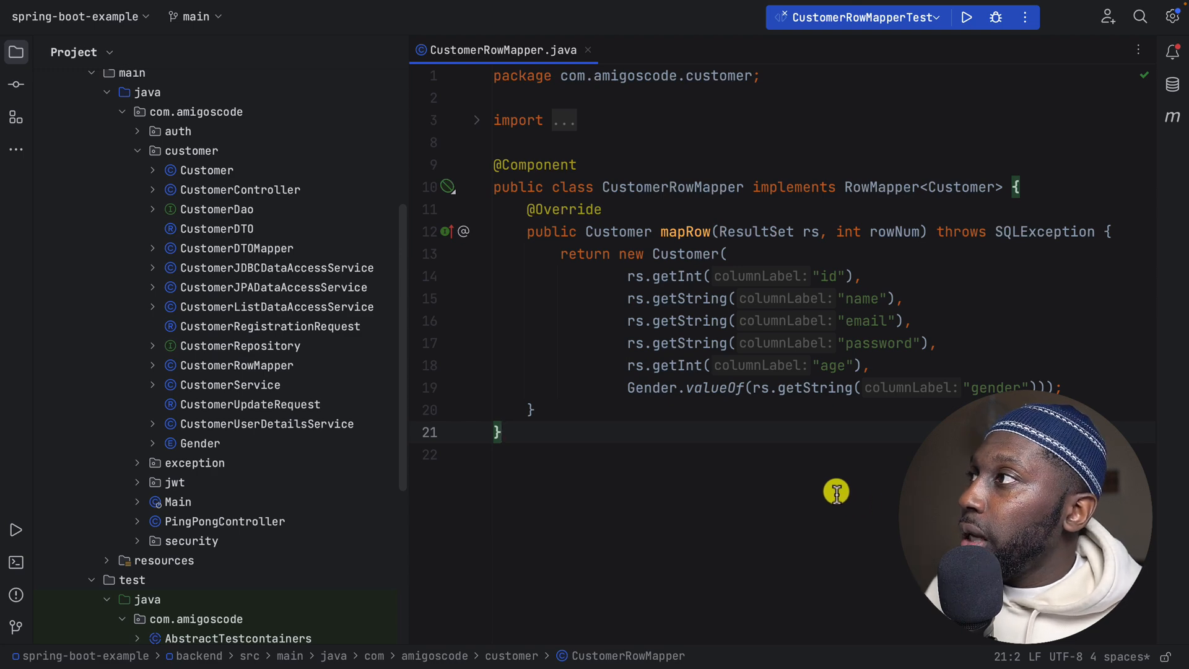
pyautogui.moveTo(635, 407)
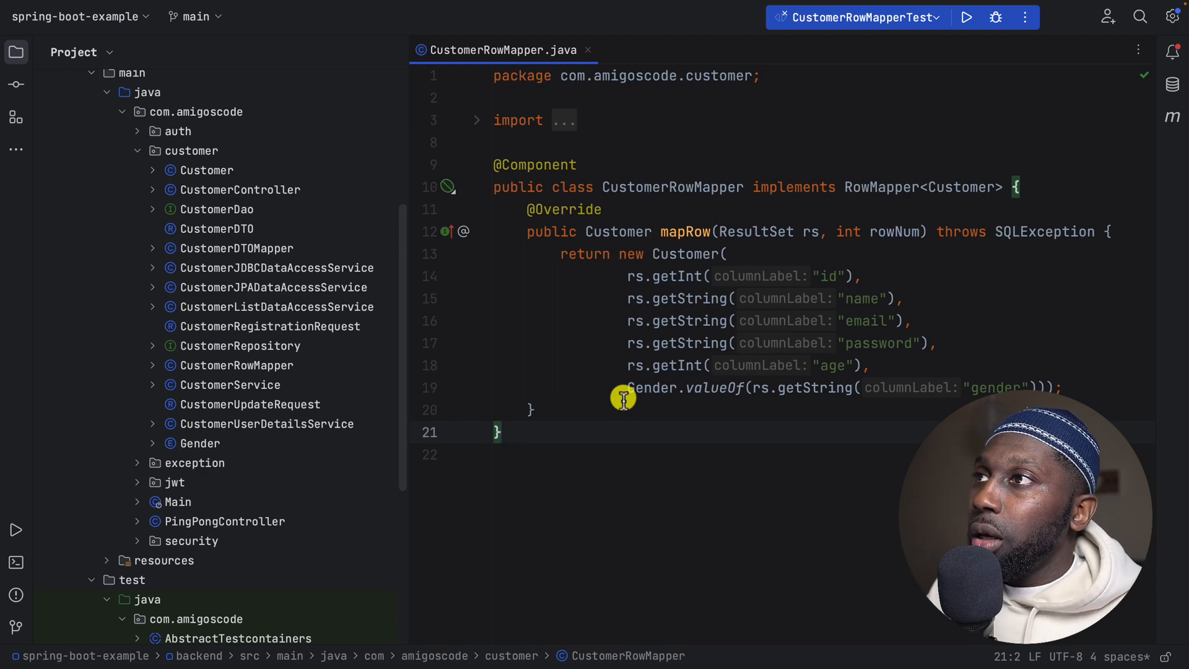
pyautogui.moveTo(644, 200)
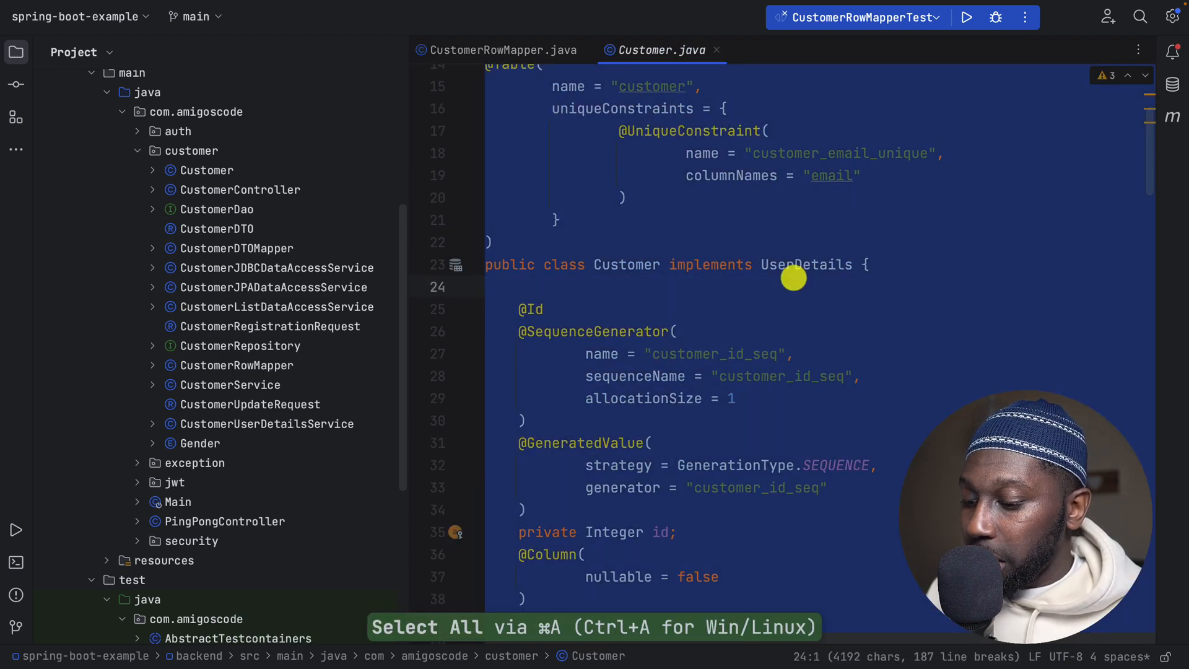
pyautogui.press('cmd+c')
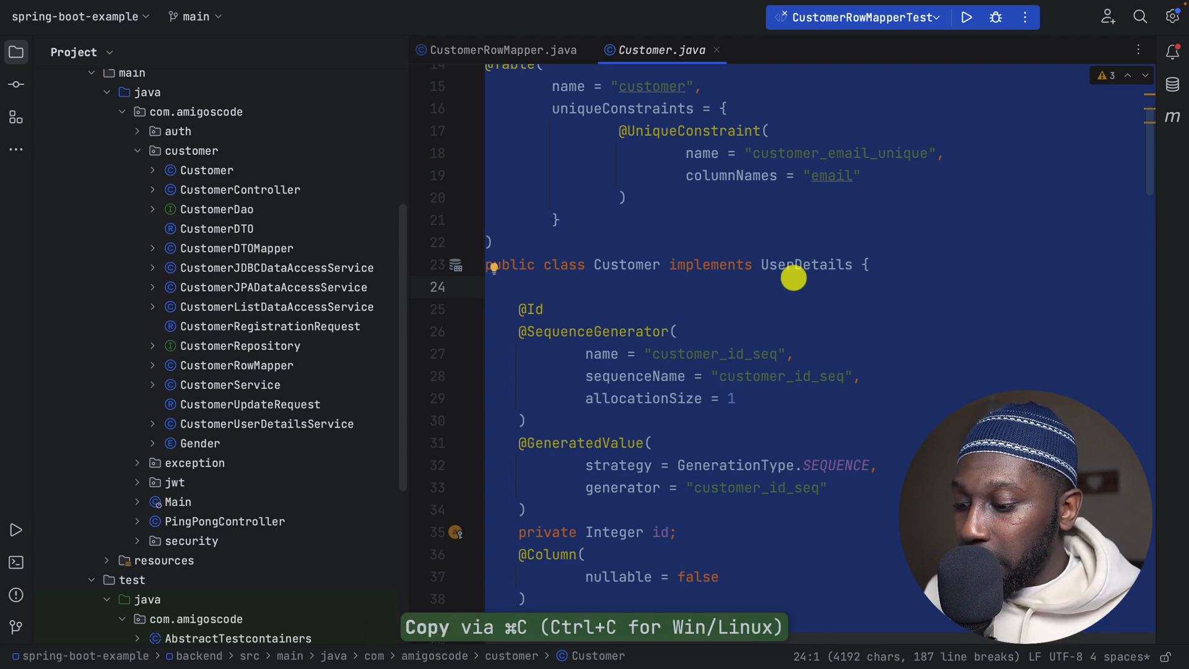
pyautogui.click(502, 49)
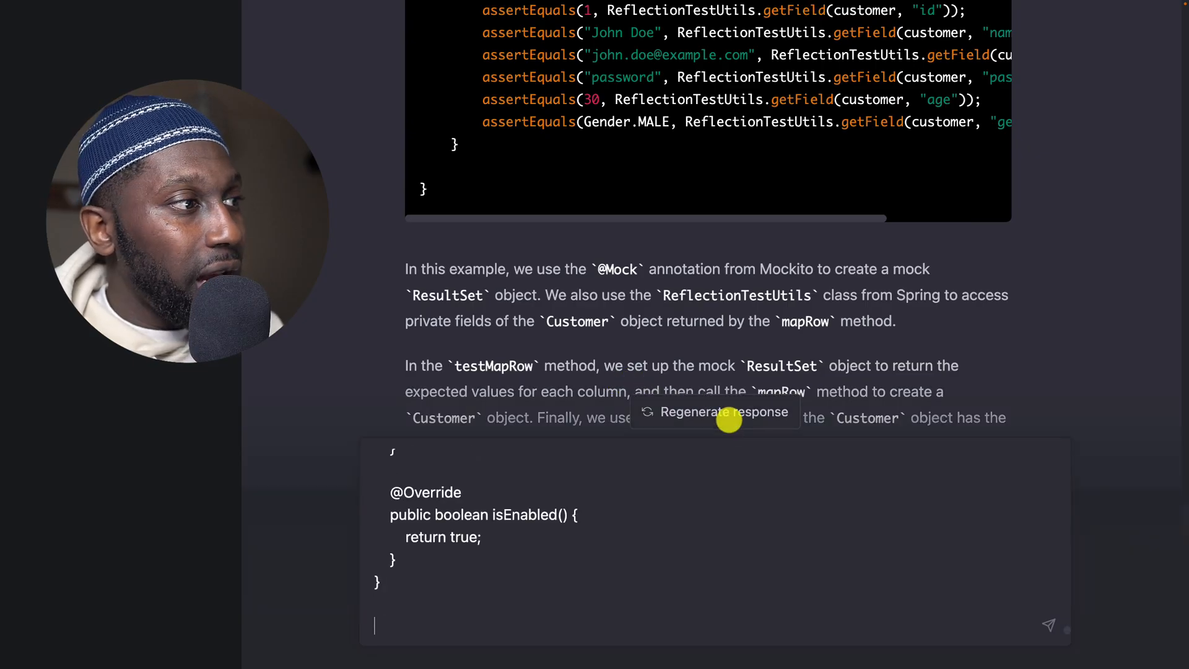
# Step: Send the pasted Customer class with the question 'do you understand'
pyautogui.write('d')
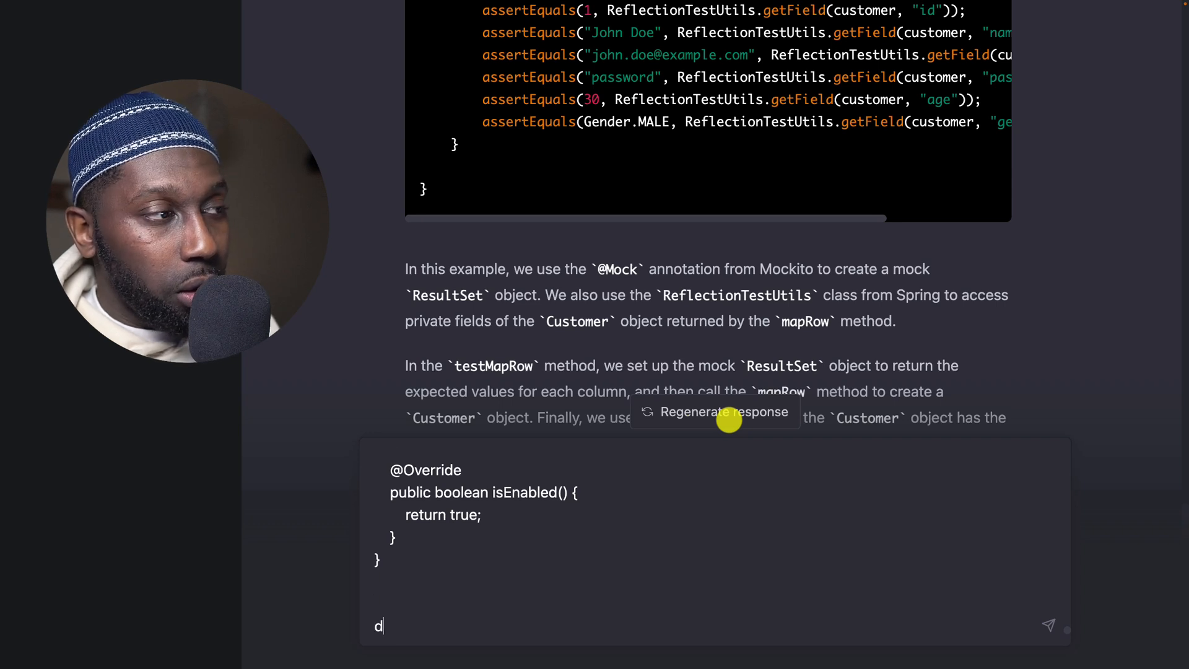
pyautogui.write('o yo')
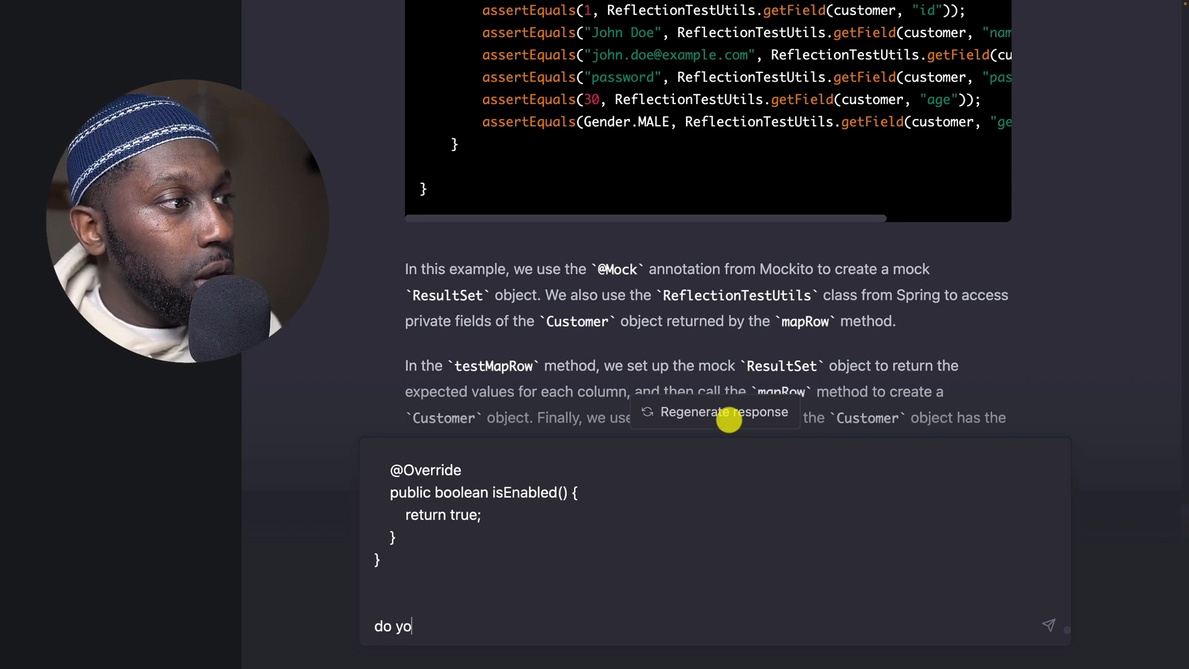
pyautogui.write('u understand')
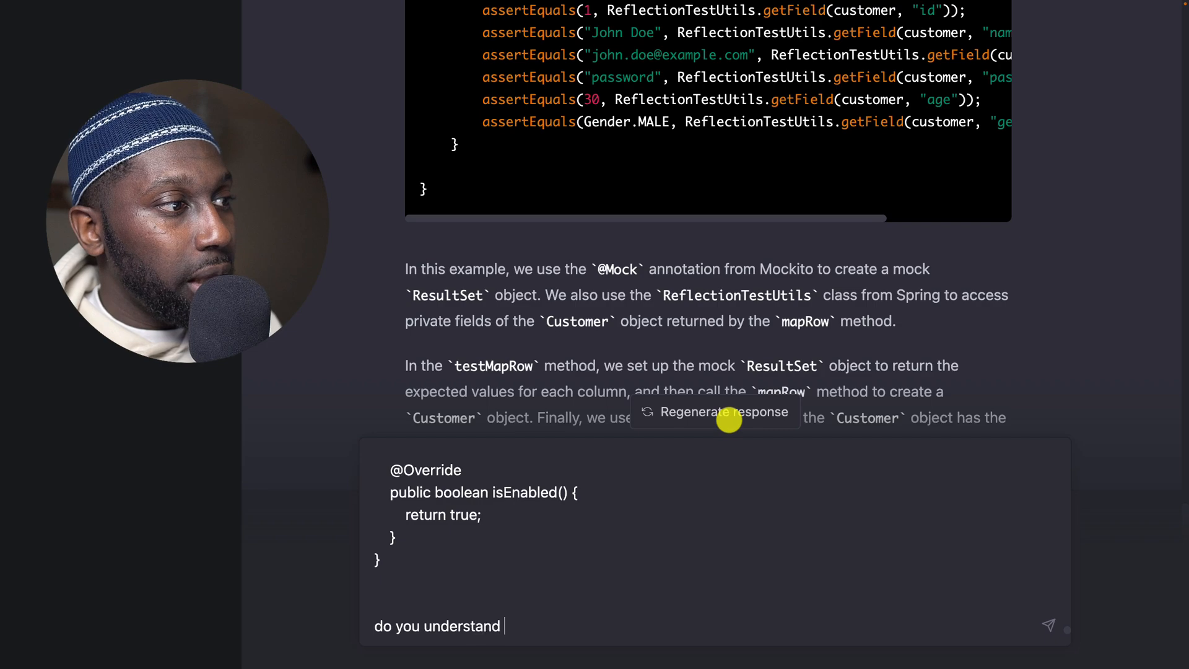
pyautogui.scroll(3)
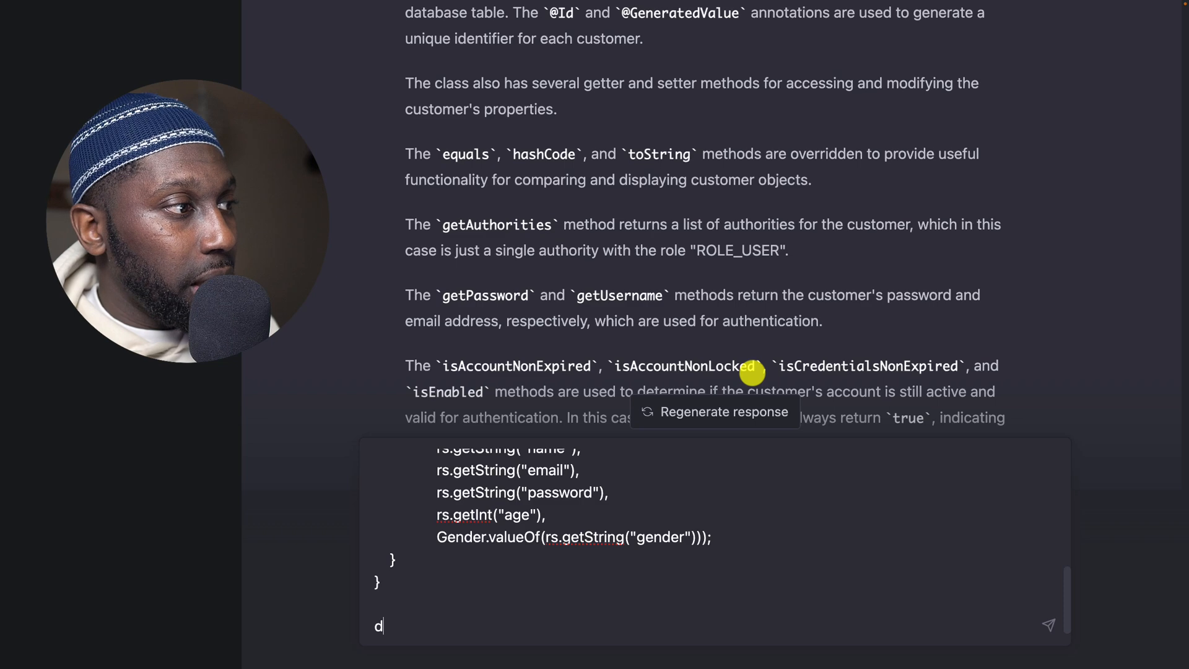
# Step: Ask ChatGPT to write tests for the CustomerRowMapper class using JUnit 5 and Mockito
pyautogui.write('can you wei')
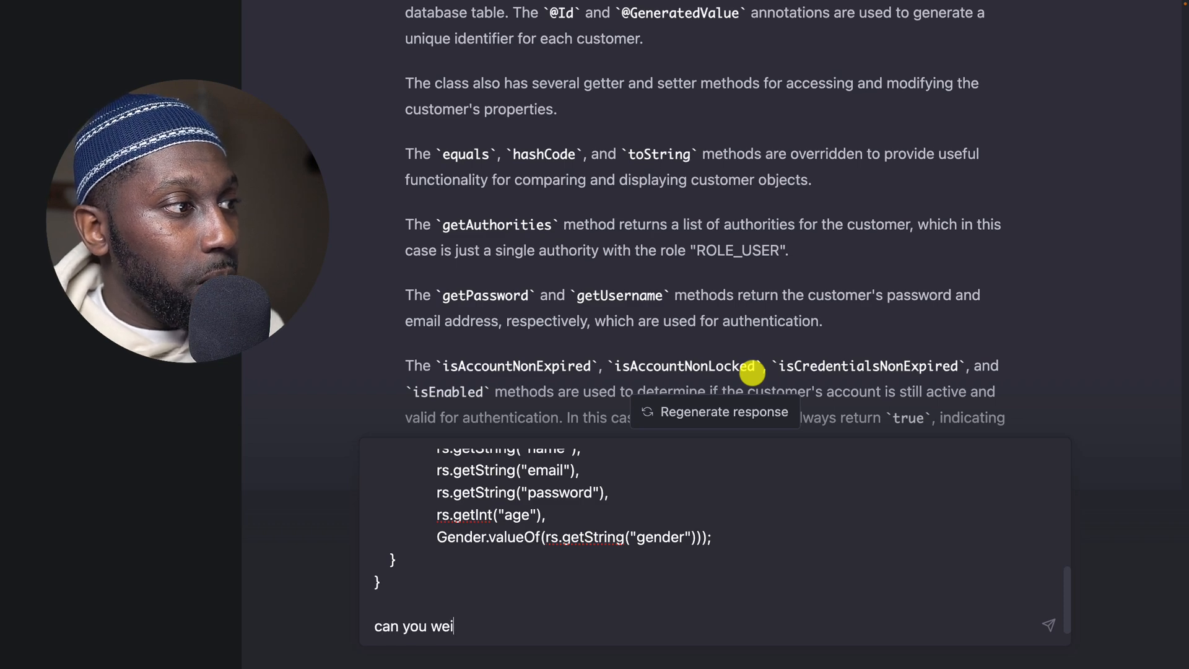
pyautogui.write('write tests for t')
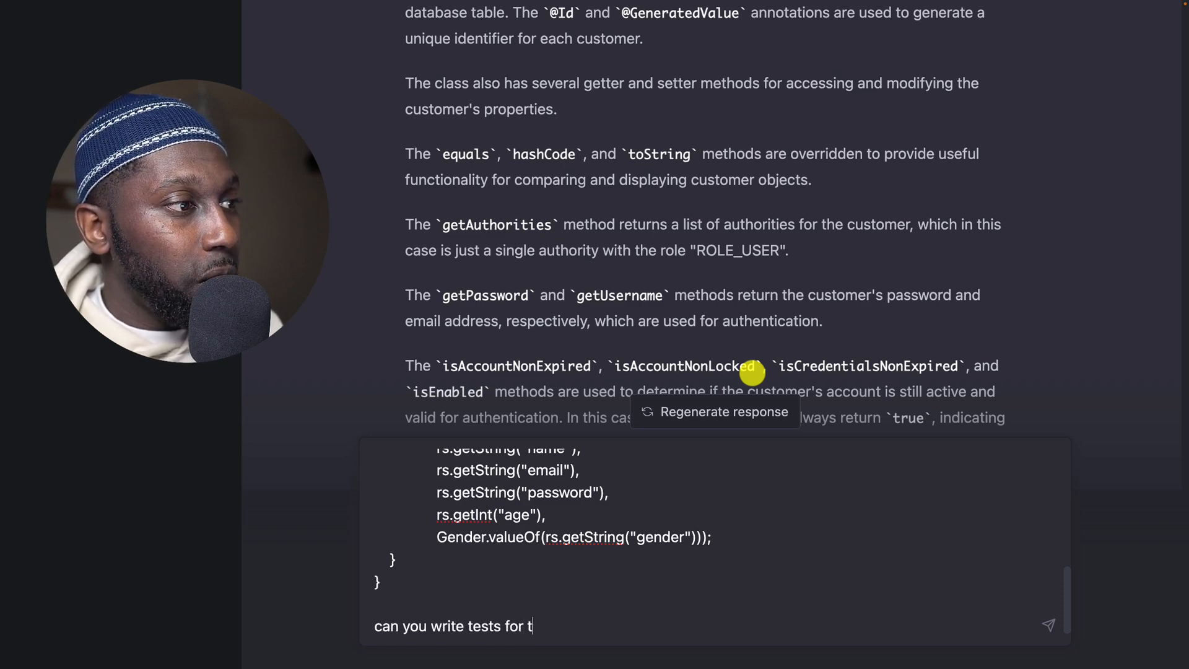
pyautogui.write('he above c')
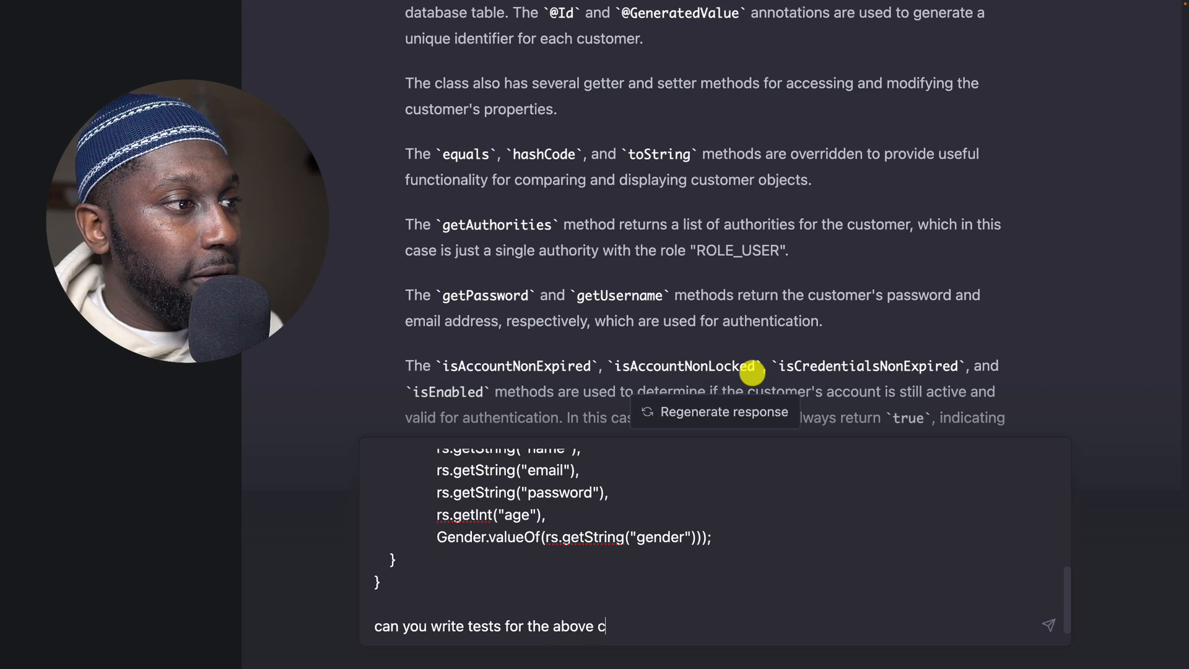
pyautogui.write('lass using')
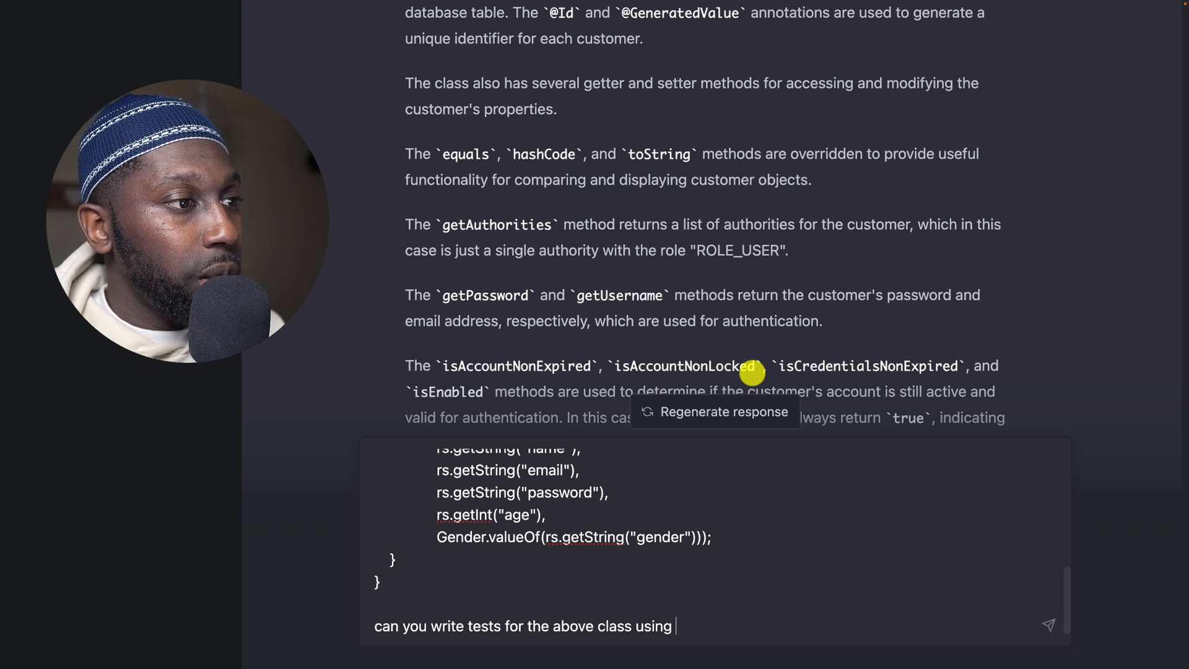
pyautogui.write('junit')
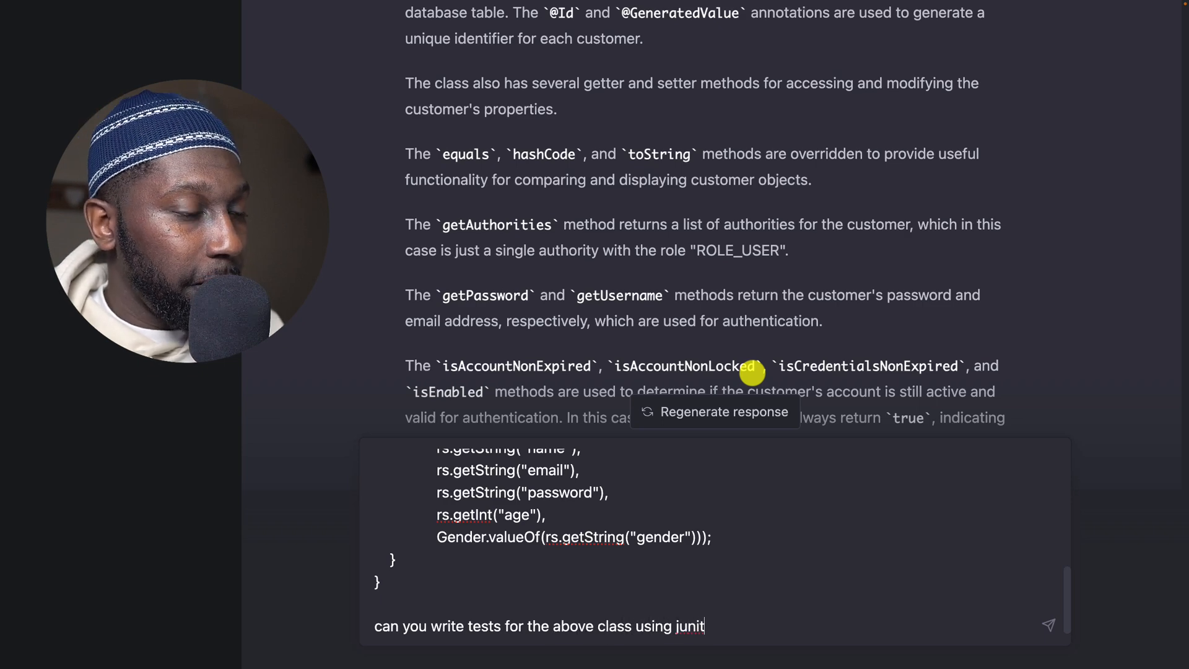
pyautogui.write('5 and mo')
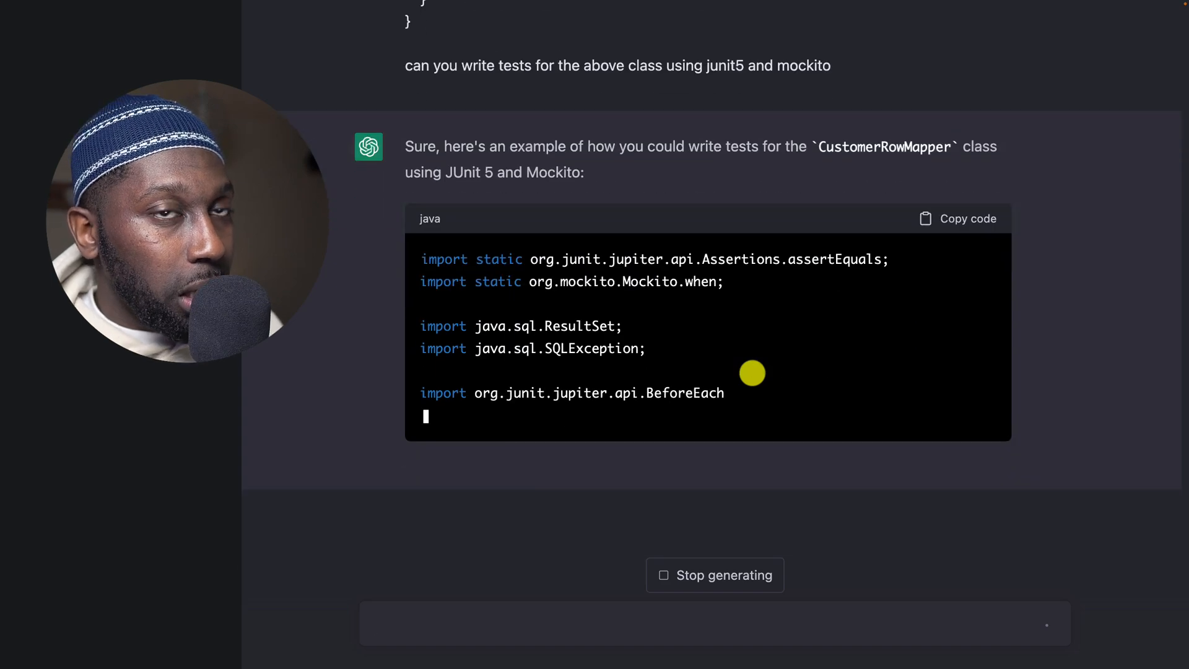
# Step: Review the generated CustomerRowMapperTest answer and copy its code
pyautogui.scroll(-3)
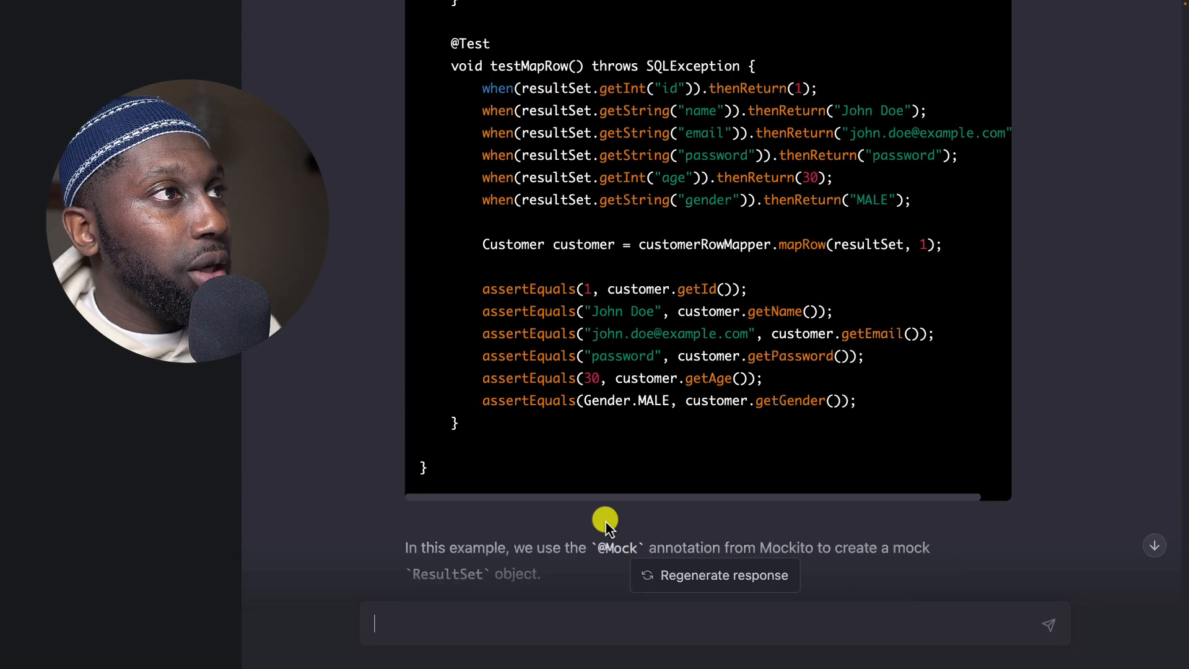
pyautogui.scroll(3)
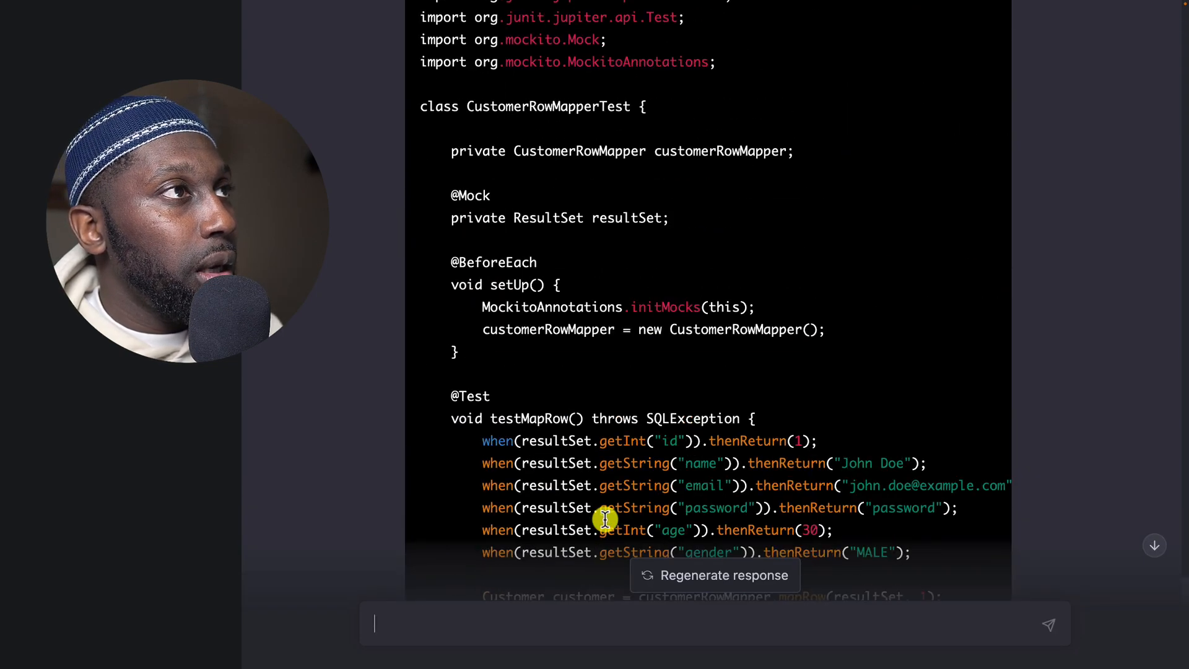
pyautogui.scroll(3)
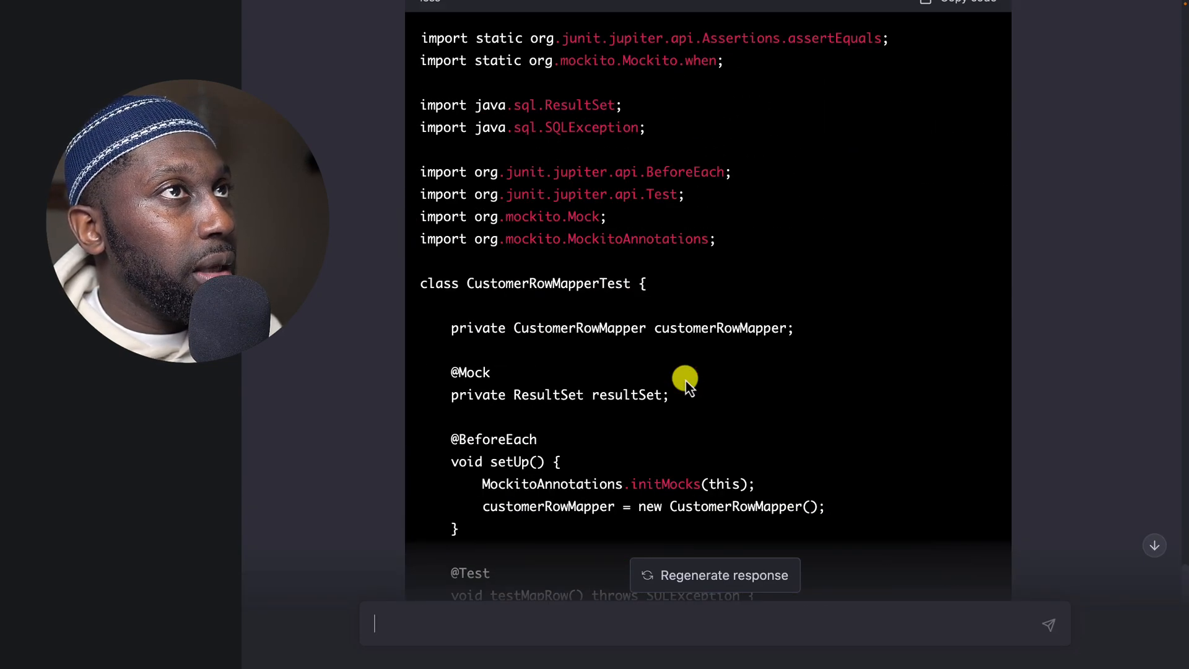
pyautogui.click(968, 2)
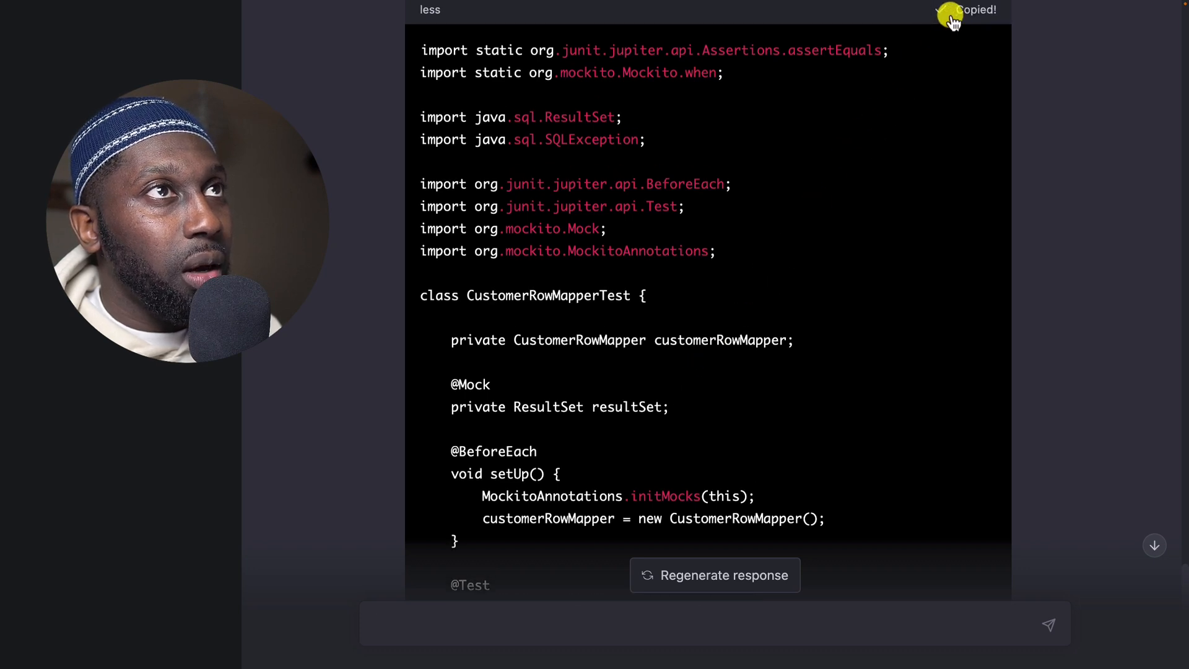
pyautogui.moveTo(880, 190)
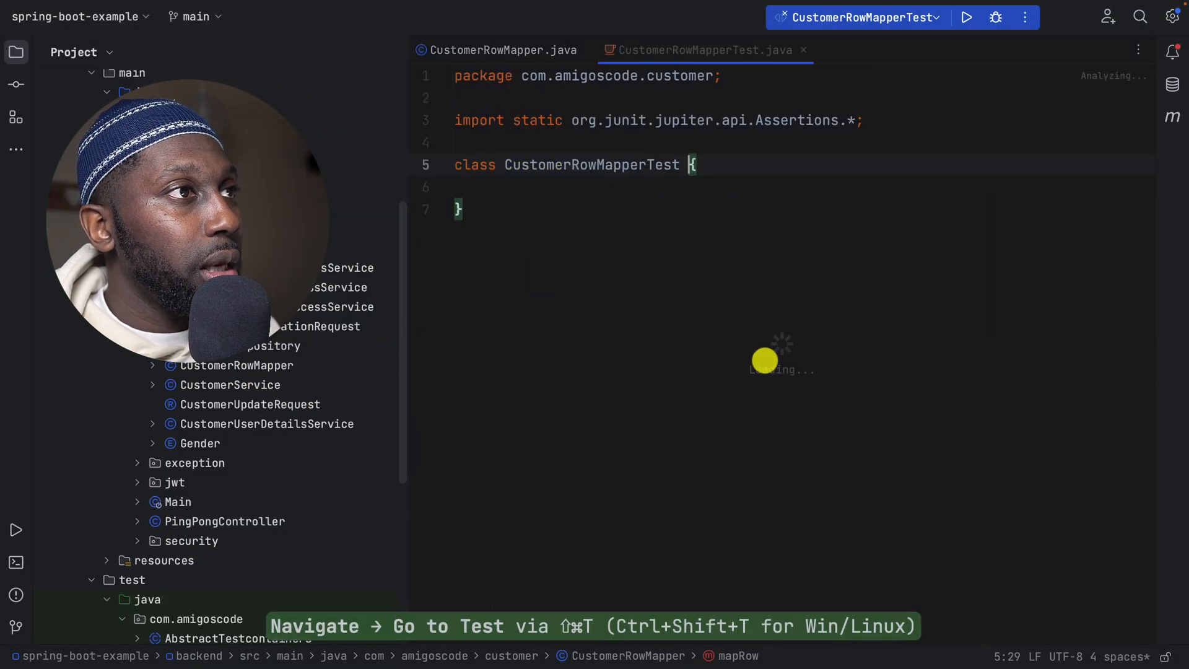
# Step: Place the pasted CustomerRowMapperTest code in the test class and read through it
pyautogui.press('ctrl+a')
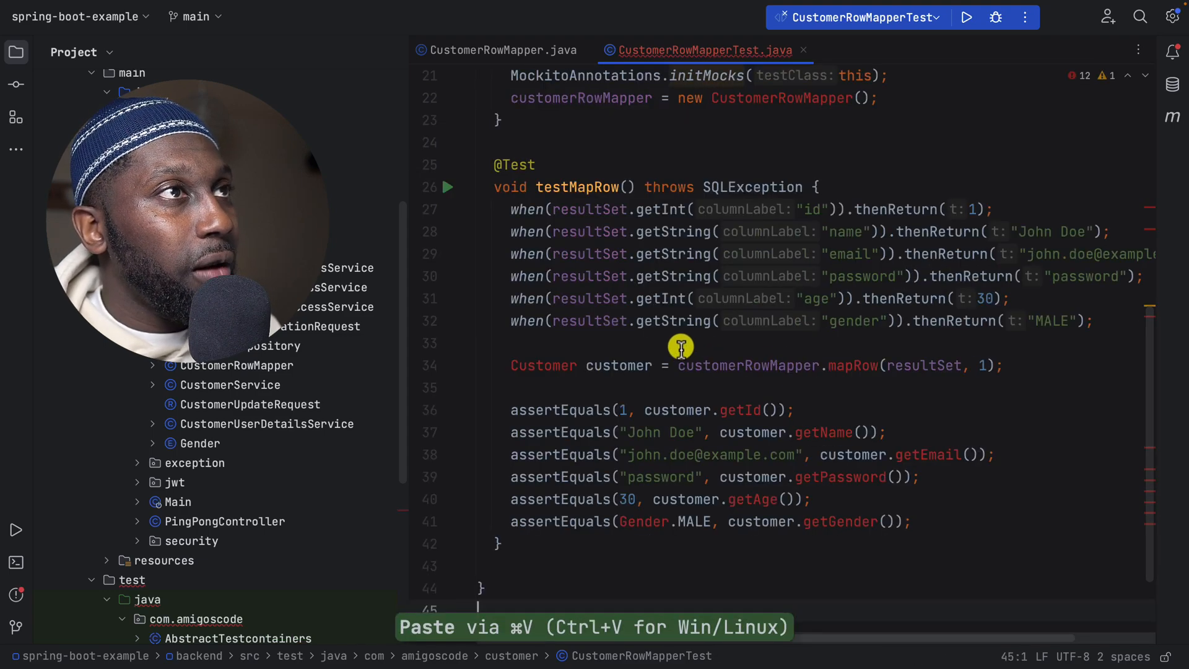
pyautogui.scroll(3)
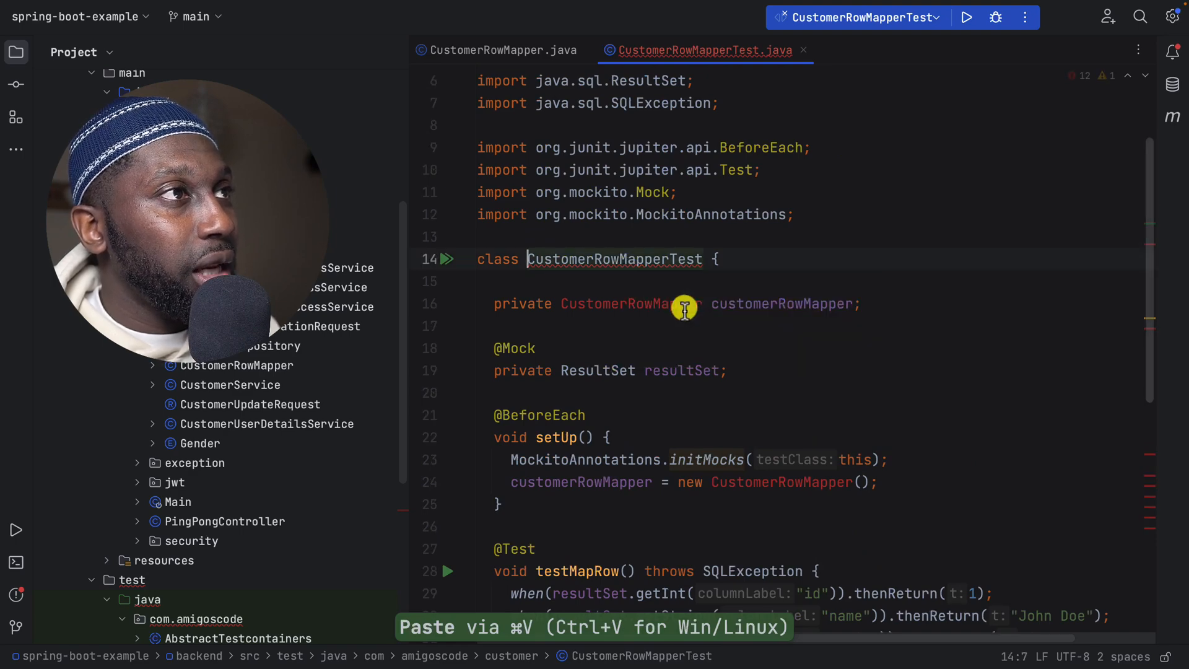
pyautogui.scroll(-3)
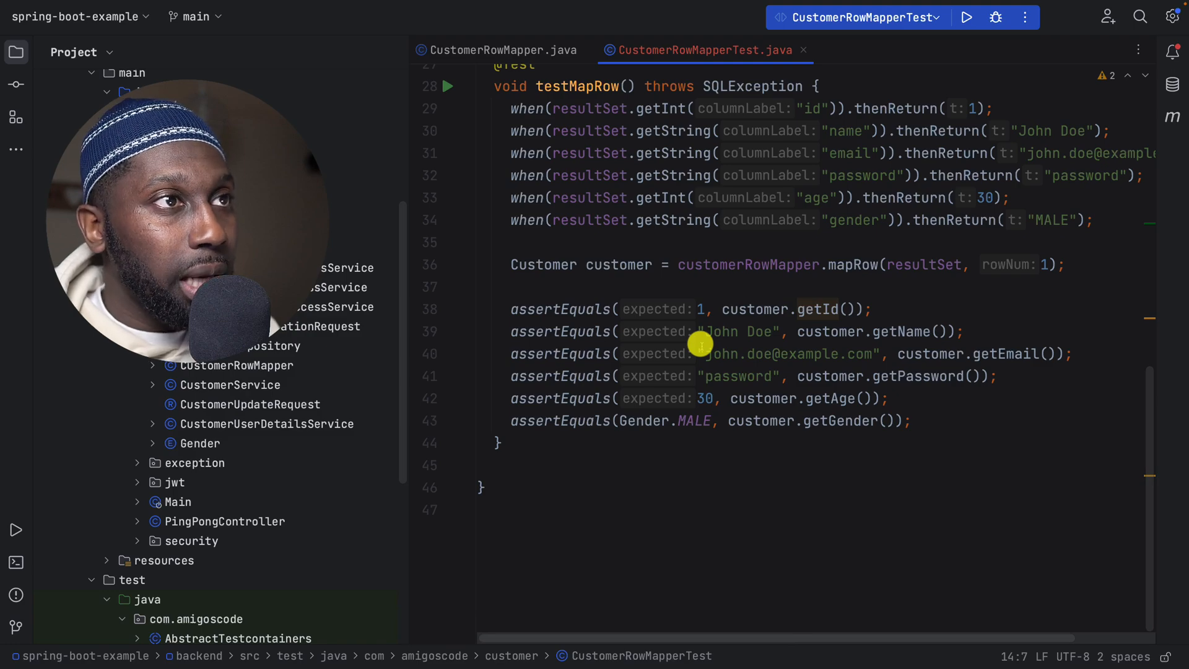
pyautogui.scroll(3)
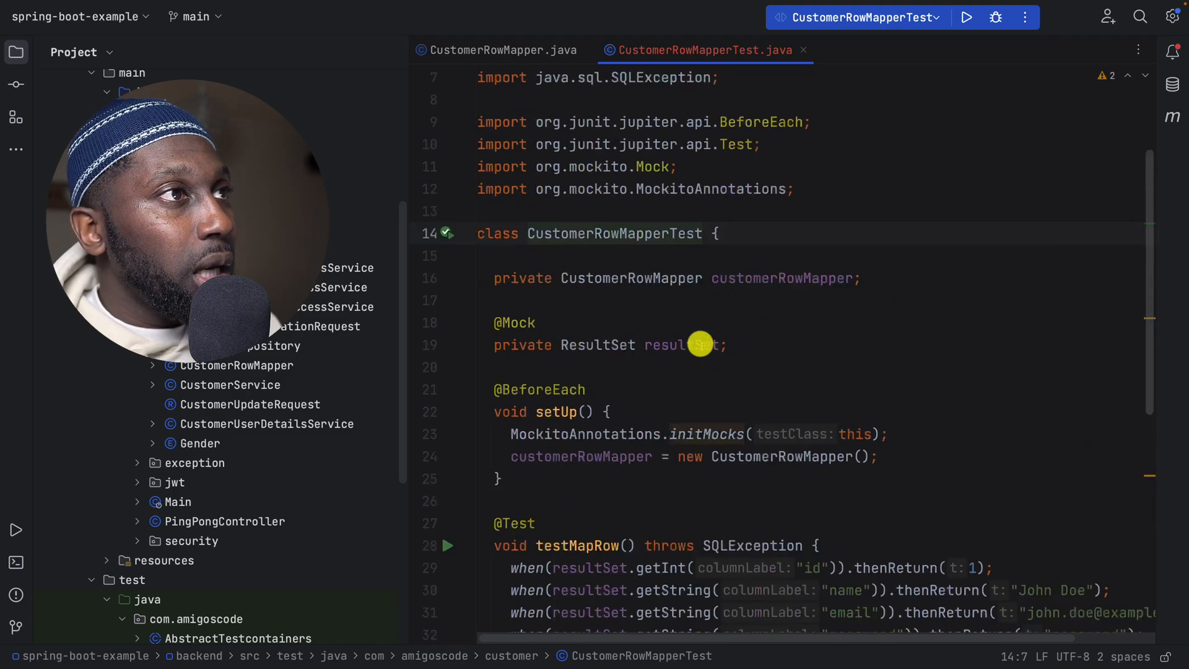
pyautogui.scroll(-3)
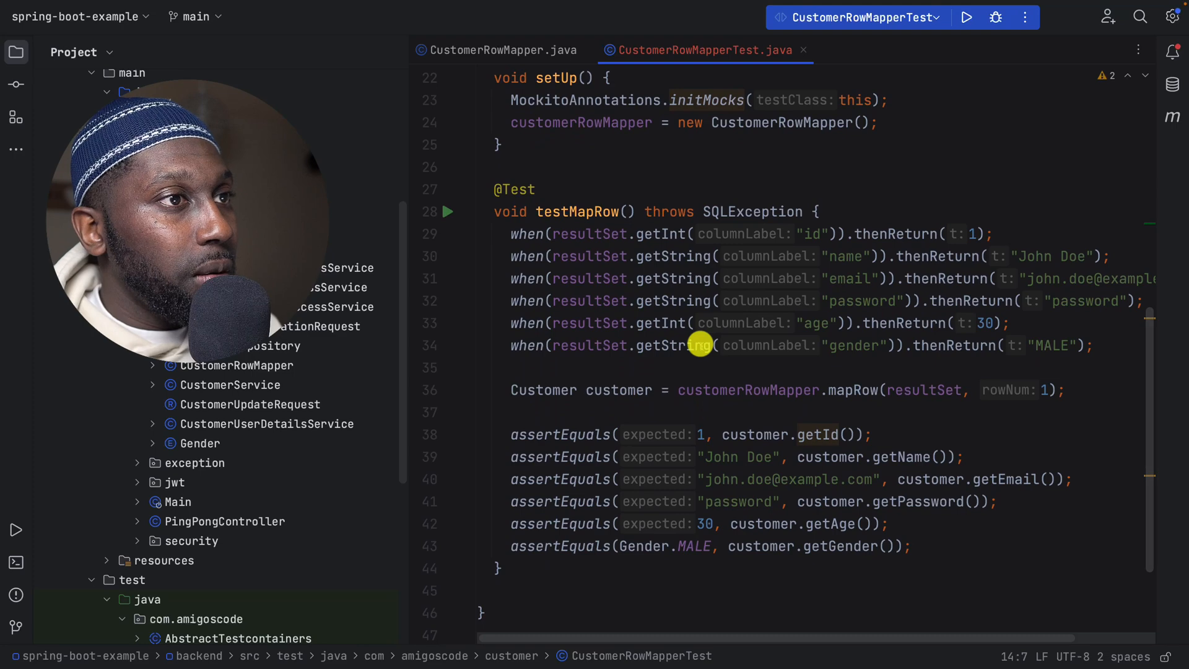
pyautogui.scroll(-3)
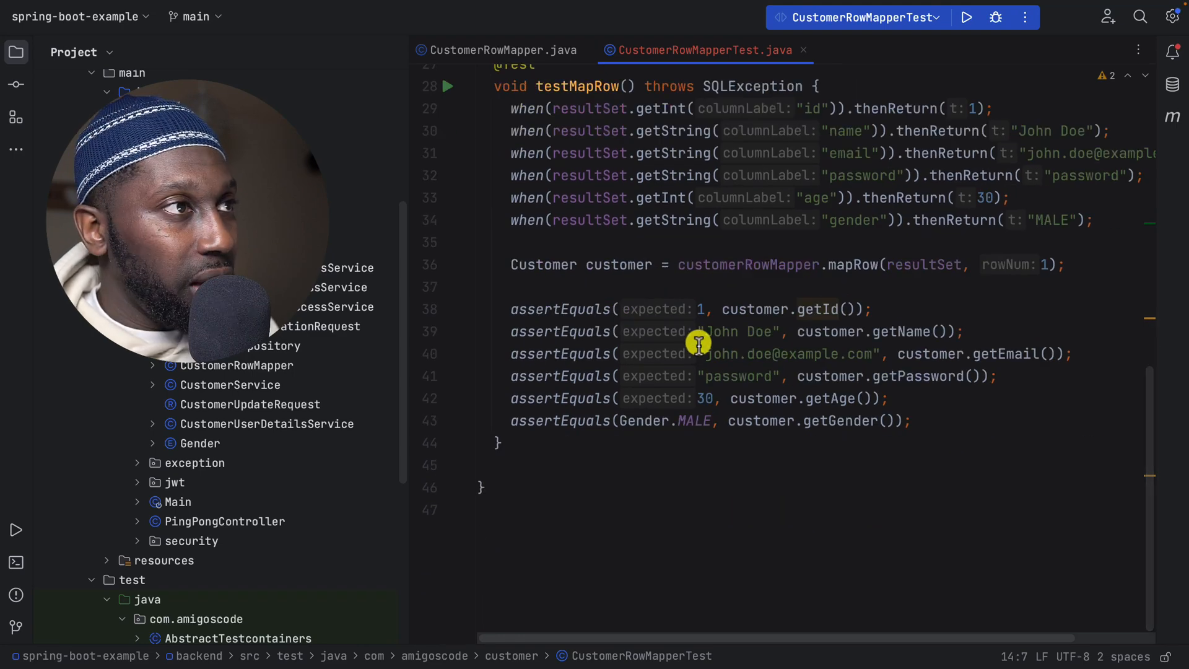
pyautogui.scroll(3)
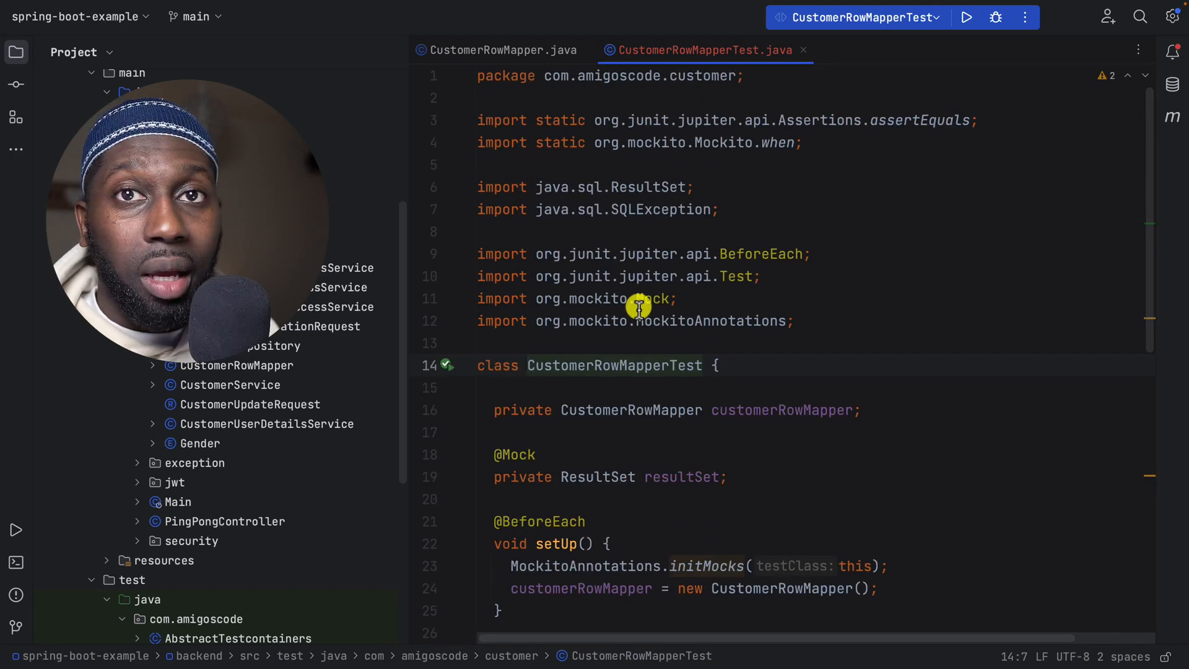
# Step: Run CustomerRowMapperTest from the gutter and confirm its mapRow test passes
pyautogui.click(448, 364)
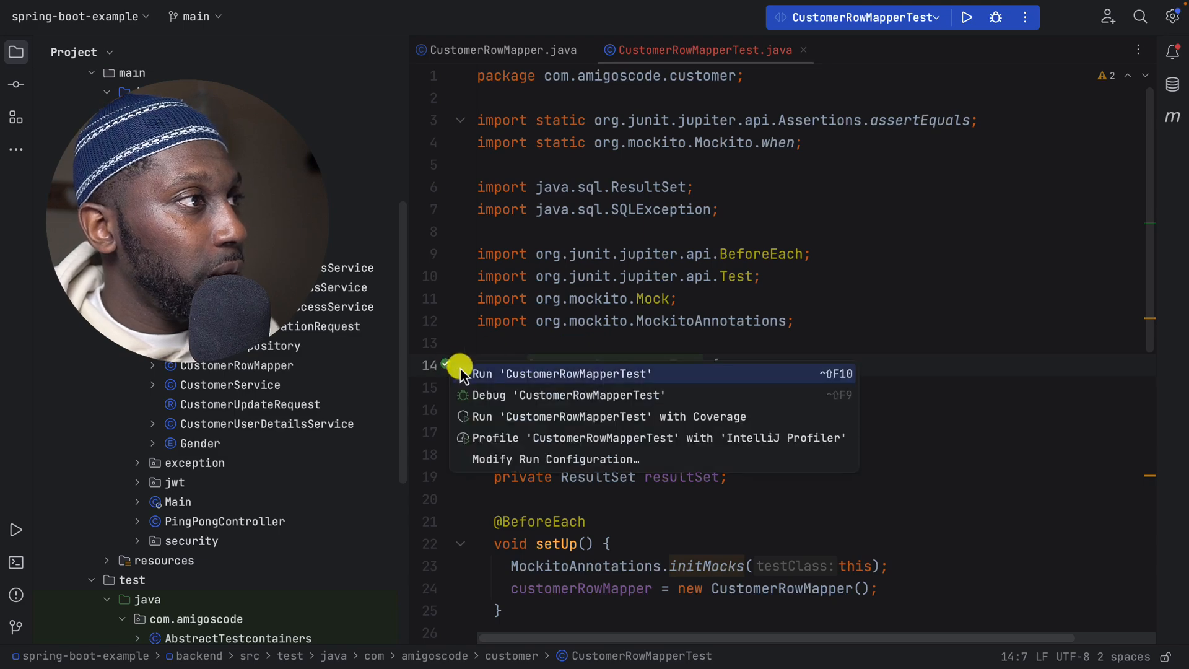
pyautogui.click(560, 373)
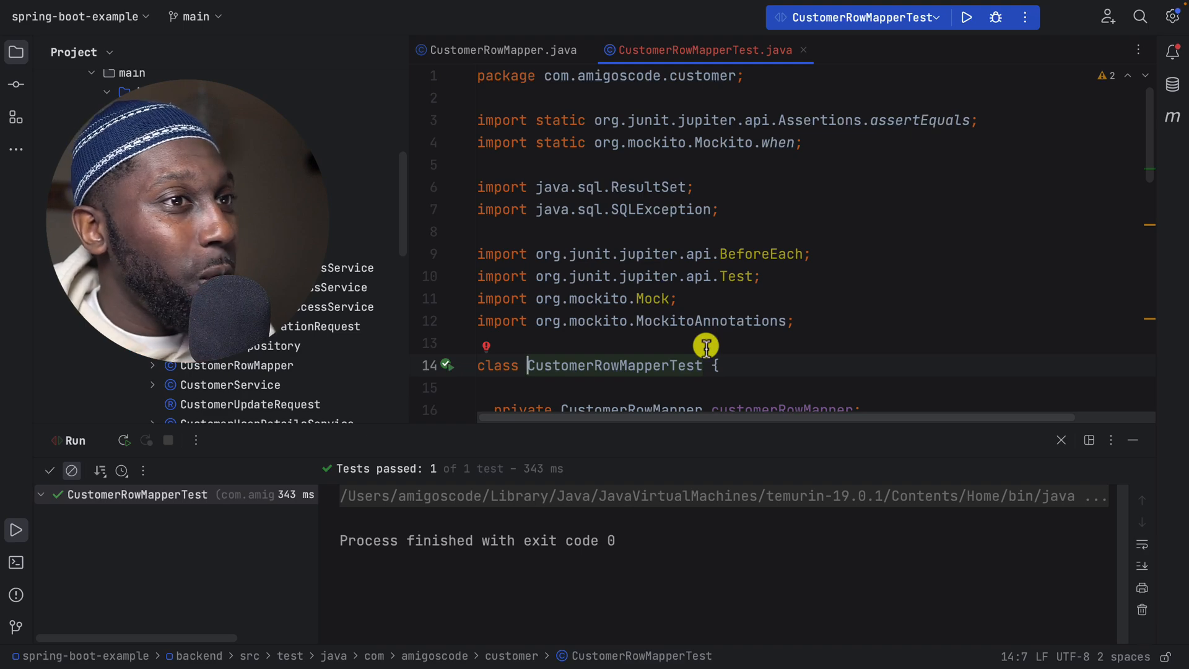
pyautogui.moveTo(903, 306)
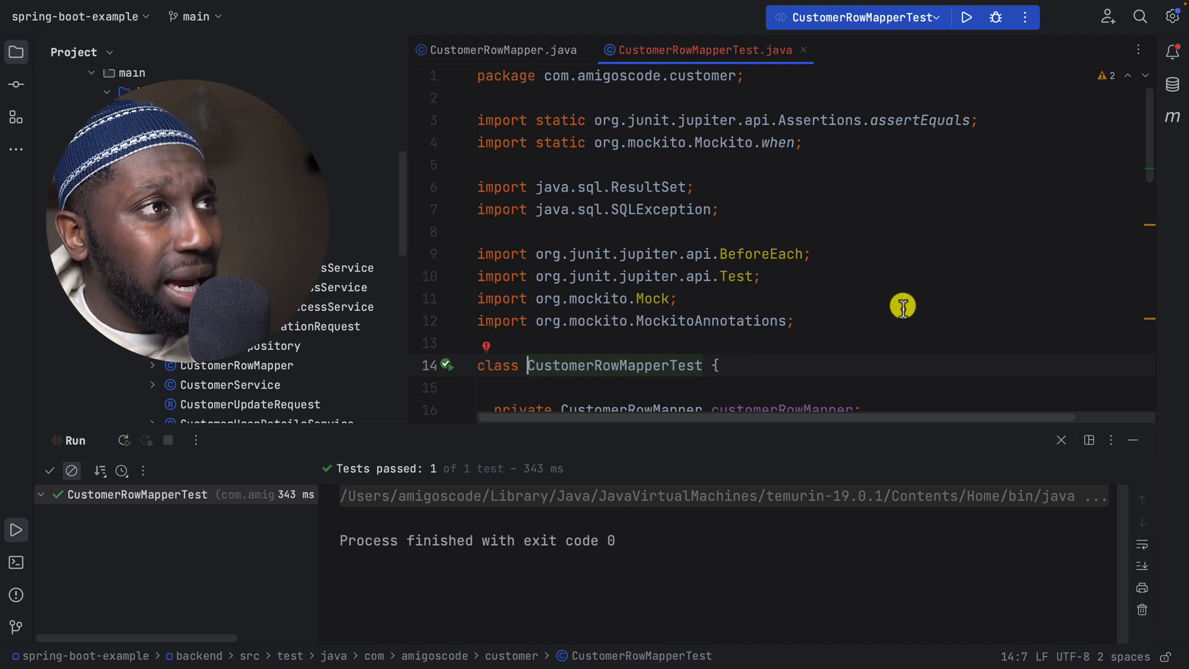
pyautogui.click(1062, 439)
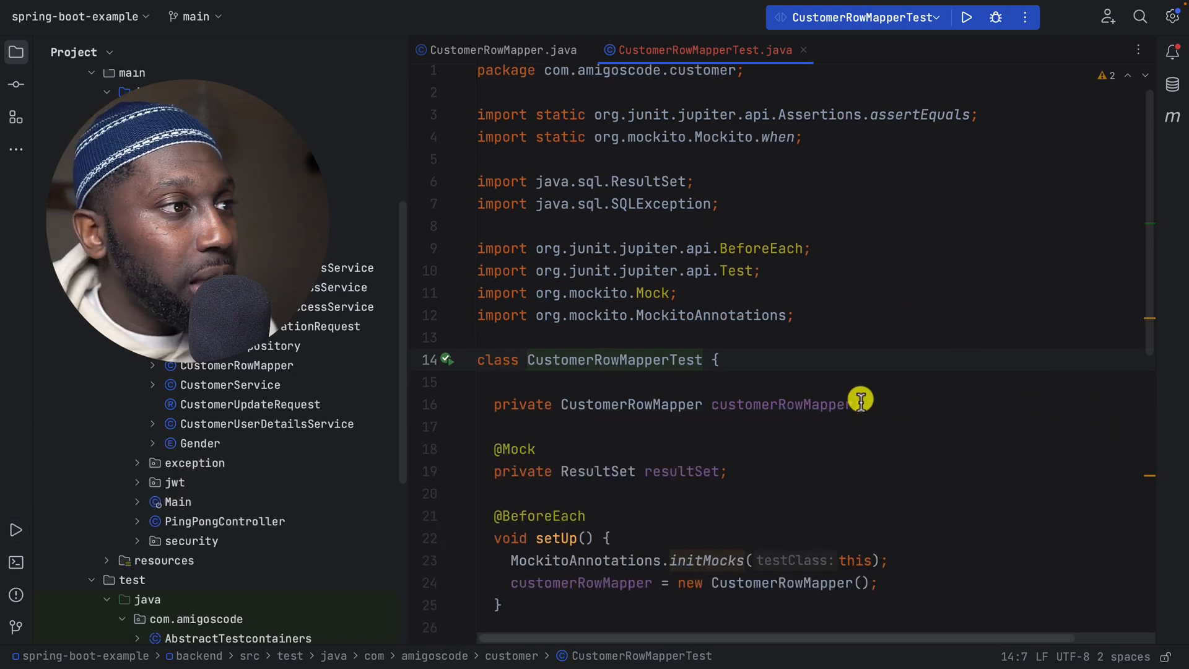
# Step: Review the passing test's code and dismiss the Run tool window
pyautogui.scroll(-3)
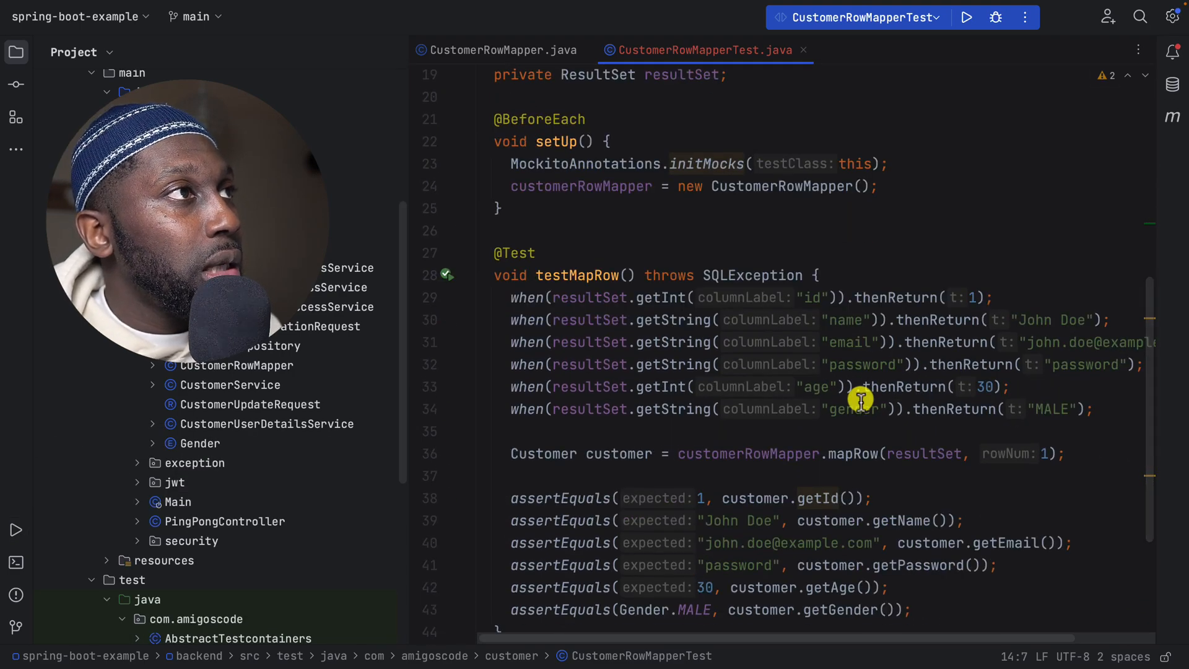
pyautogui.scroll(-3)
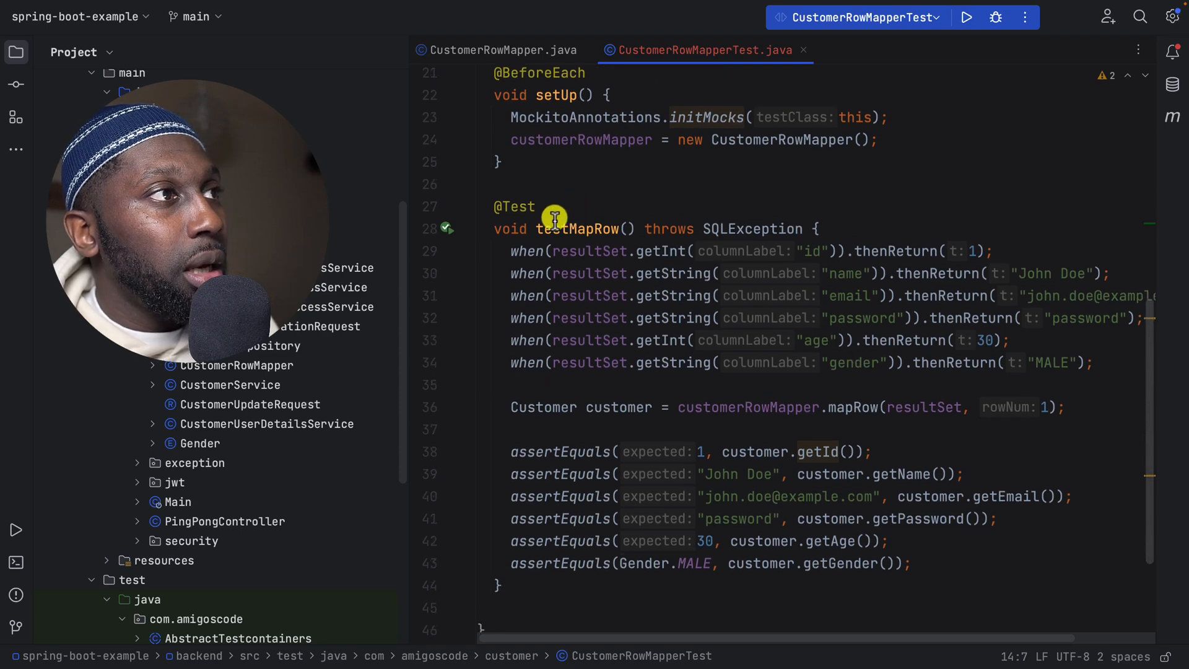
pyautogui.scroll(3)
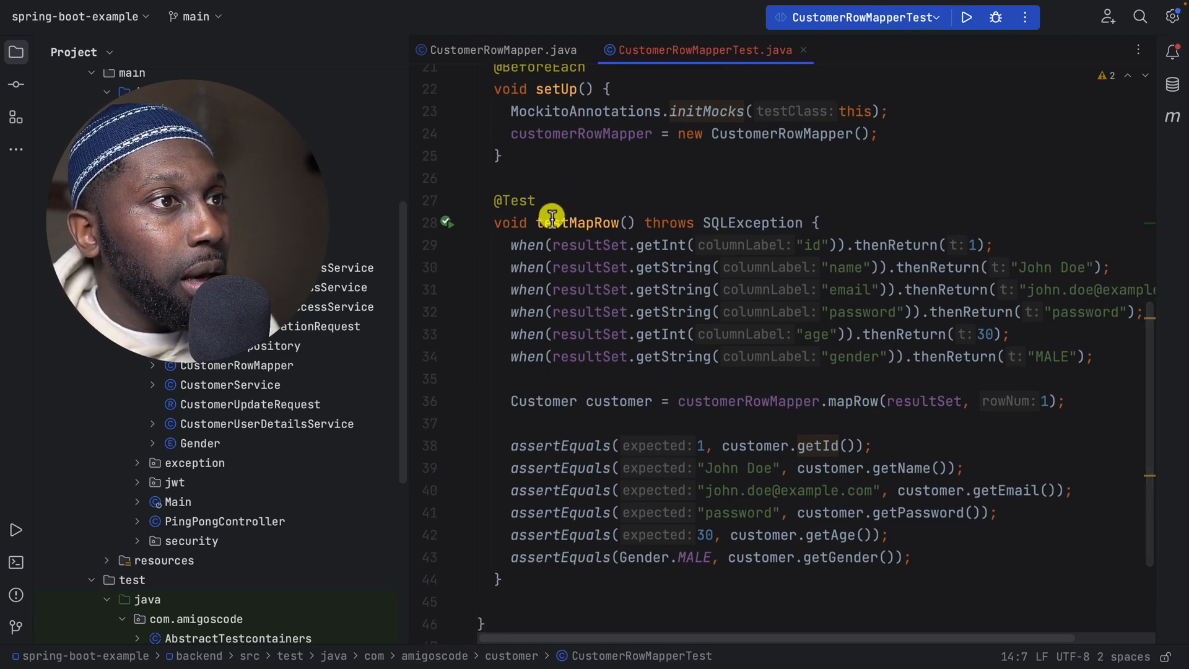
pyautogui.moveTo(775, 417)
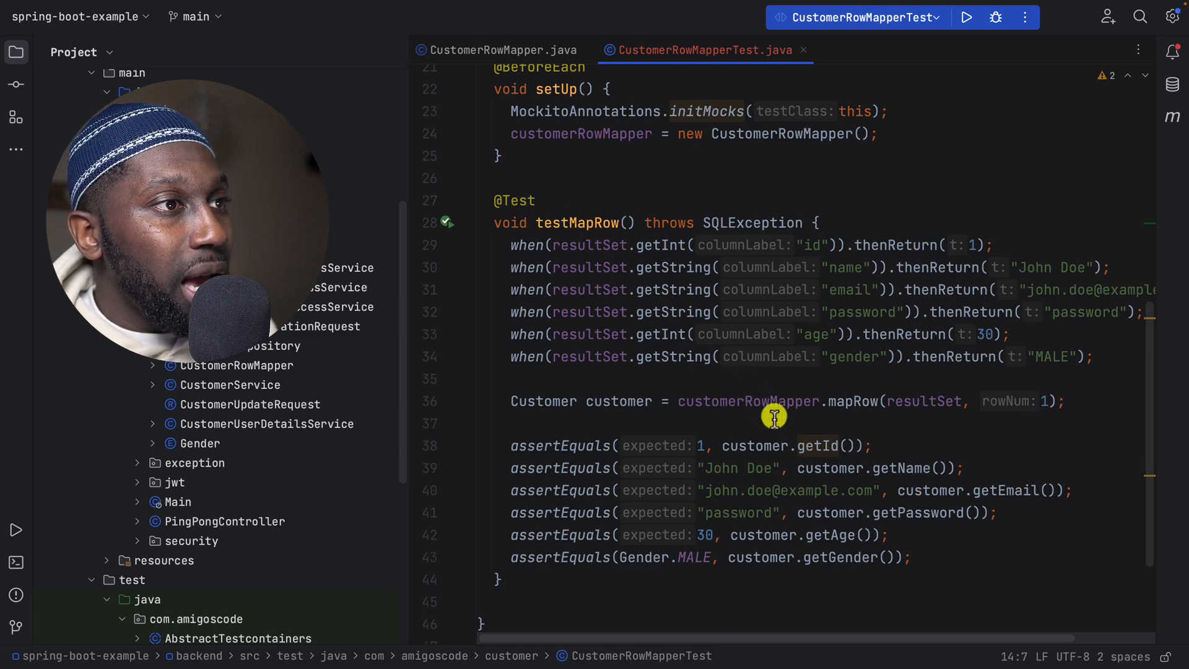
pyautogui.moveTo(785, 428)
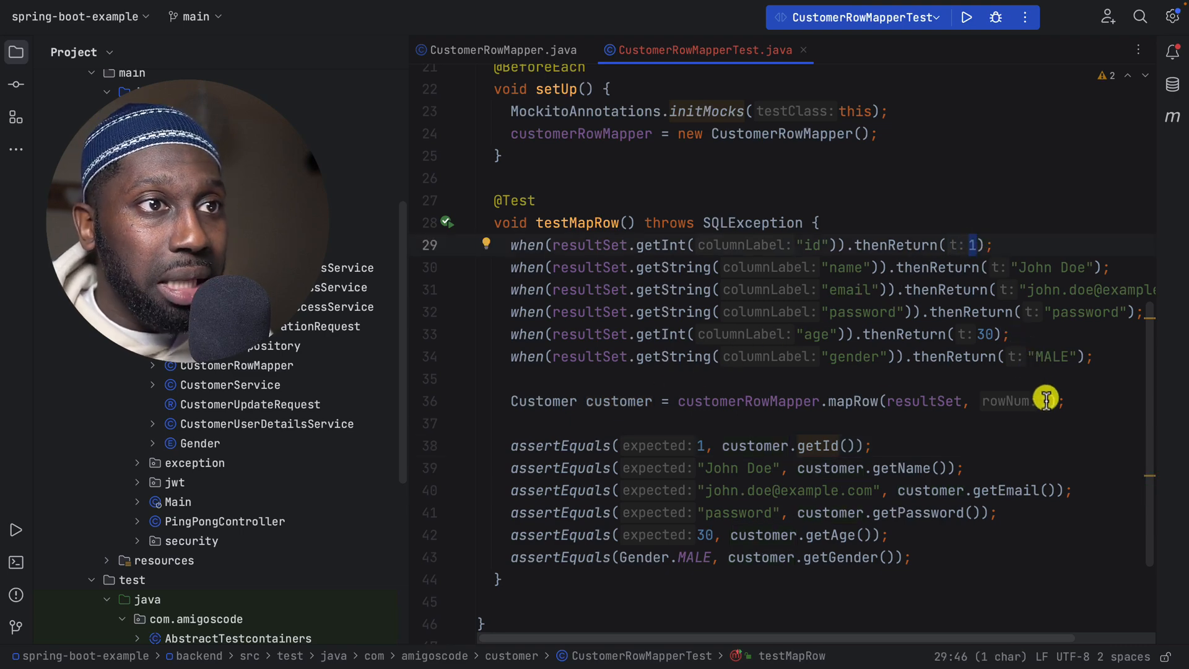
pyautogui.click(1040, 400)
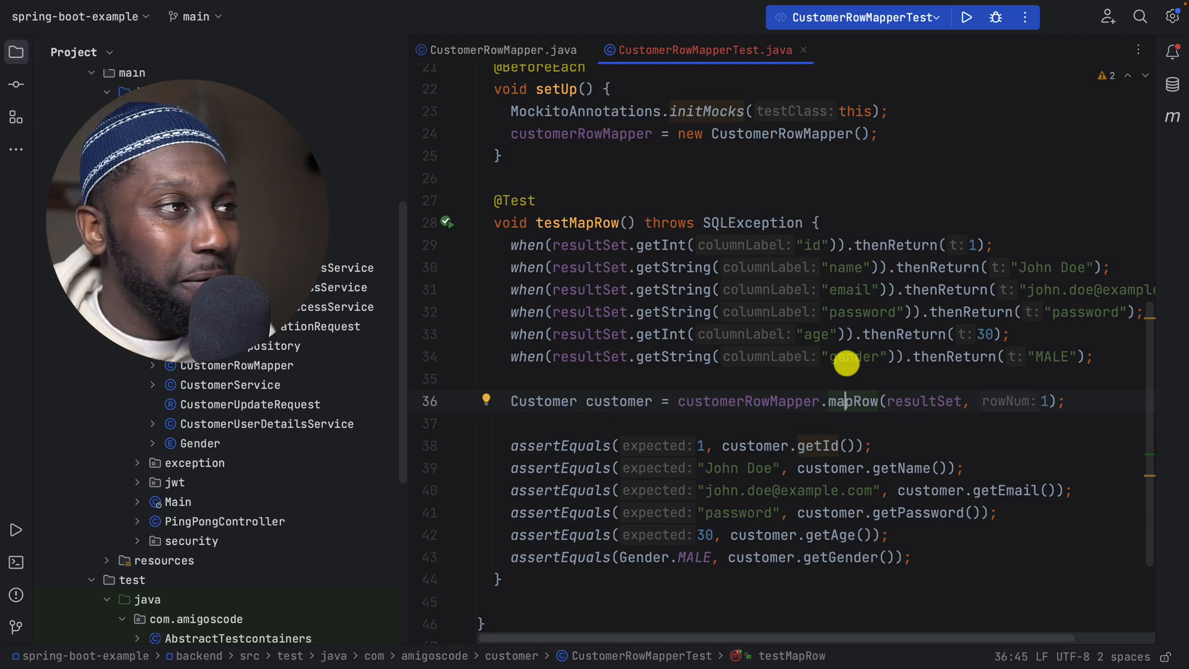
pyautogui.moveTo(556, 374)
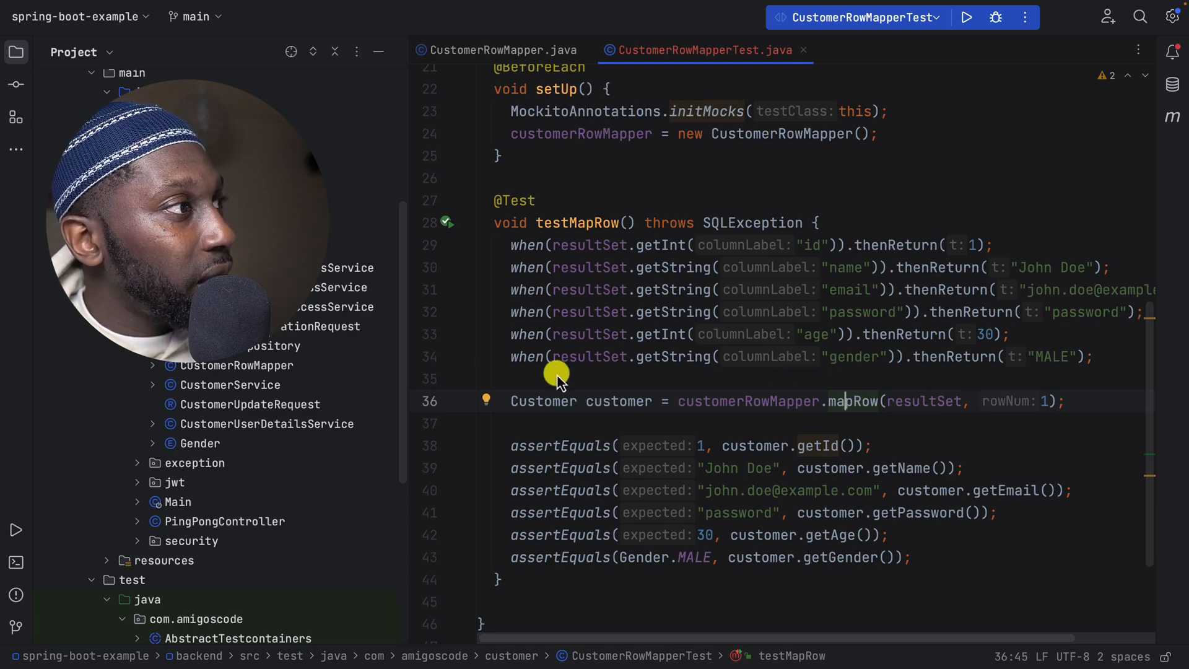
# Step: Open CustomerService from the Project tree and read through its customer methods
pyautogui.click(230, 384)
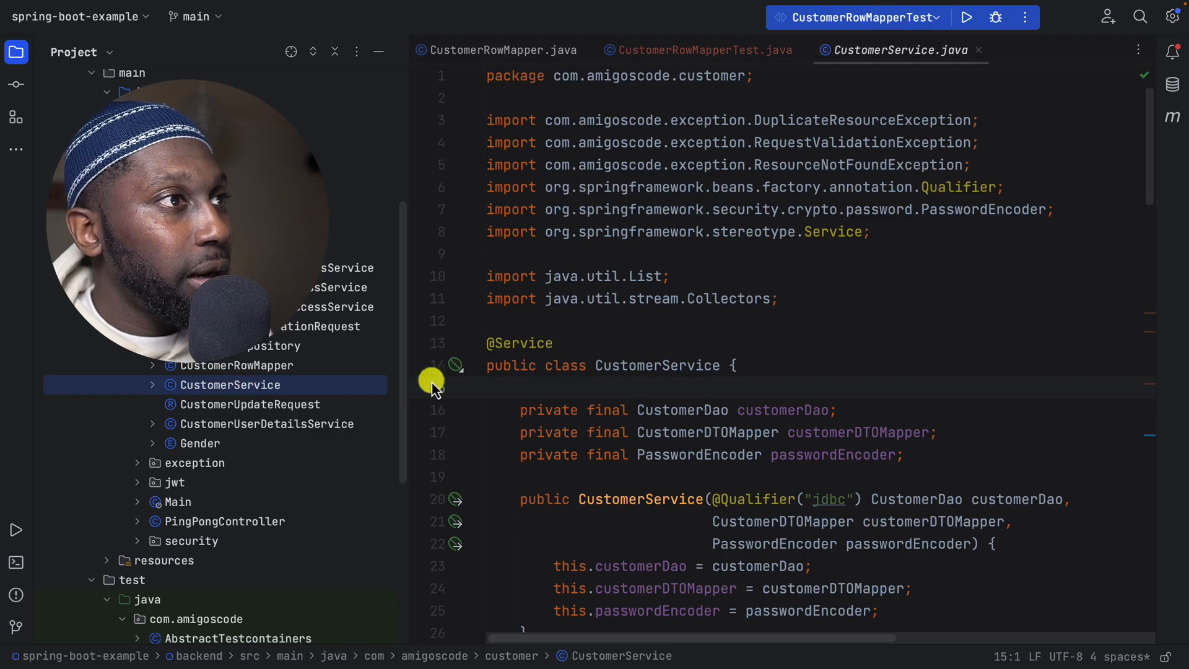
pyautogui.scroll(-3)
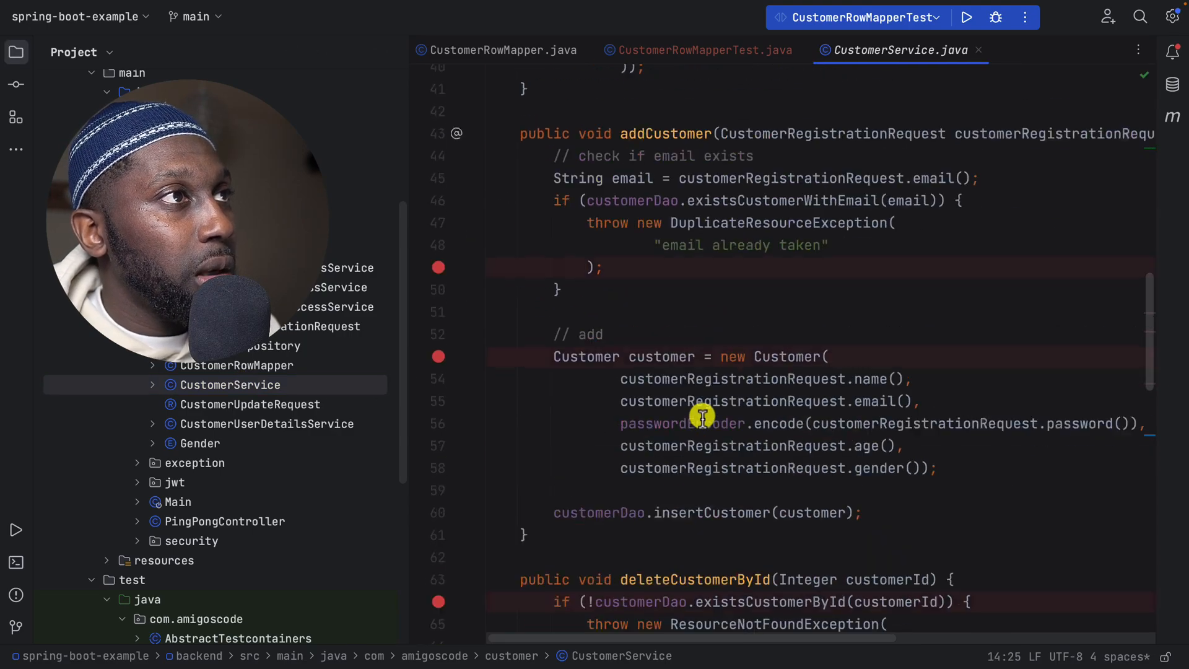
pyautogui.scroll(3)
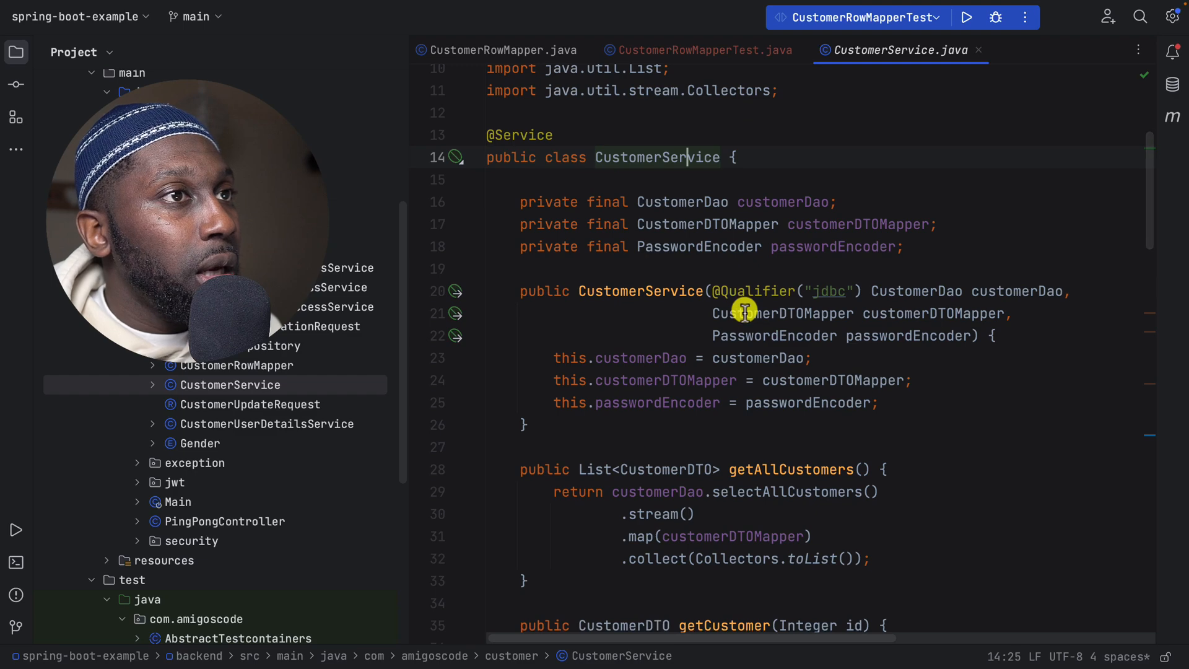
pyautogui.scroll(-3)
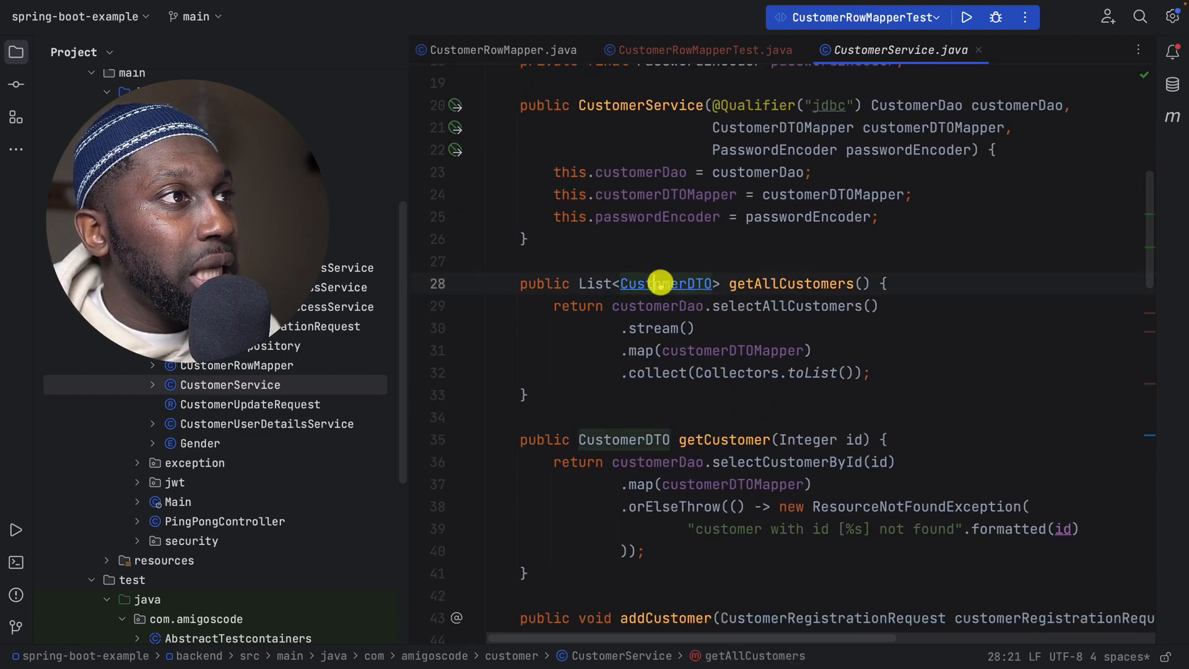
pyautogui.scroll(-3)
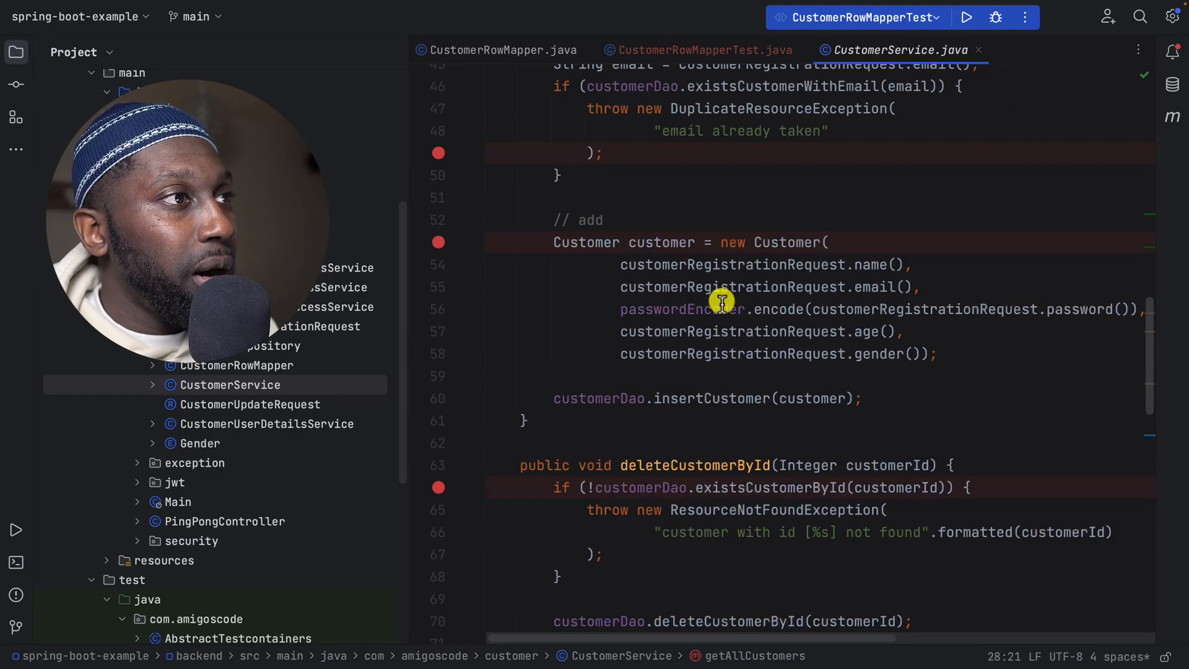
pyautogui.scroll(3)
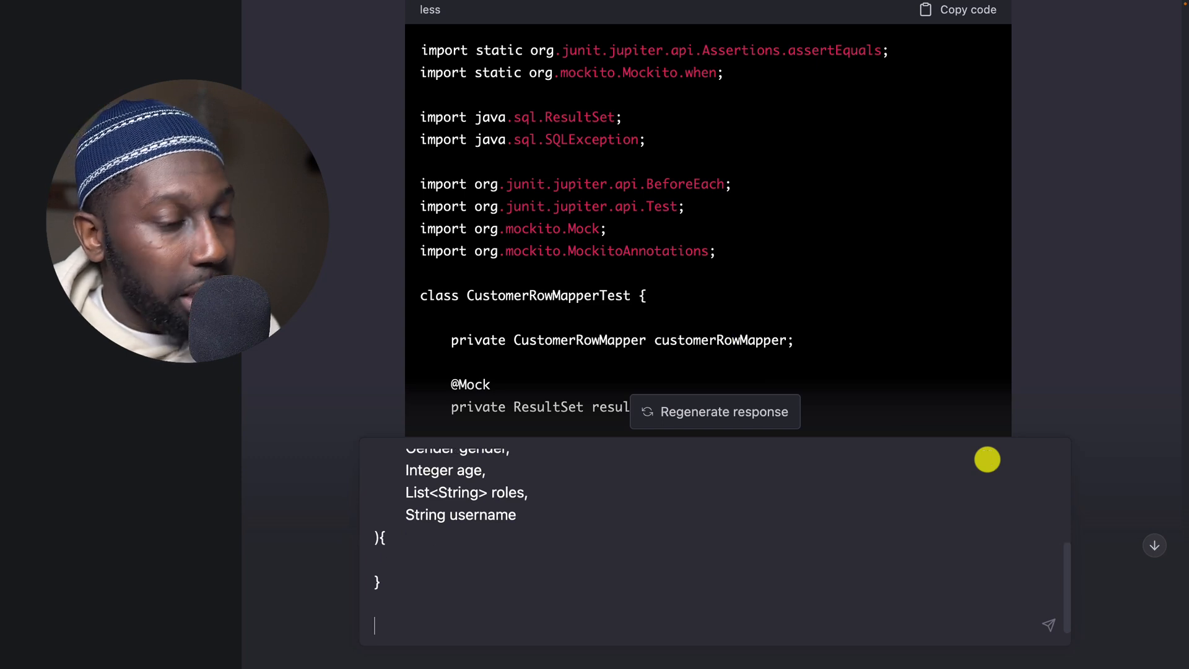
# Step: Send the CustomerDTO record asking 'do you understand this java record?'
pyautogui.write('do')
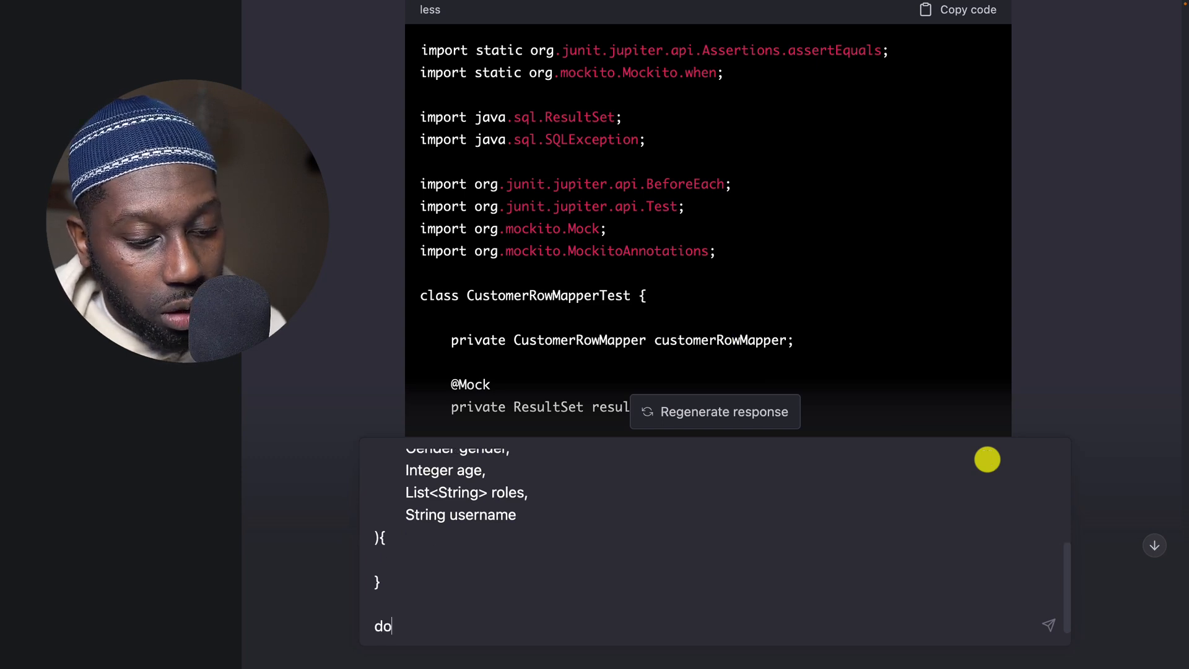
pyautogui.write('you underta')
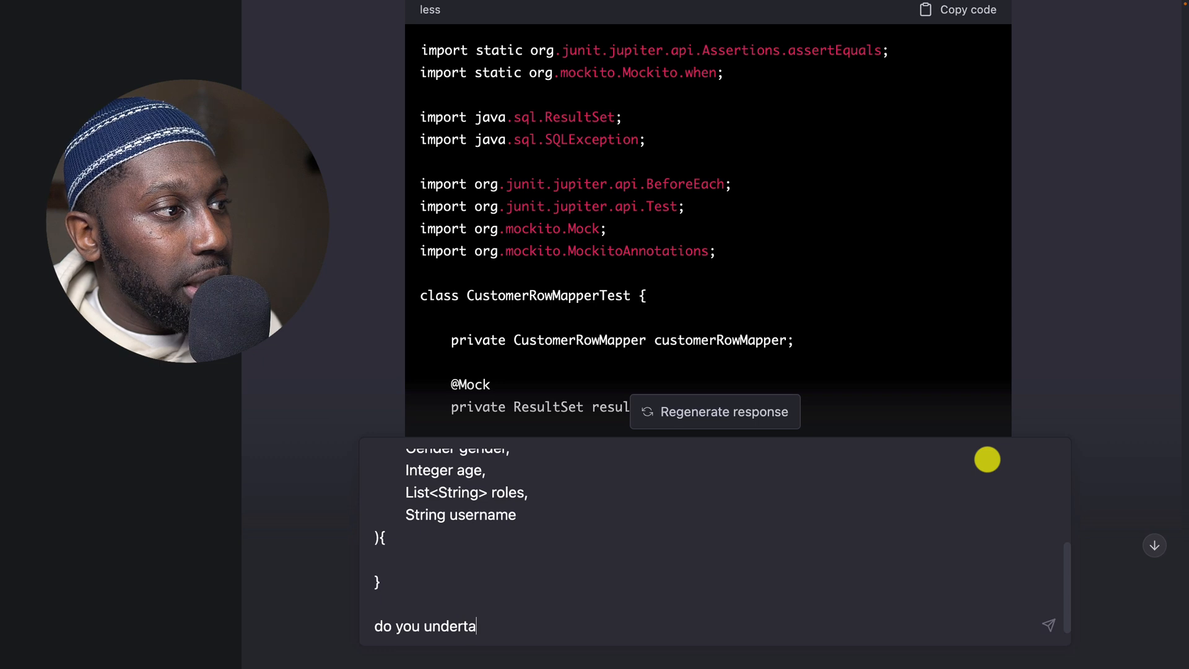
pyautogui.write('stand this jaa')
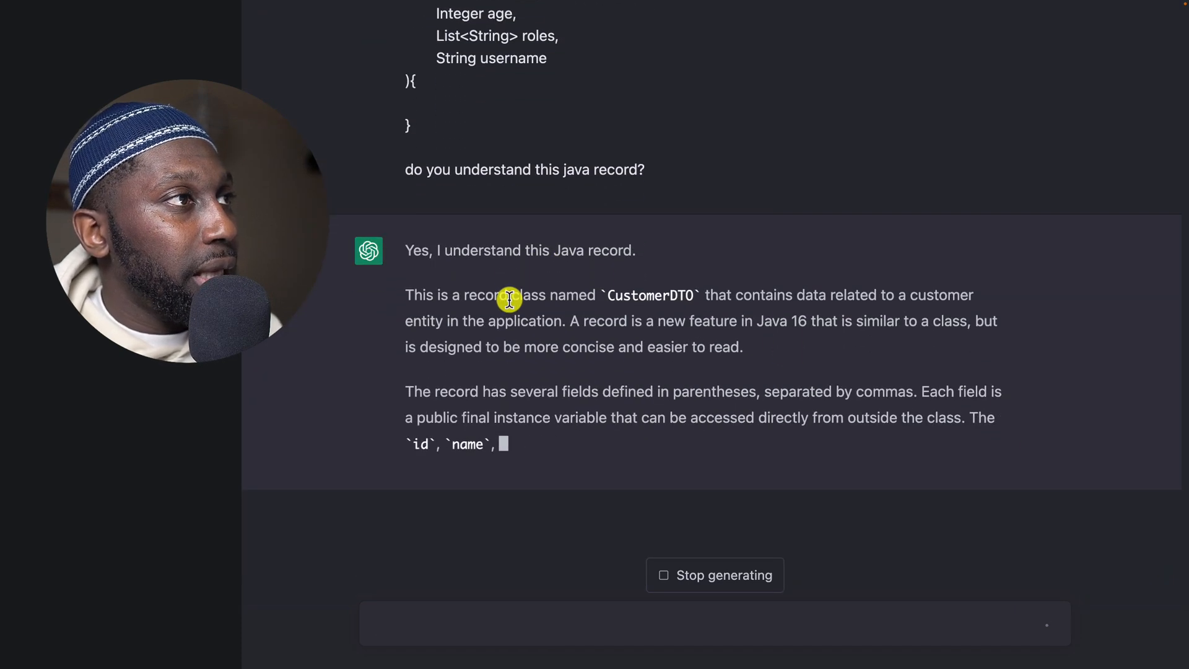
pyautogui.scroll(-3)
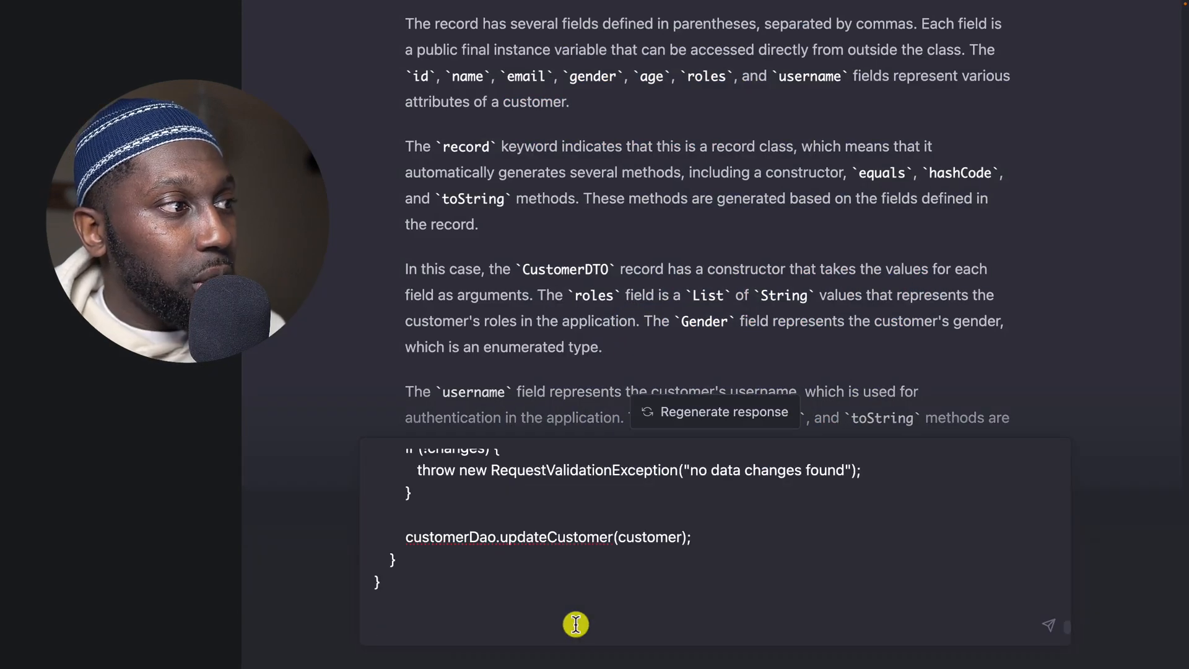
# Step: Send the CustomerService code asking 'do you understand', then start a reply with 'cool'
pyautogui.write('do you unde')
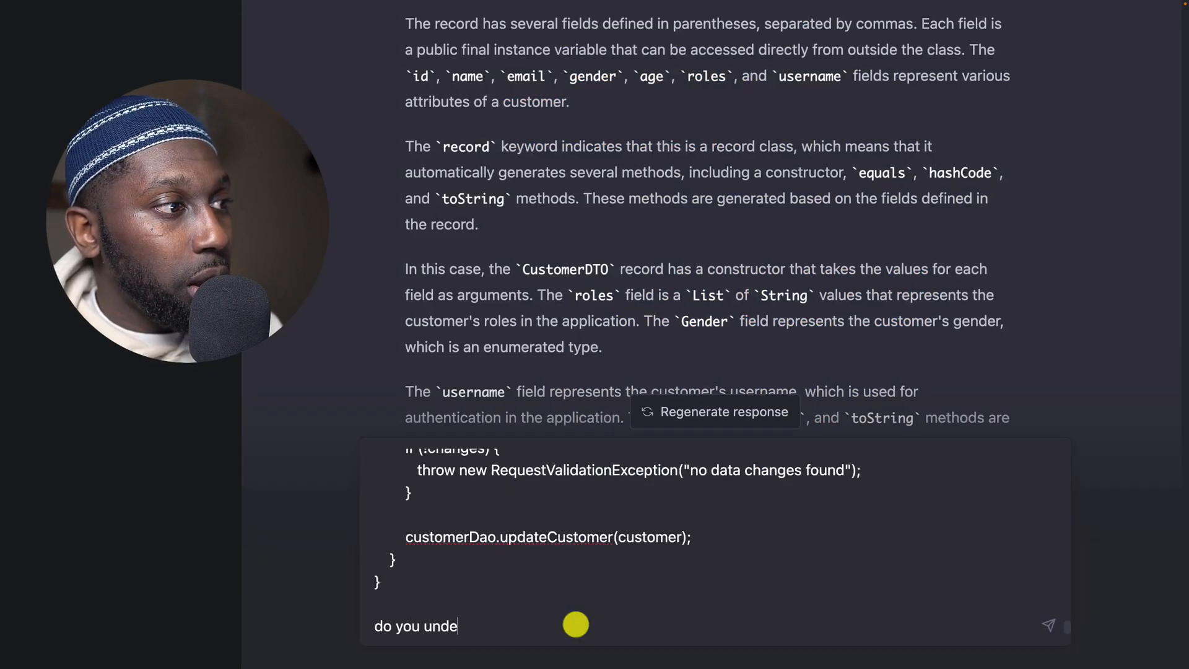
pyautogui.write('rstand')
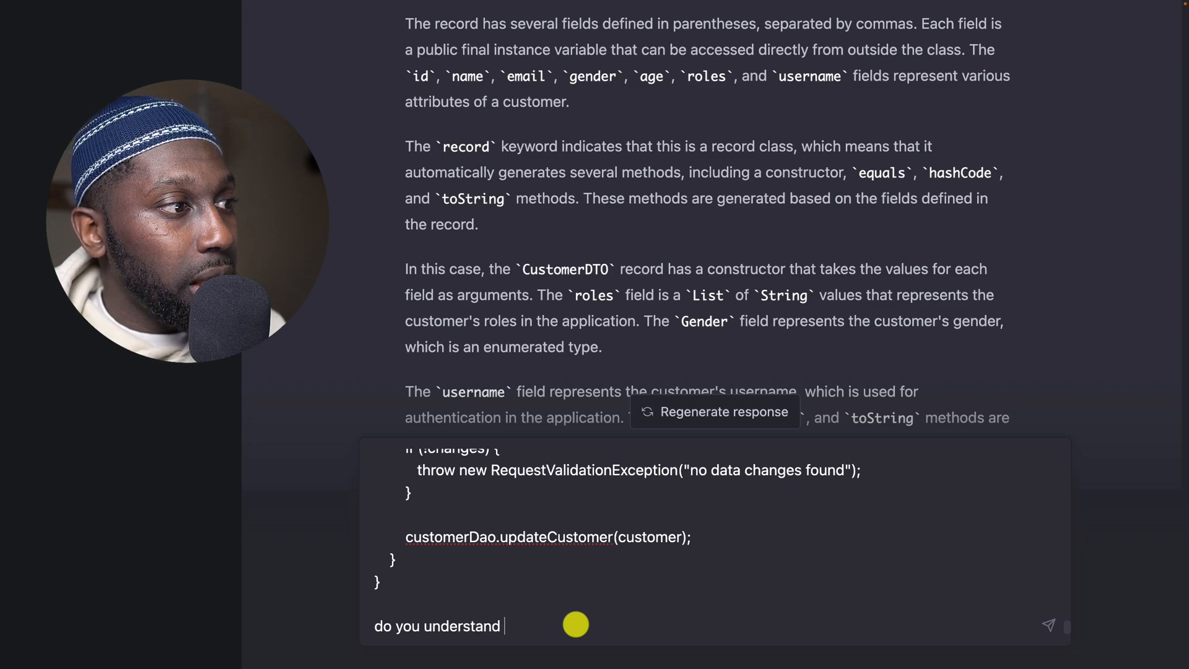
pyautogui.scroll(3)
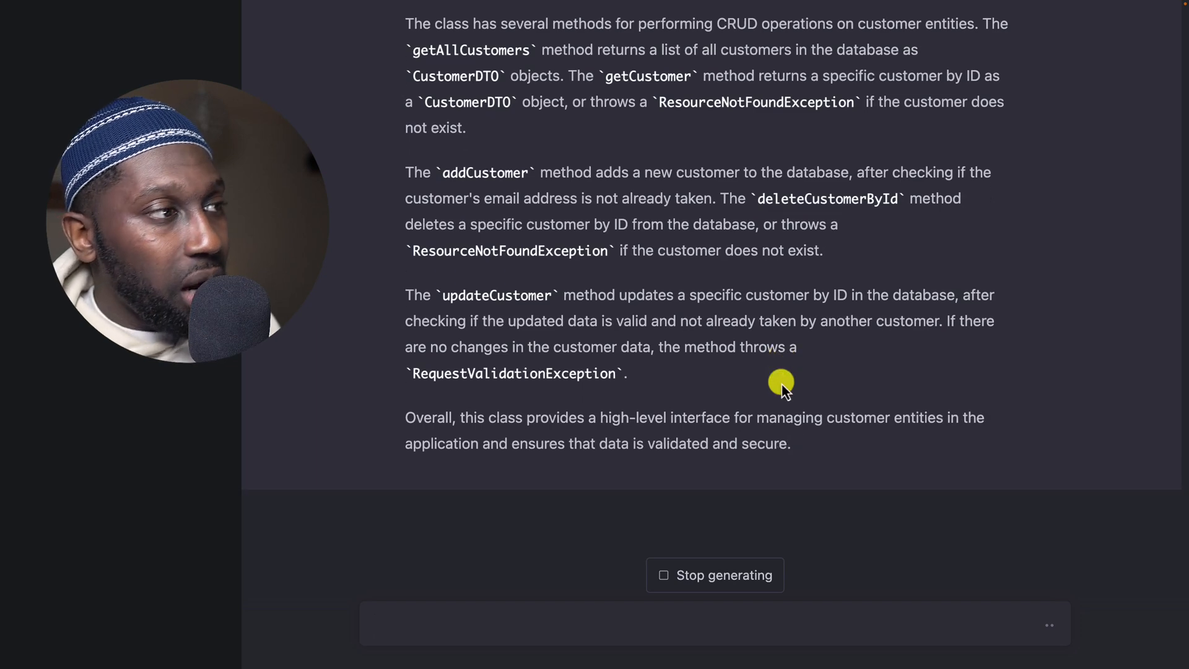
pyautogui.write('COO')
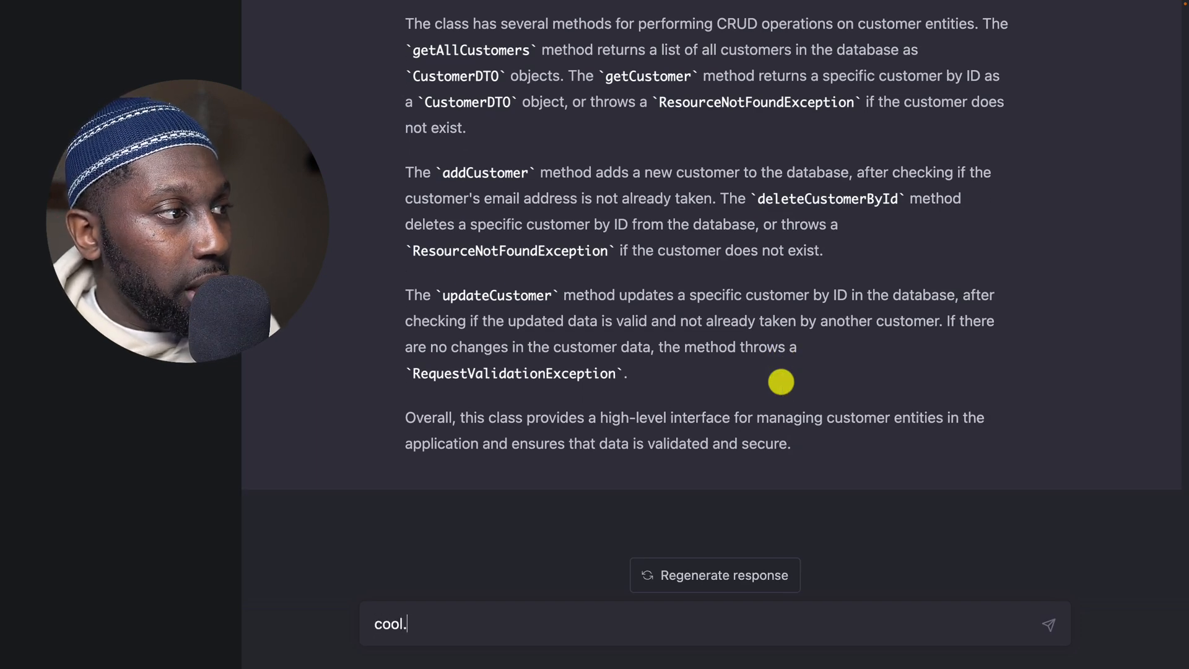
# Step: Ask for tests for this class using all the inputs given so far
pyautogui.write('can you wi')
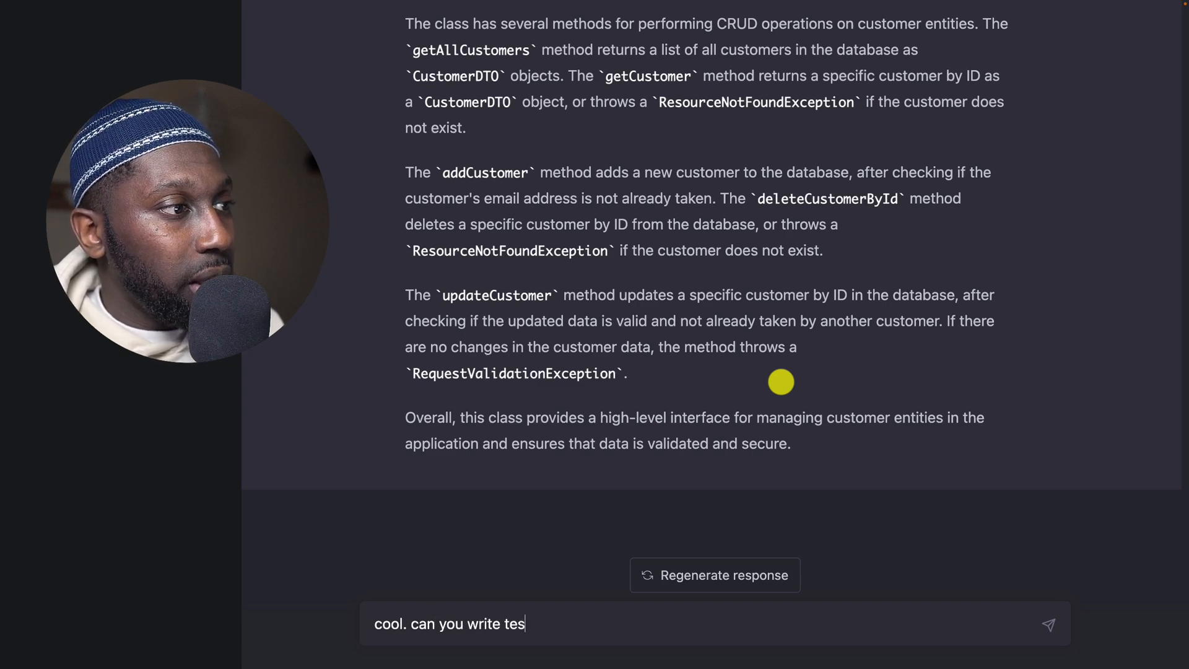
pyautogui.write('ts for this class')
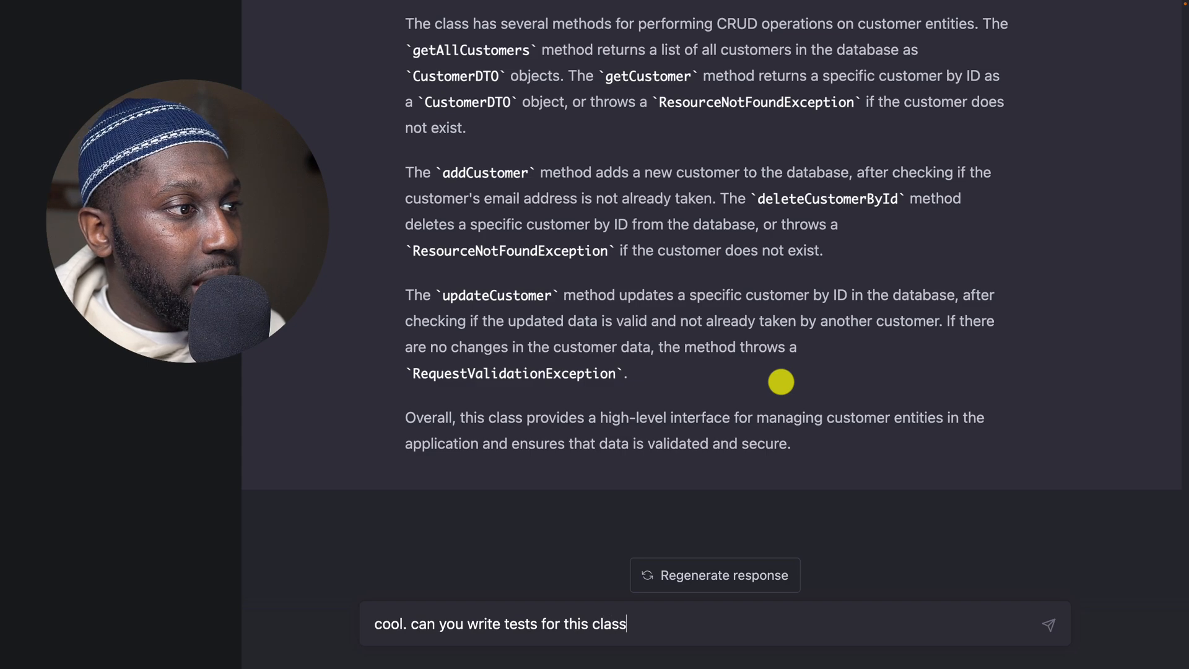
pyautogui.write('using')
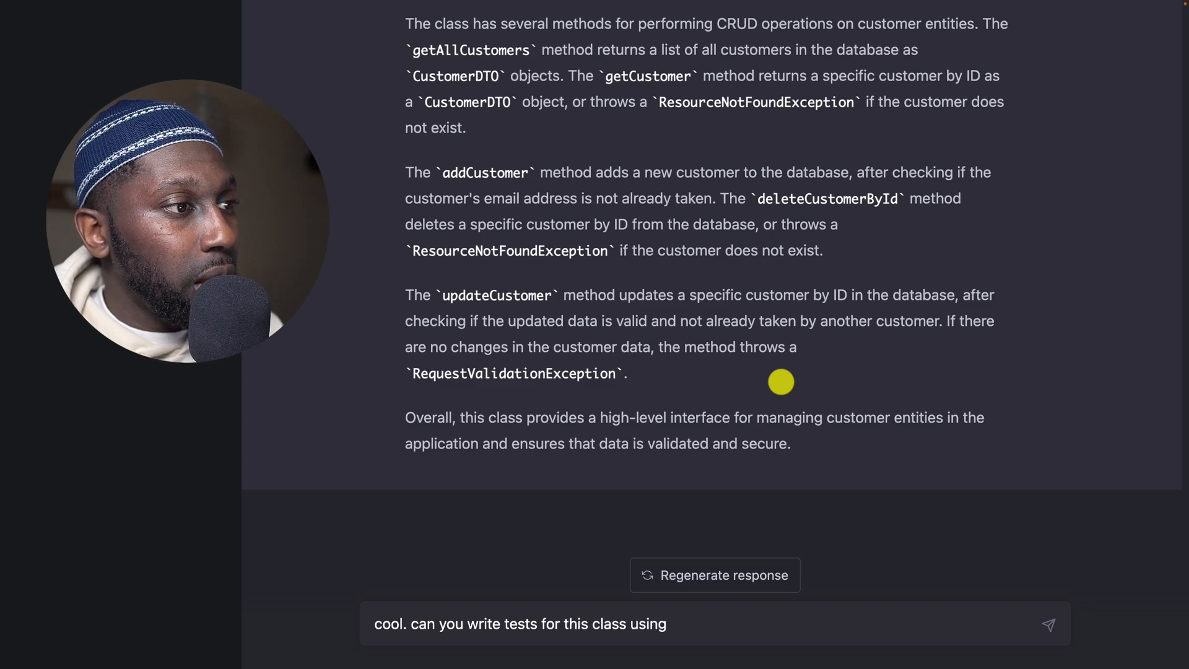
pyautogui.write('all the in')
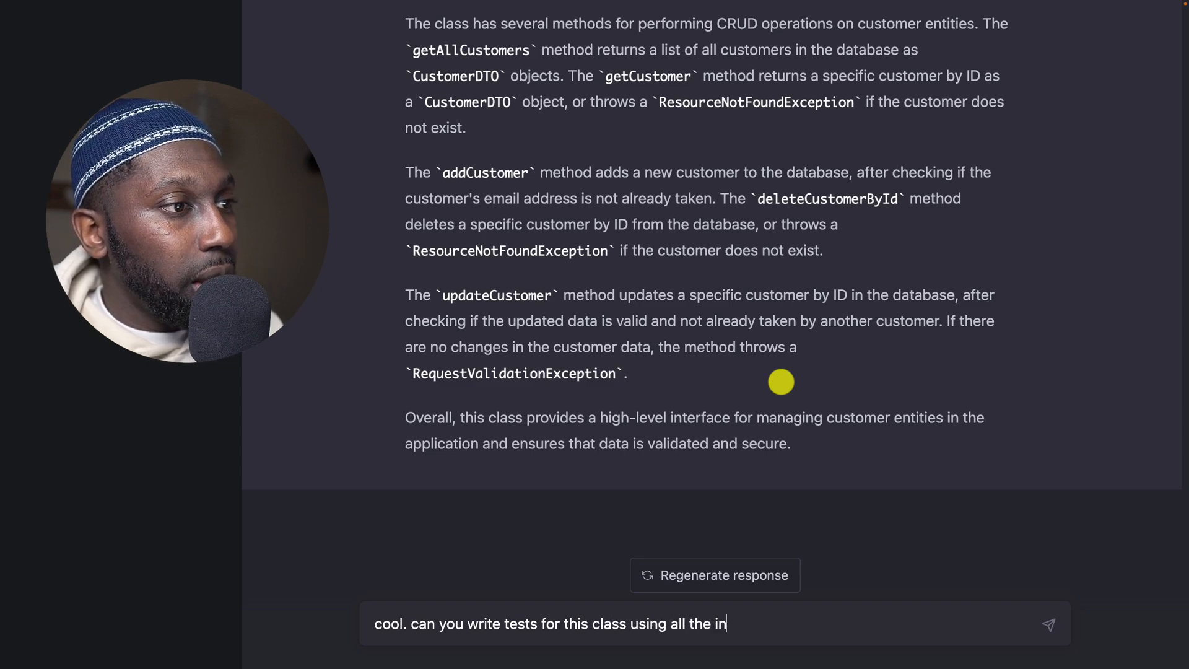
pyautogui.write('puts')
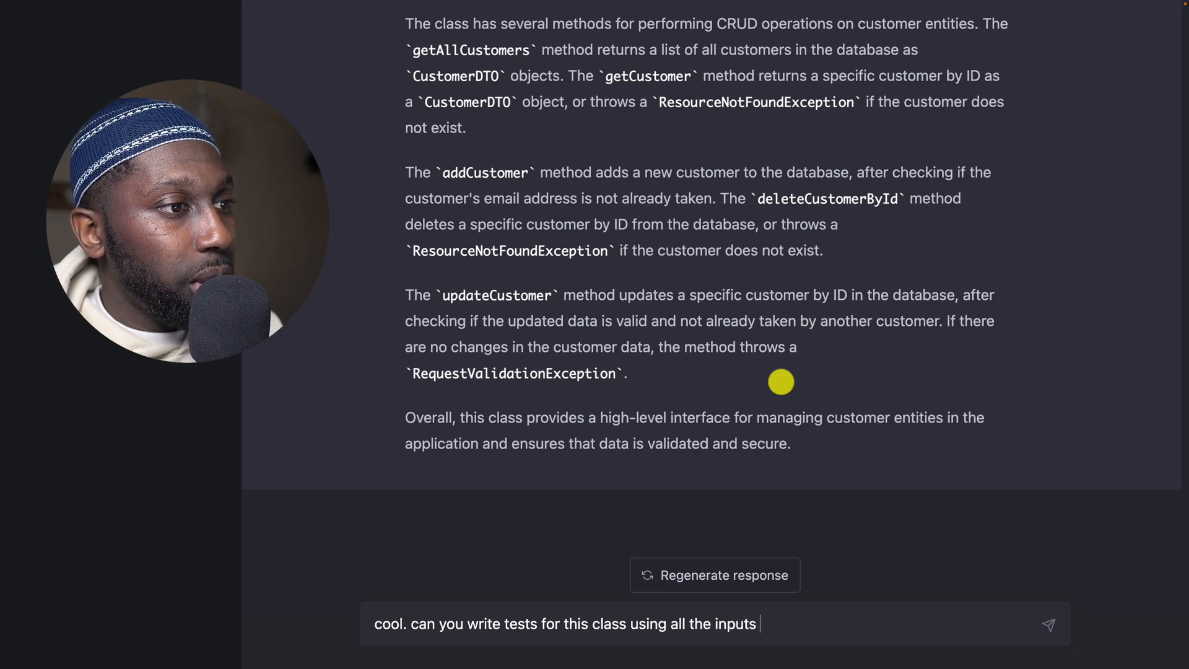
pyautogui.write('I gav')
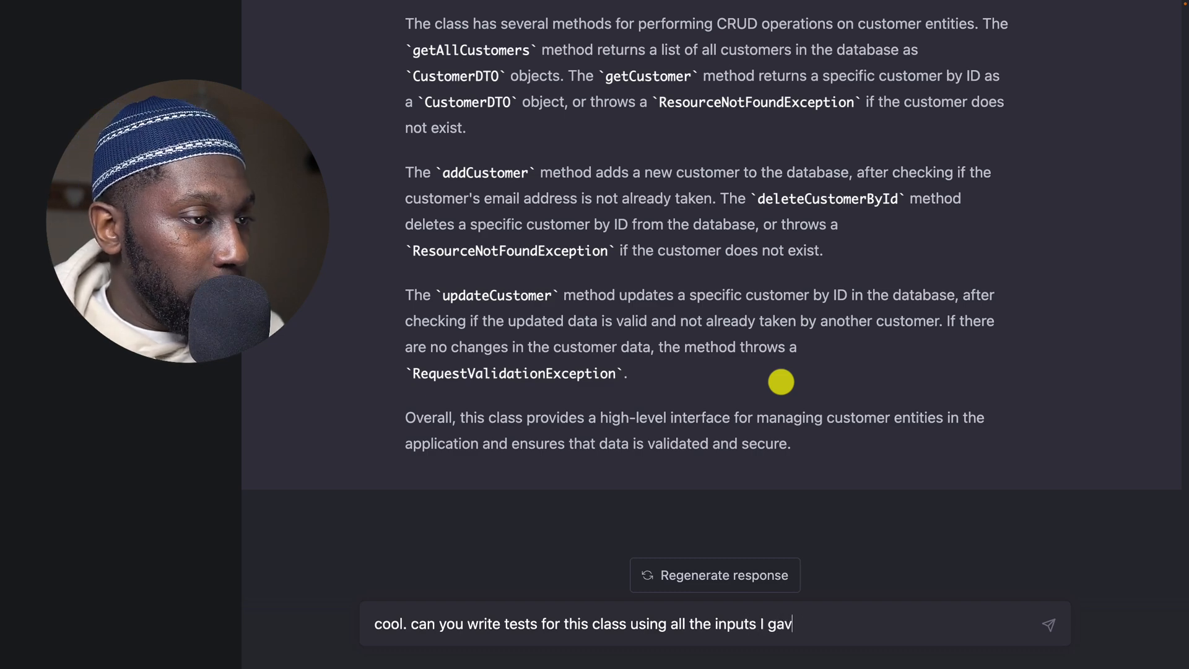
pyautogui.write('e you. use')
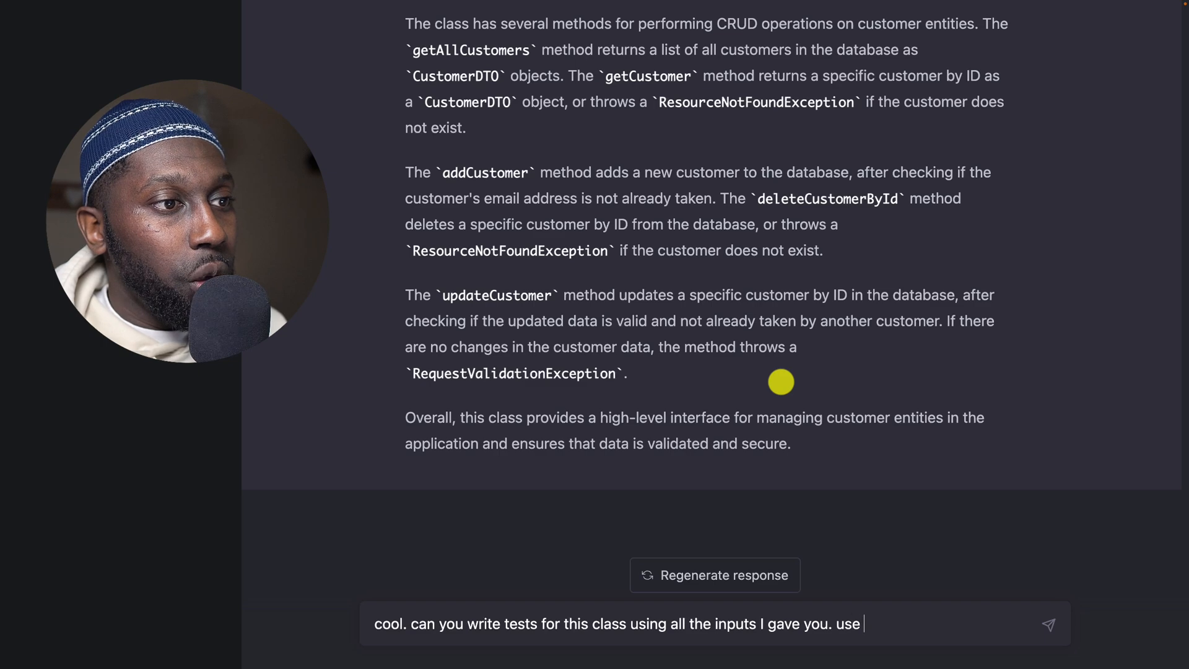
# Step: Specify JUnit 5 and Mockito with all dependencies mocked, and send the request
pyautogui.write('junit')
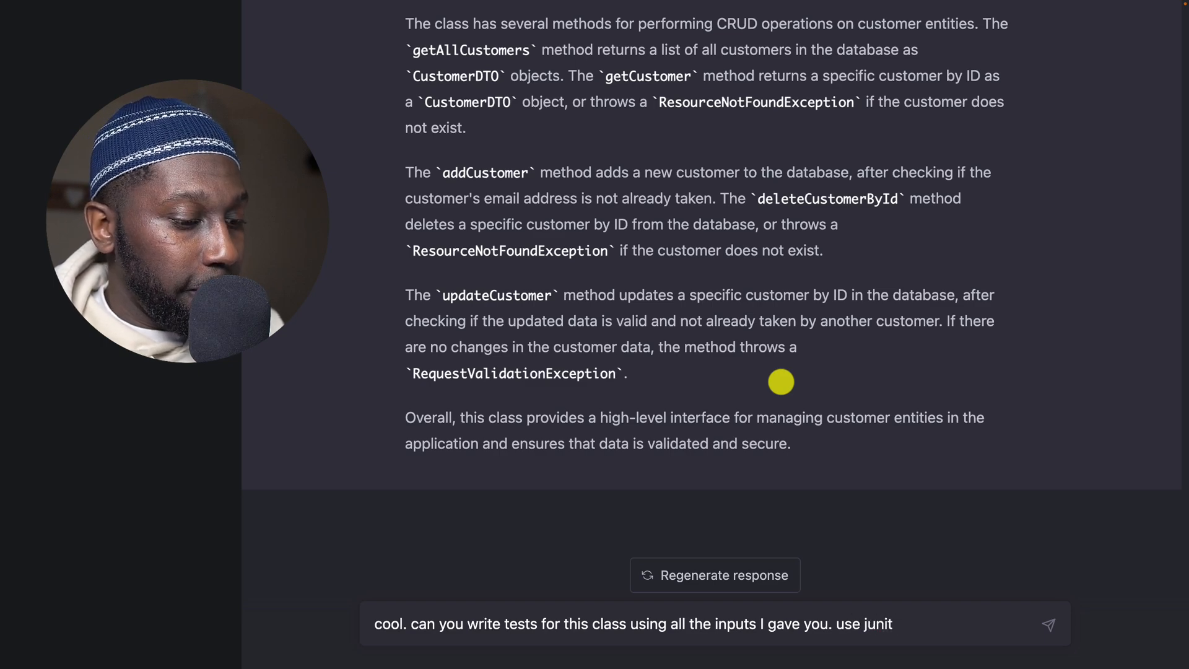
pyautogui.write('5 and')
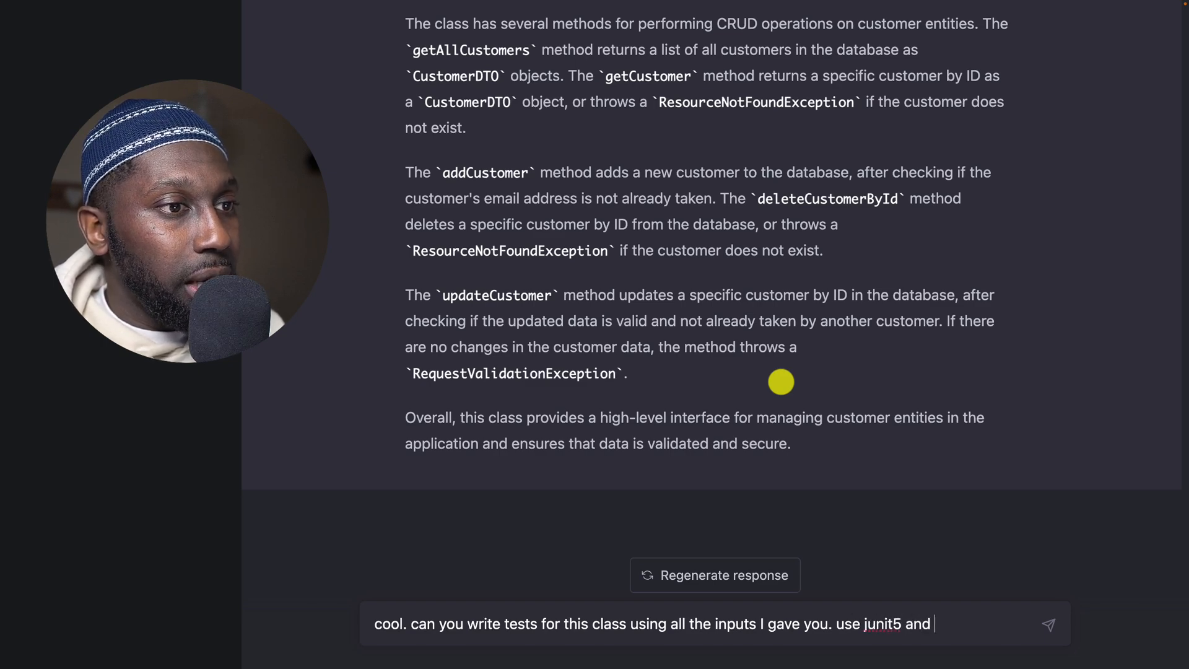
pyautogui.write('mockito')
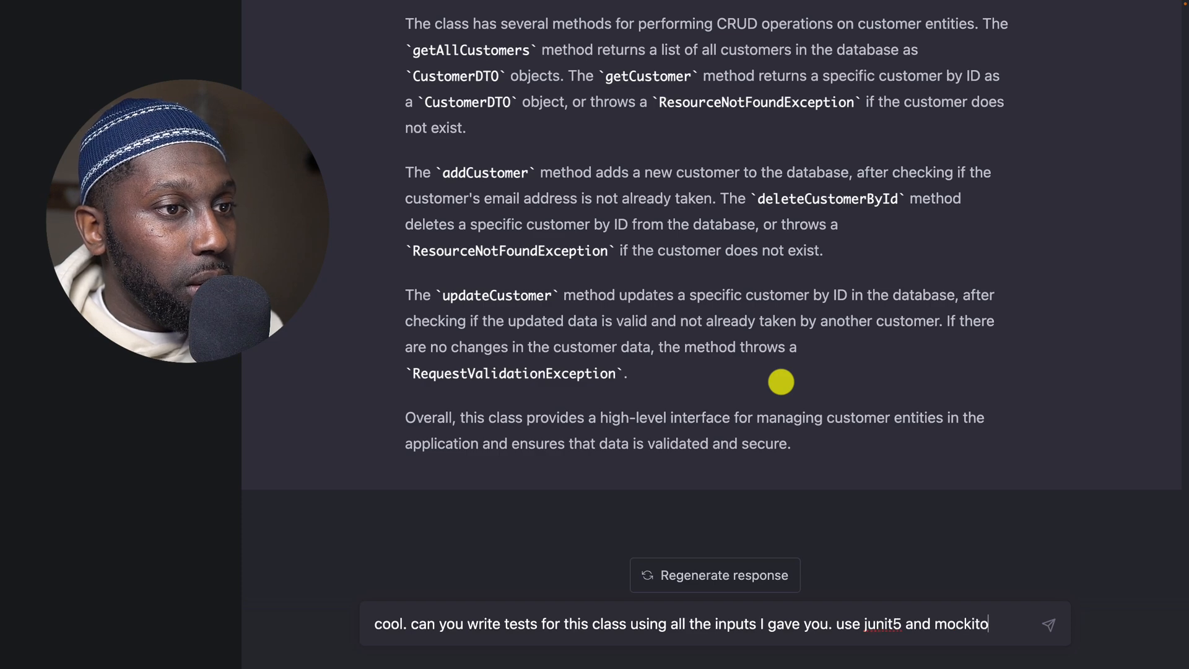
pyautogui.write('. also mo')
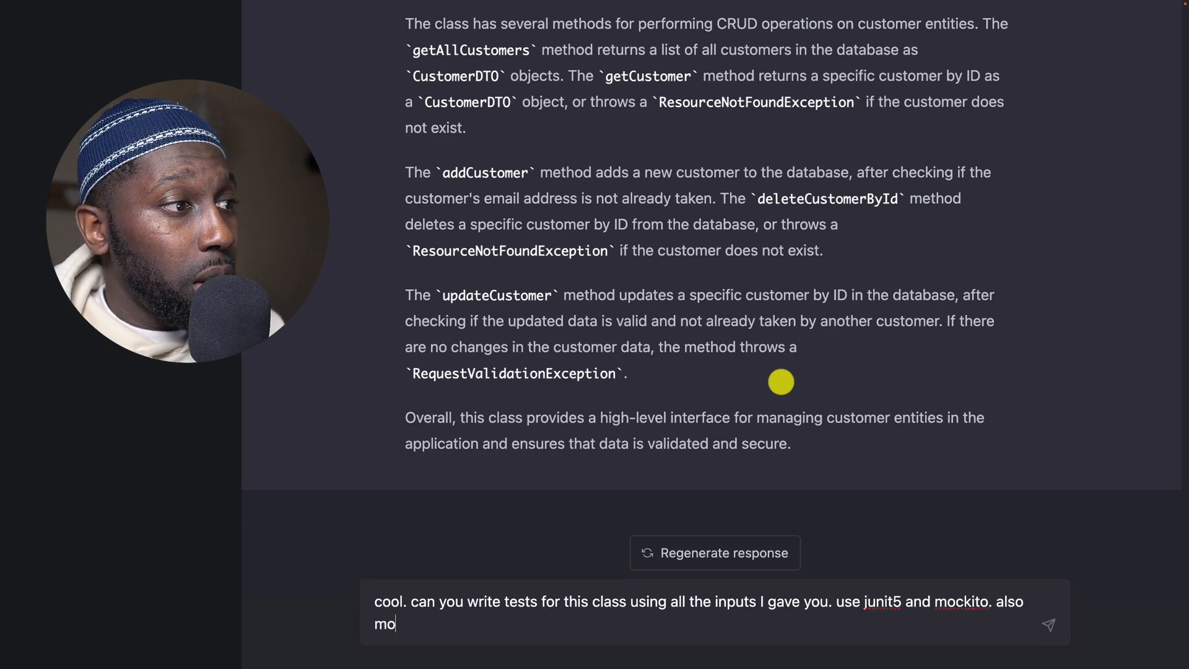
pyautogui.write('ck all dep')
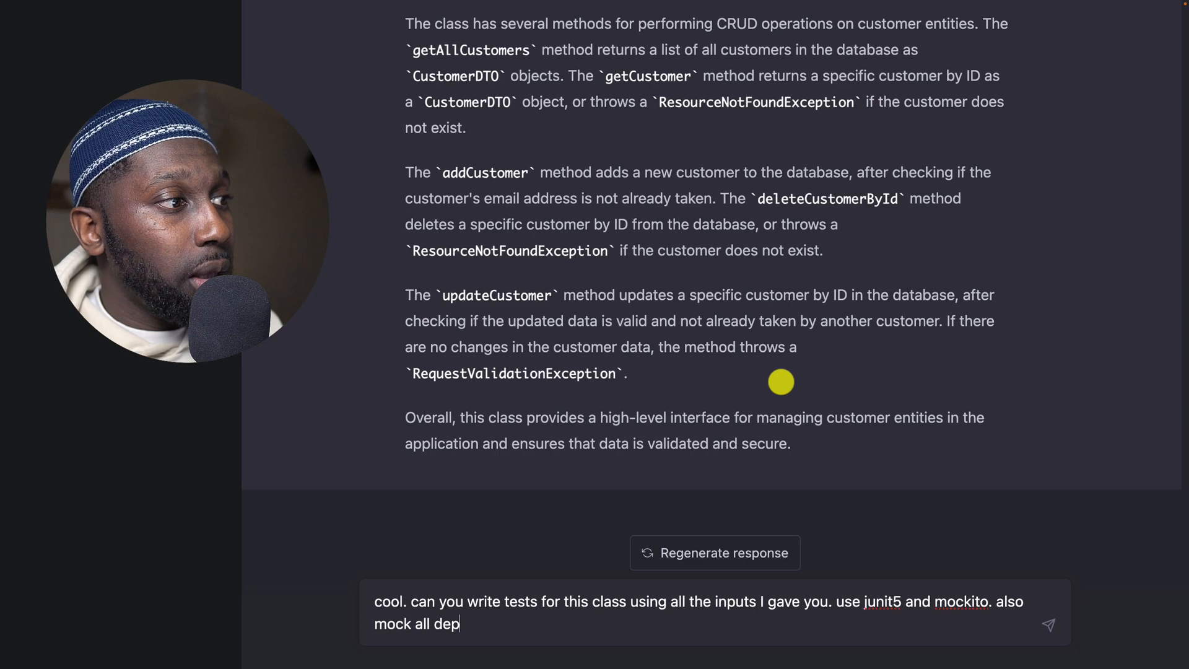
pyautogui.write('endecis')
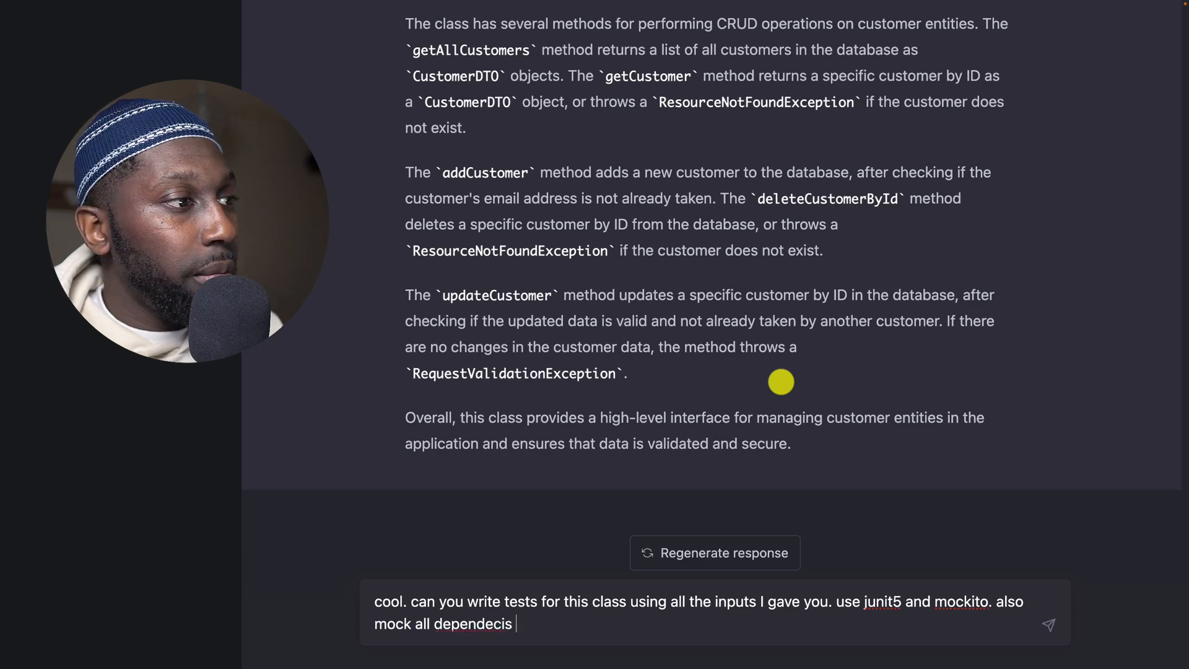
pyautogui.press('Backspace')
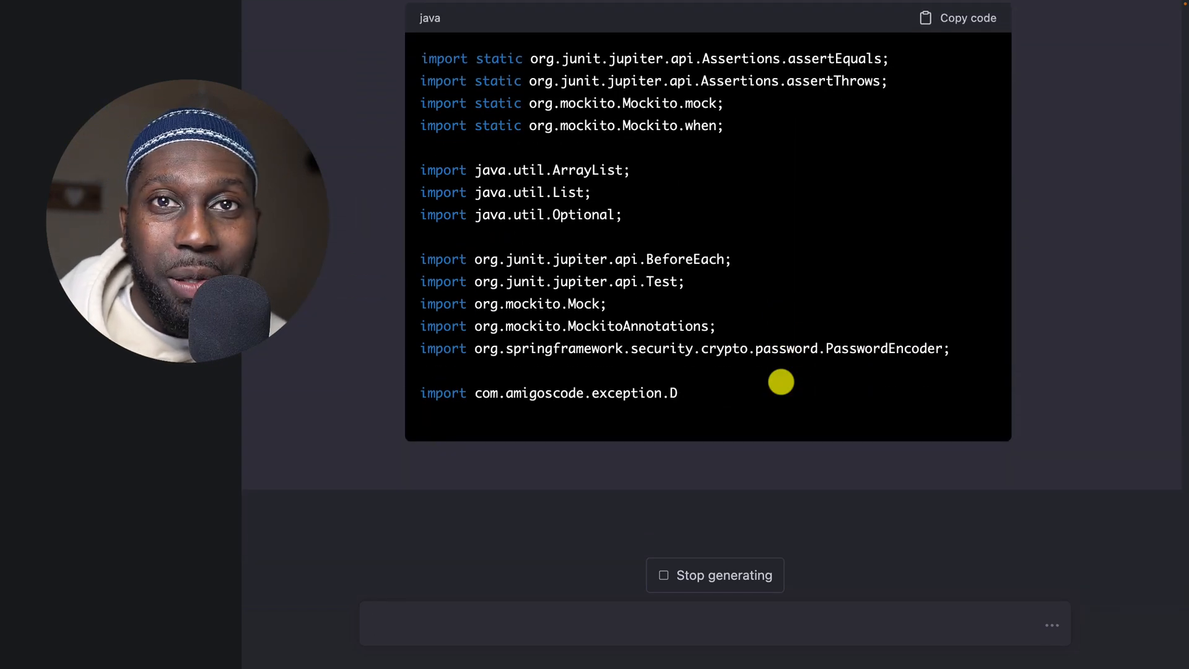
# Step: Follow the generated test class down through getAllCustomers, the not-found test and testAddCustomer's start
pyautogui.scroll(-3)
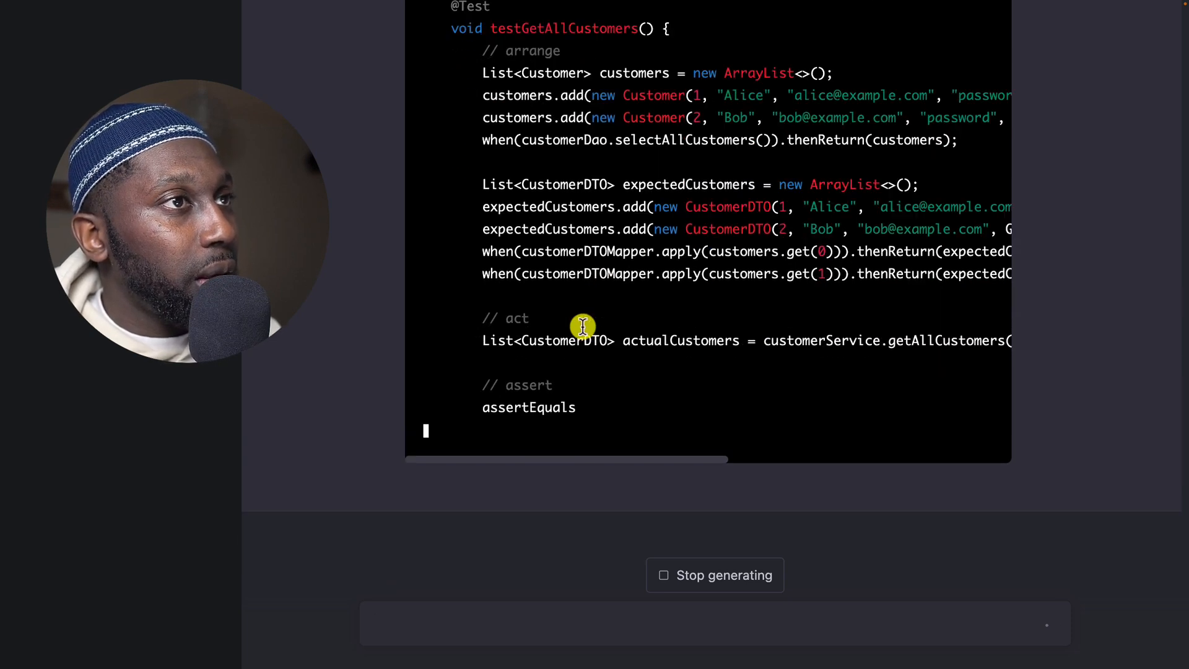
pyautogui.scroll(-3)
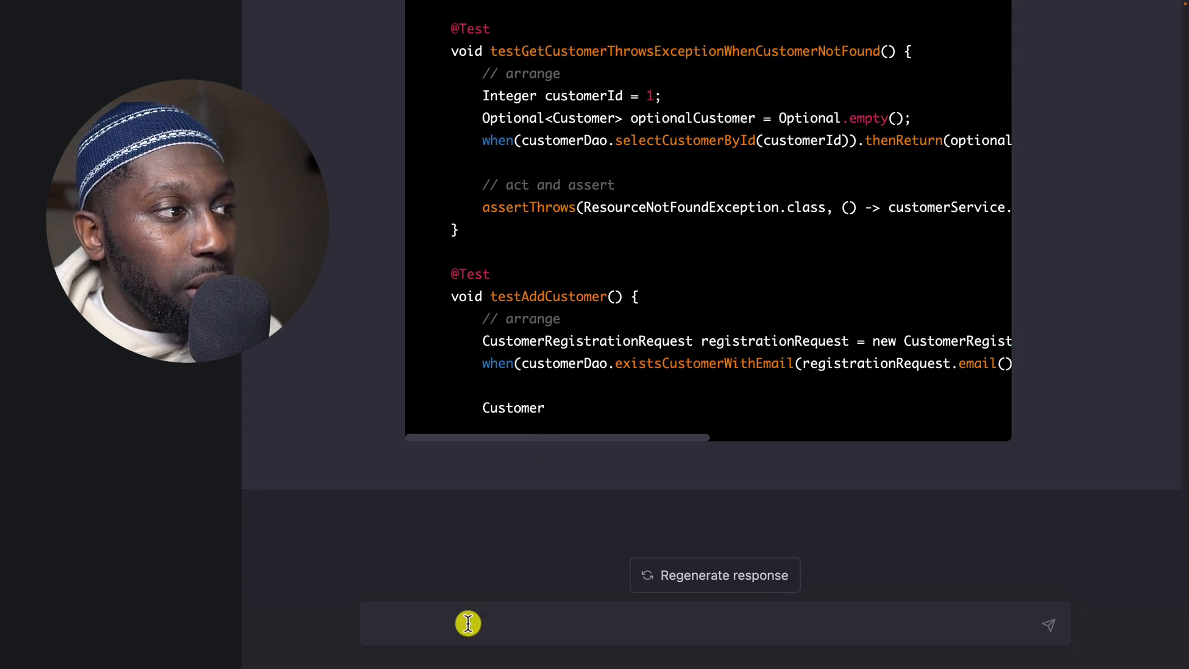
# Step: Send 'continue' so ChatGPT resumes the cut-off test class with addCustomer and updateCustomer tests
pyautogui.write('cinu')
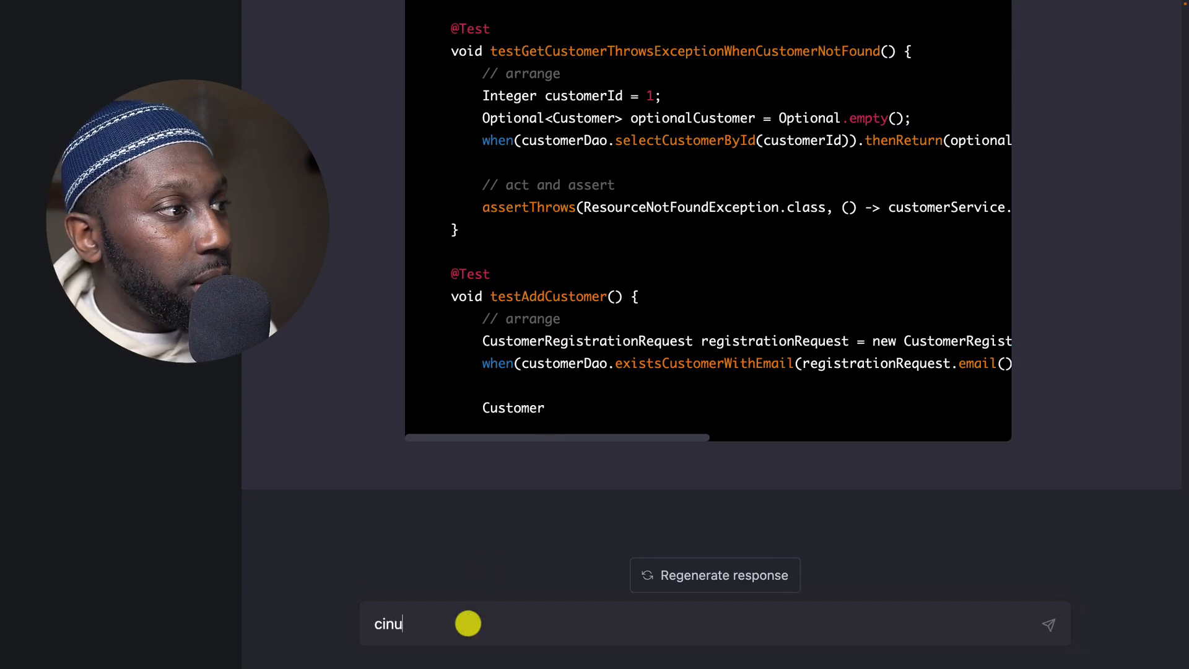
pyautogui.press('Return')
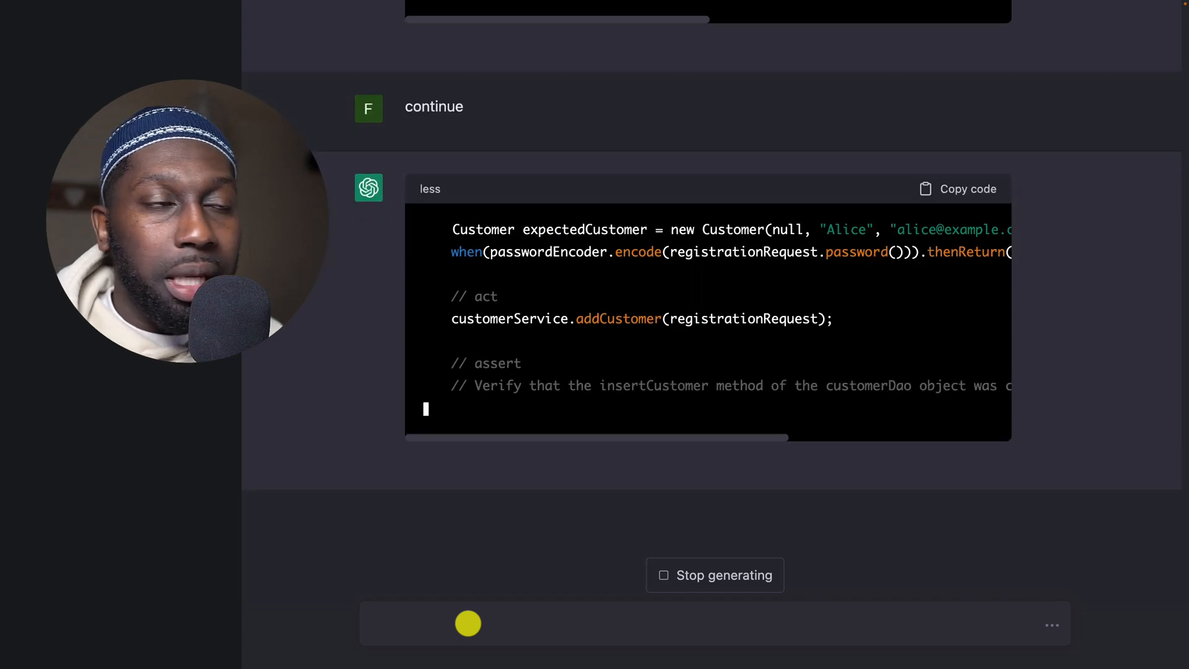
pyautogui.scroll(-3)
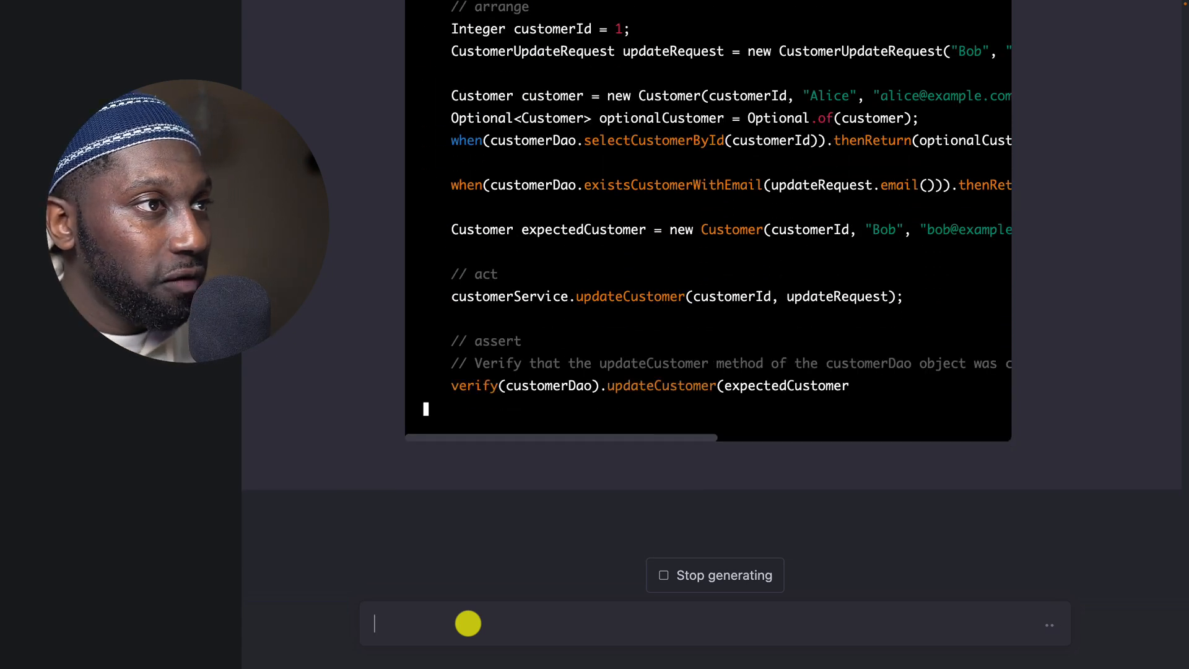
pyautogui.scroll(-3)
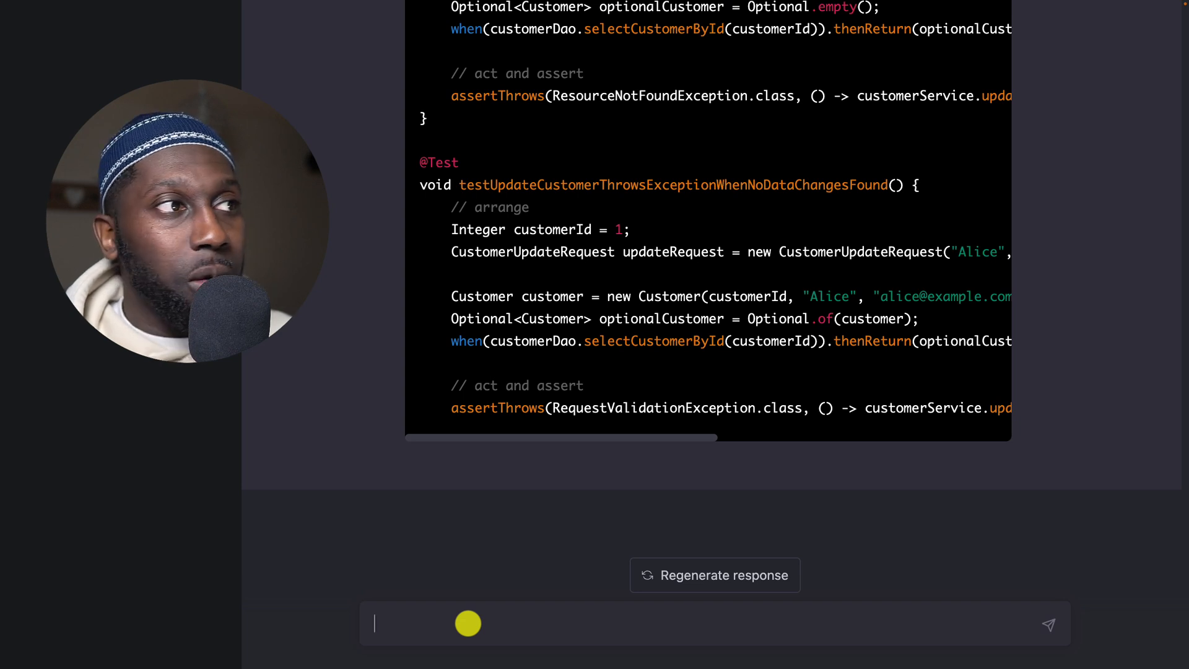
# Step: Send 'continue' again so ChatGPT finishes with getCustomer and customer-not-found tests
pyautogui.write('c')
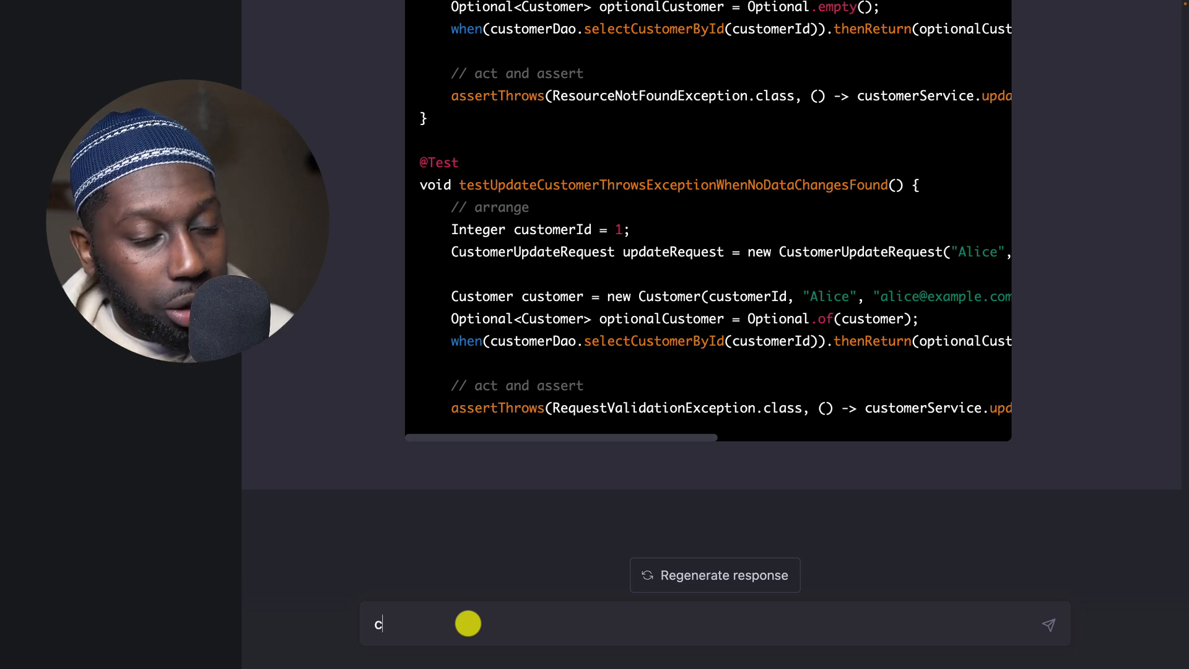
pyautogui.press('Return')
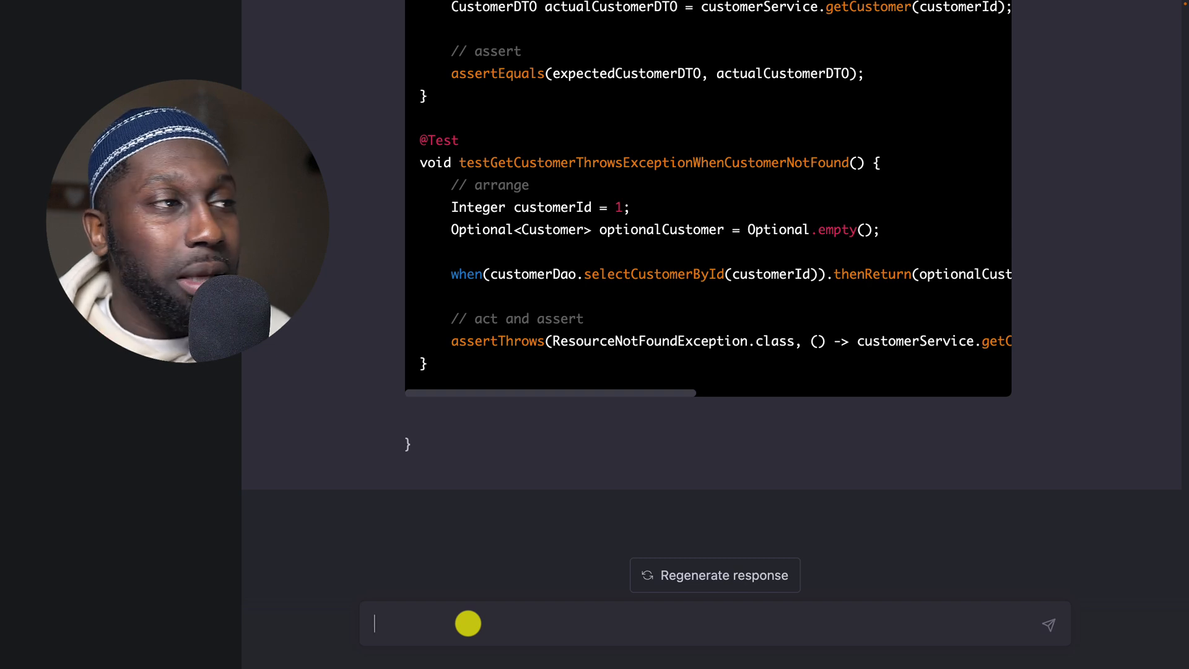
pyautogui.moveTo(416, 451)
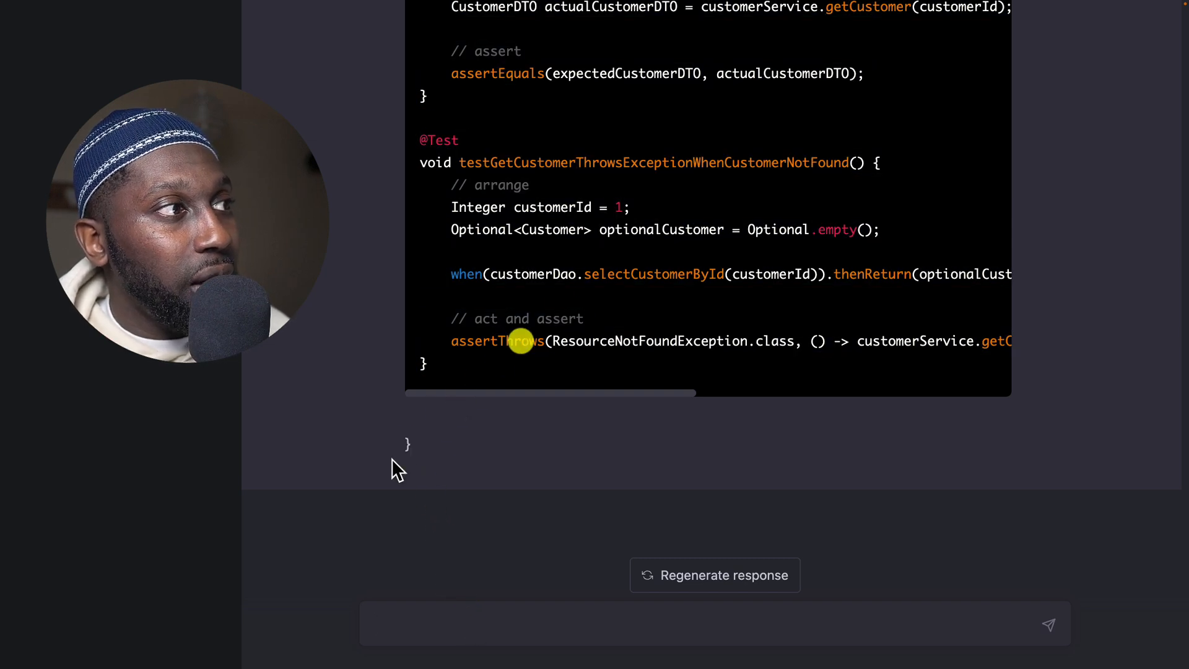
# Step: Review the generated test class from its imports, then switch to CustomerService.java in IntelliJ
pyautogui.scroll(-3)
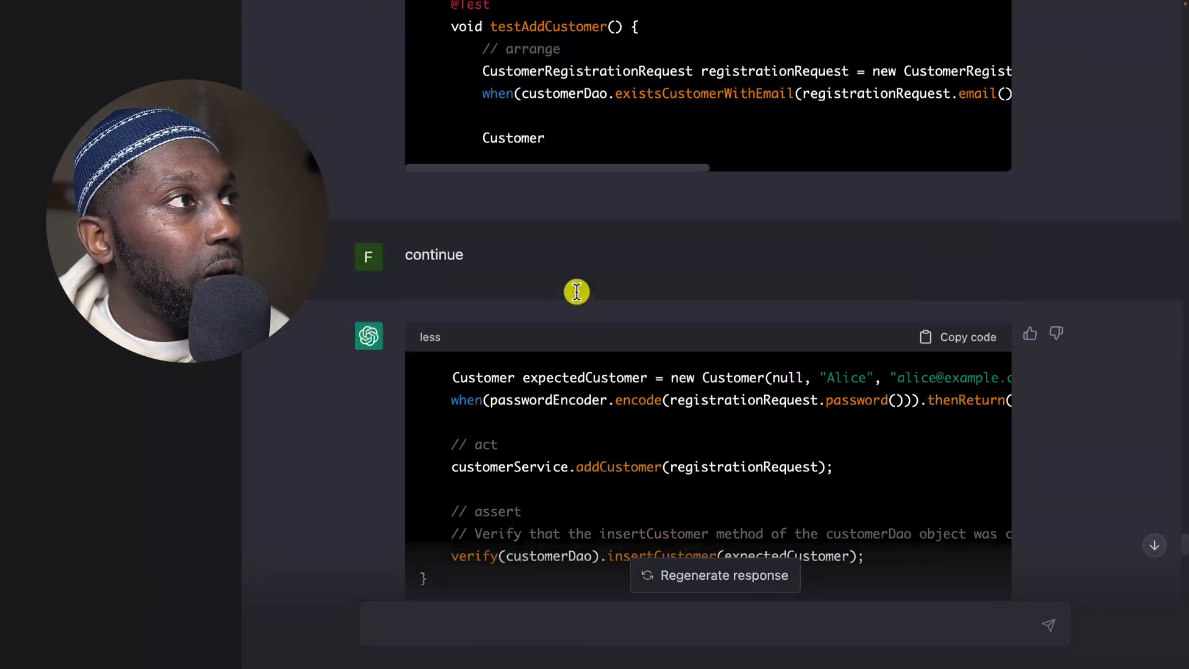
pyautogui.scroll(3)
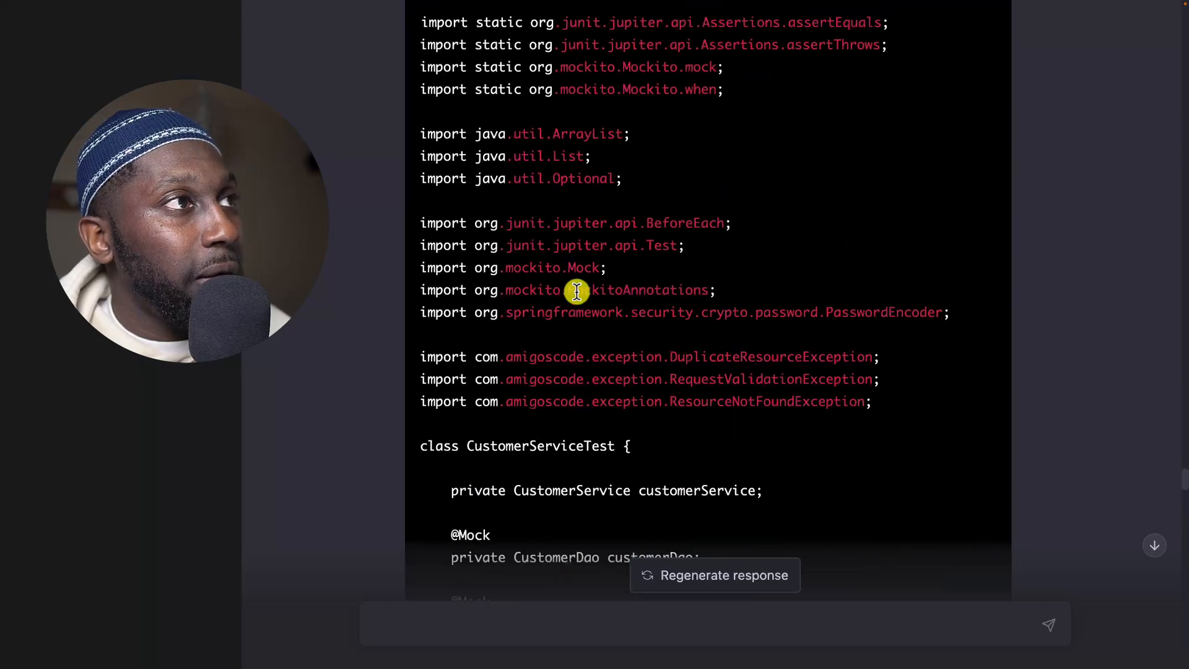
pyautogui.click(899, 323)
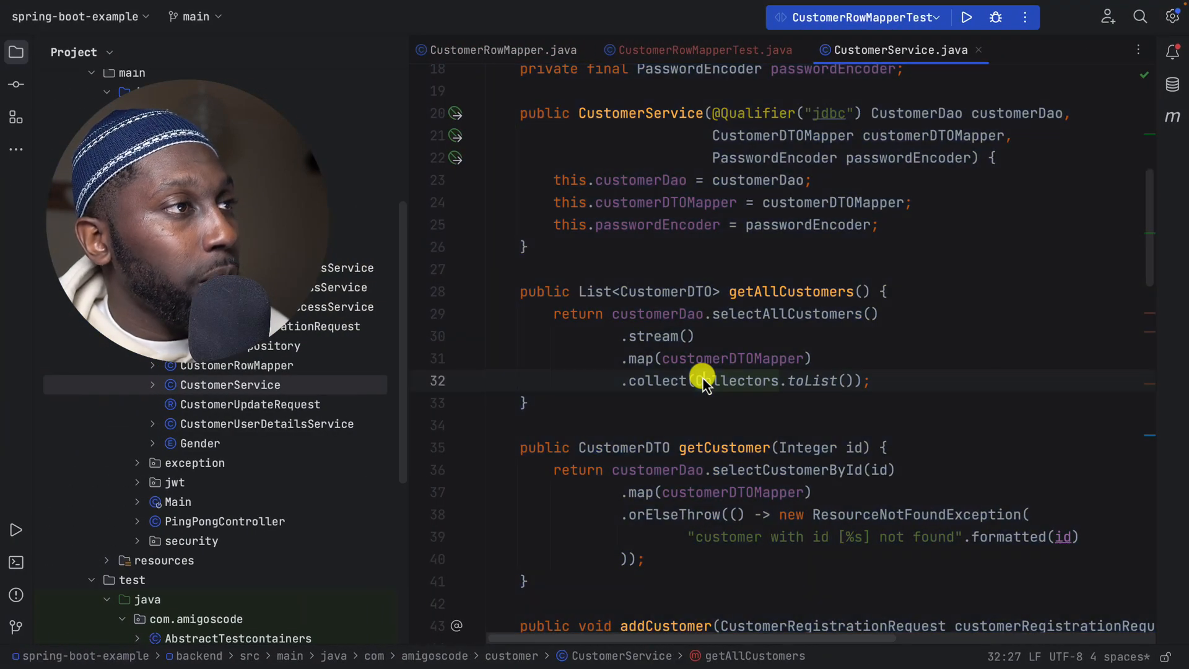
# Step: Create the CustomerServiceTest class for CustomerService via Navigate to Test (⇧⌘T)
pyautogui.press('ctrl+shift+t')
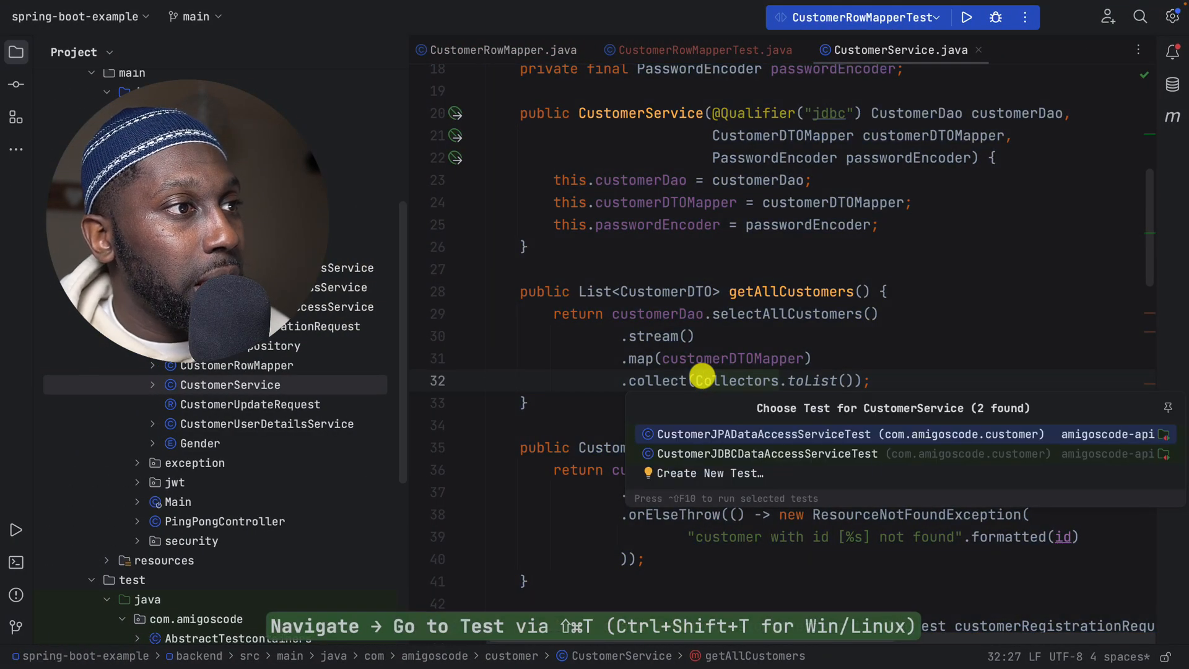
pyautogui.click(706, 472)
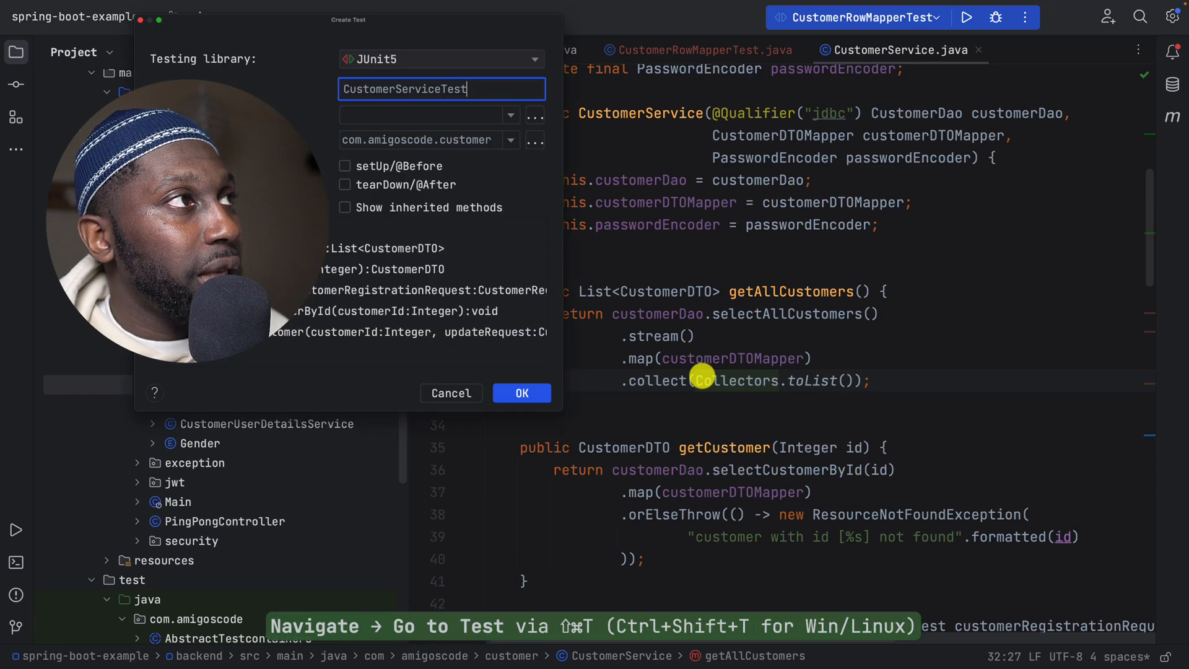
pyautogui.click(522, 393)
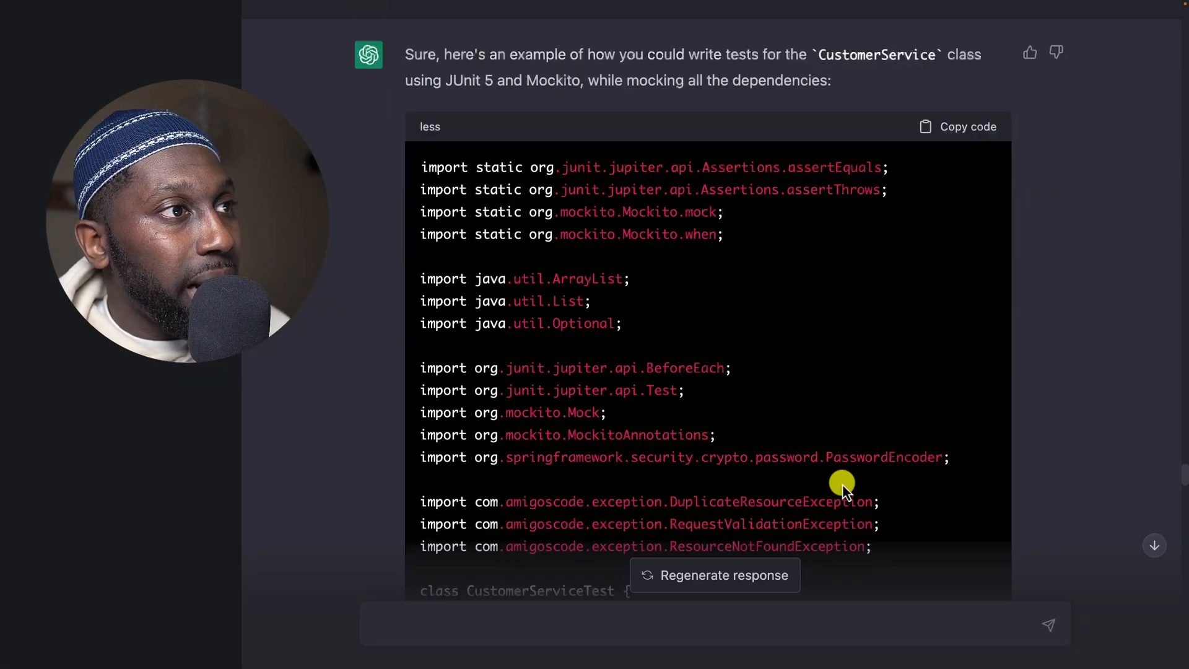
# Step: Copy ChatGPT's generated test code and paste it into CustomerServiceTest.java
pyautogui.scroll(-3)
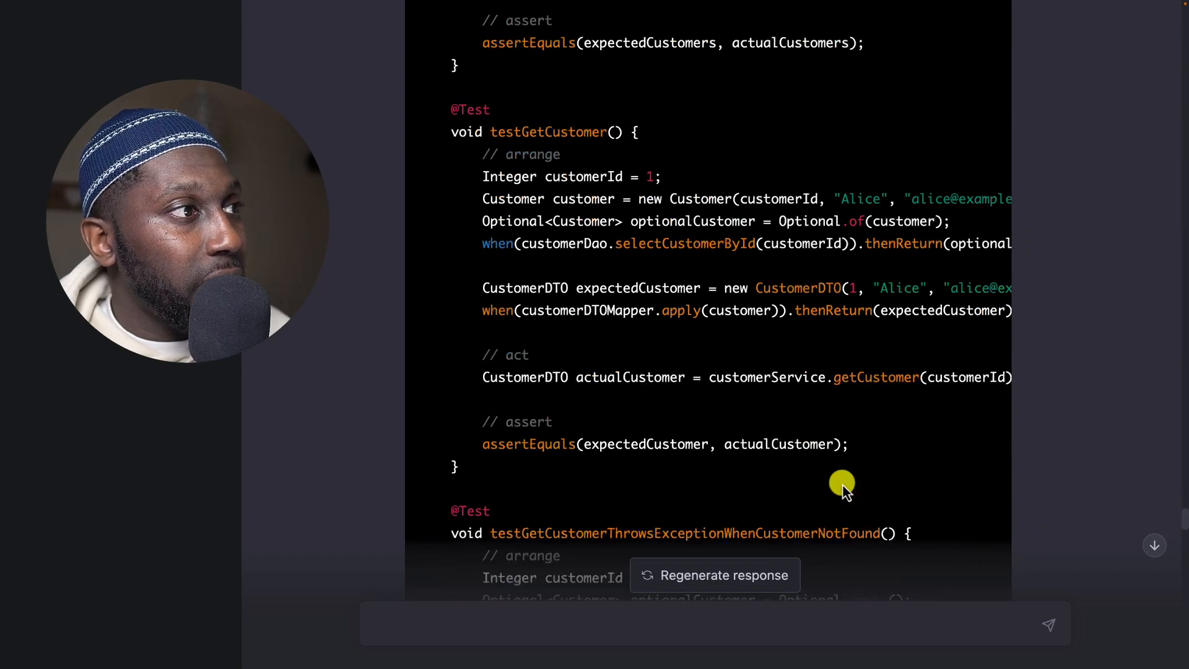
pyautogui.scroll(-3)
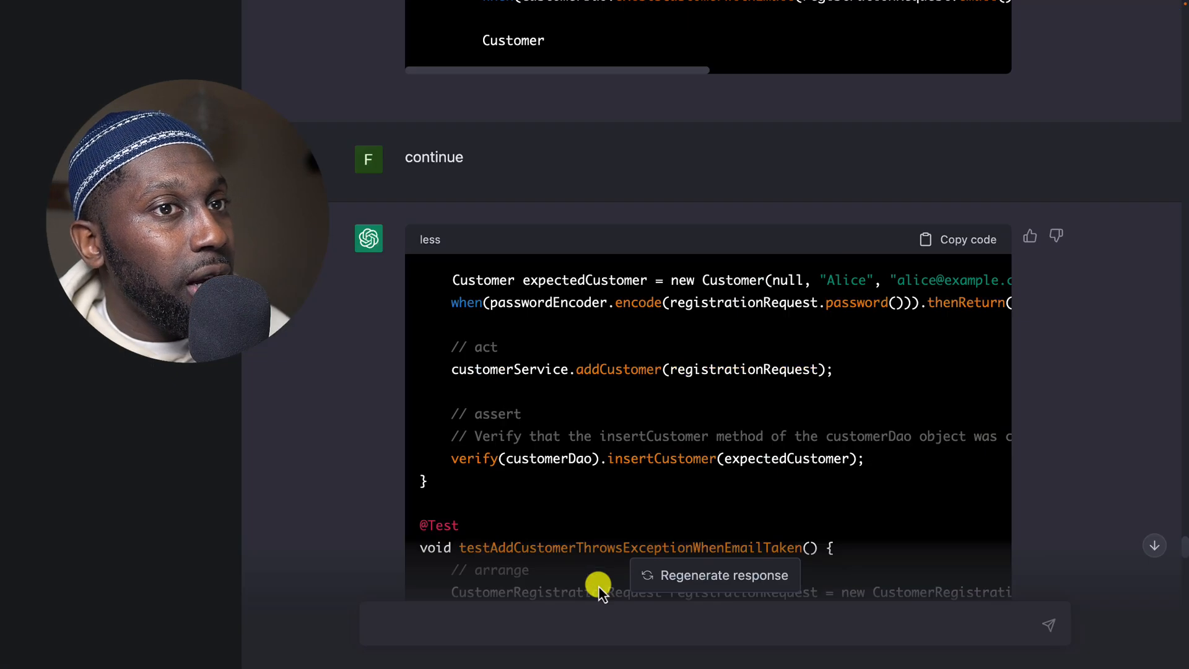
pyautogui.scroll(-3)
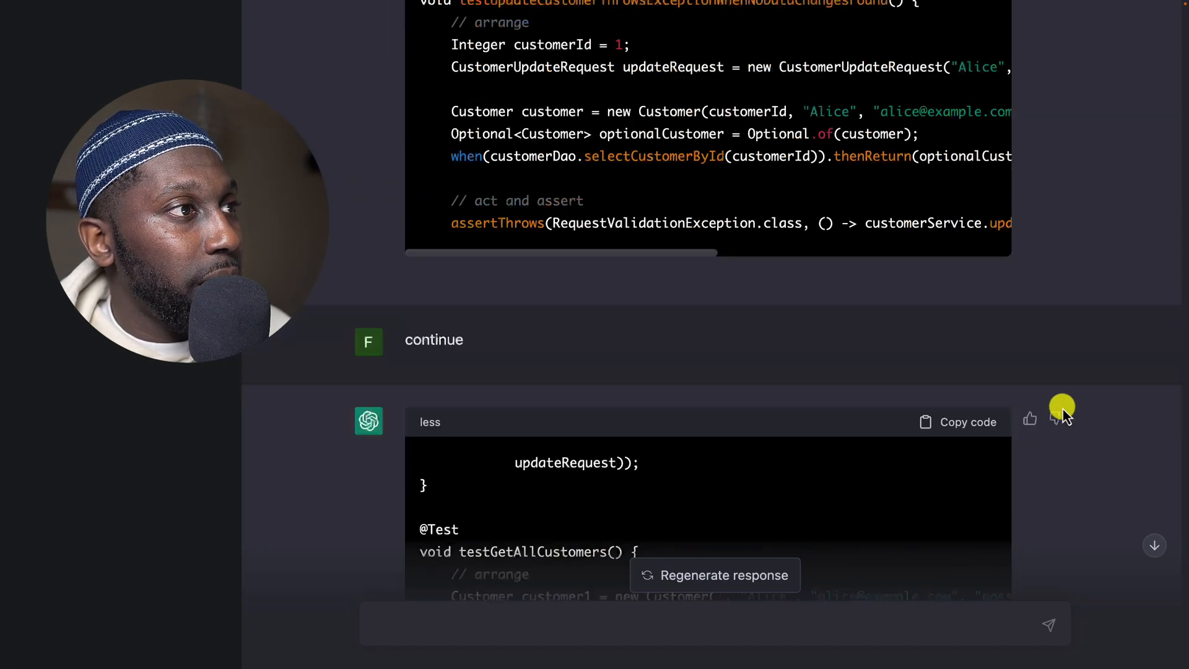
pyautogui.click(966, 423)
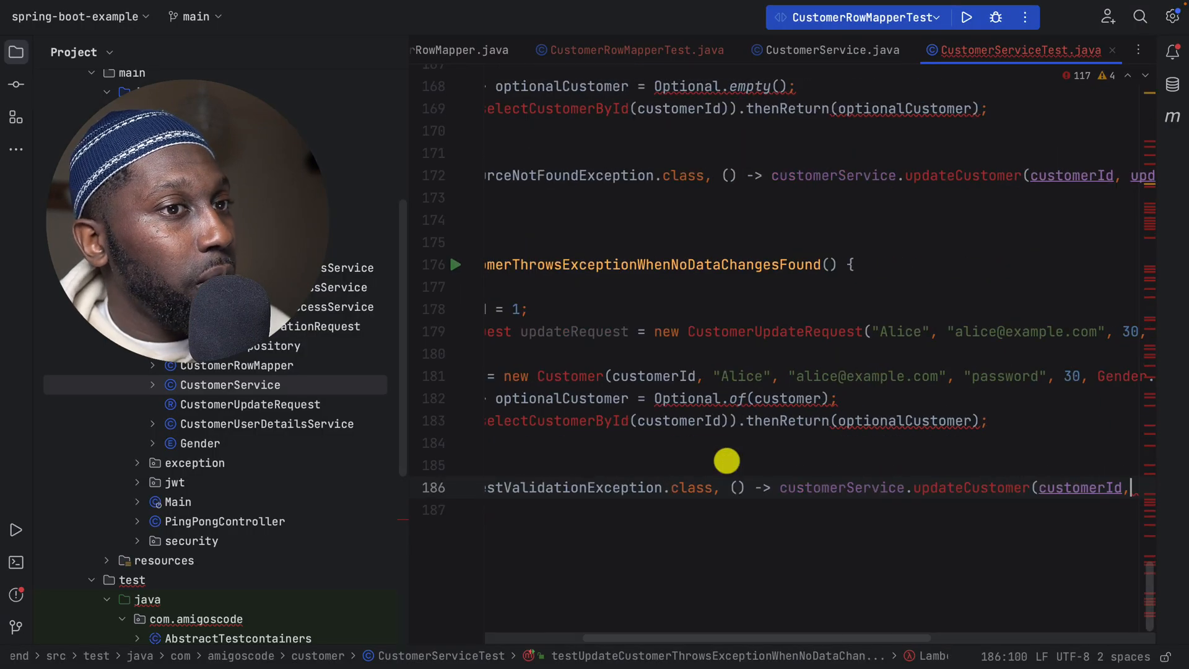
pyautogui.press('ctrl+v')
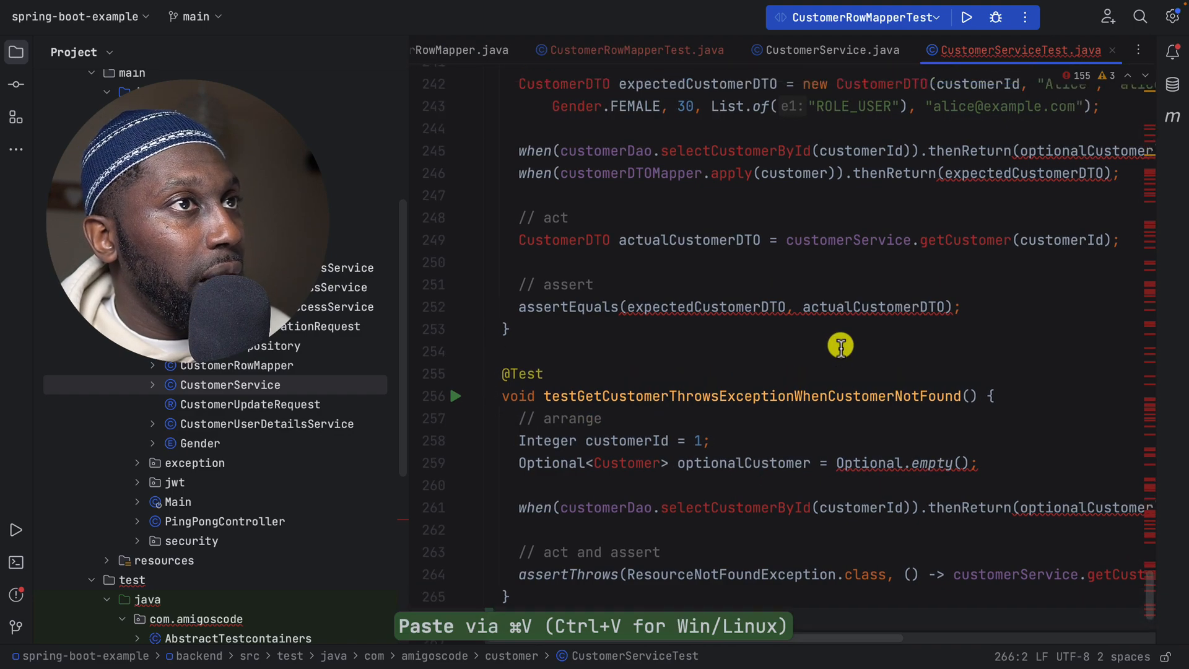
pyautogui.scroll(3)
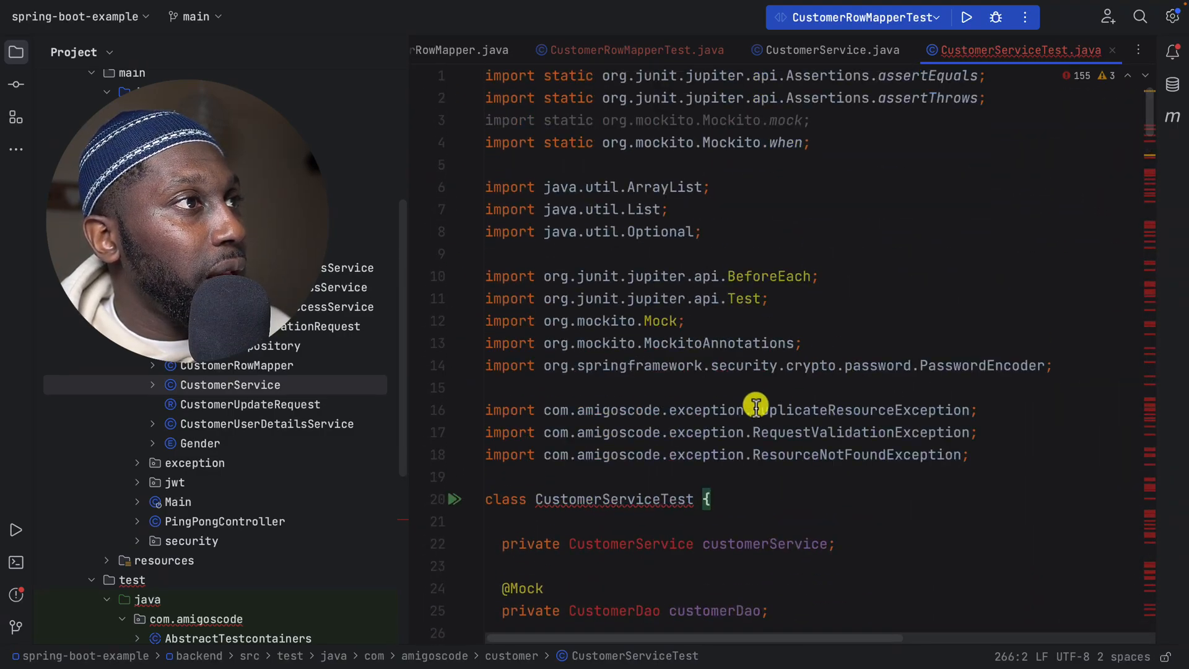
pyautogui.moveTo(614, 499)
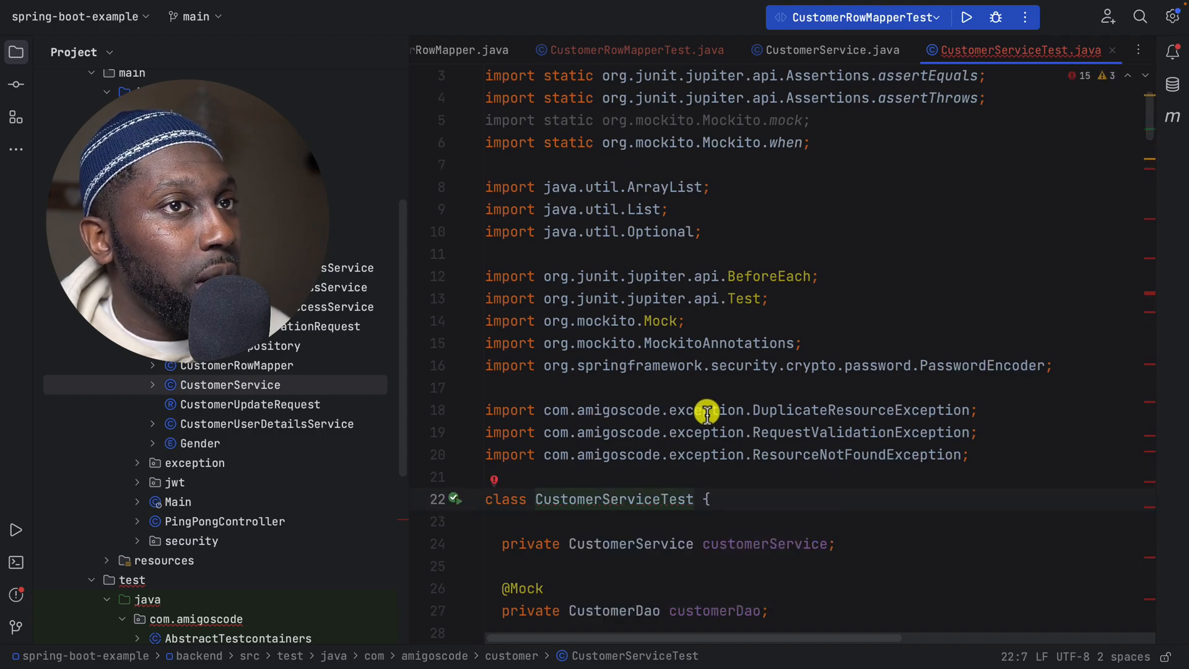
# Step: Fix imports and remove the extra Gender argument from each CustomerUpdateRequest so the class compiles
pyautogui.scroll(-3)
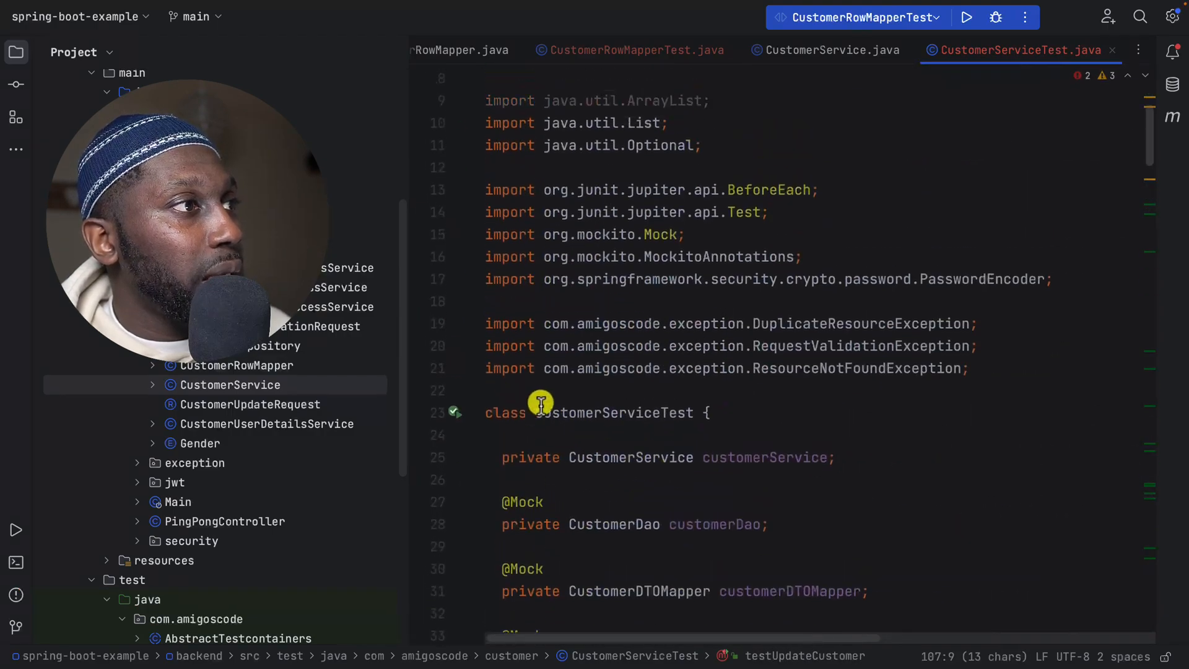
pyautogui.scroll(3)
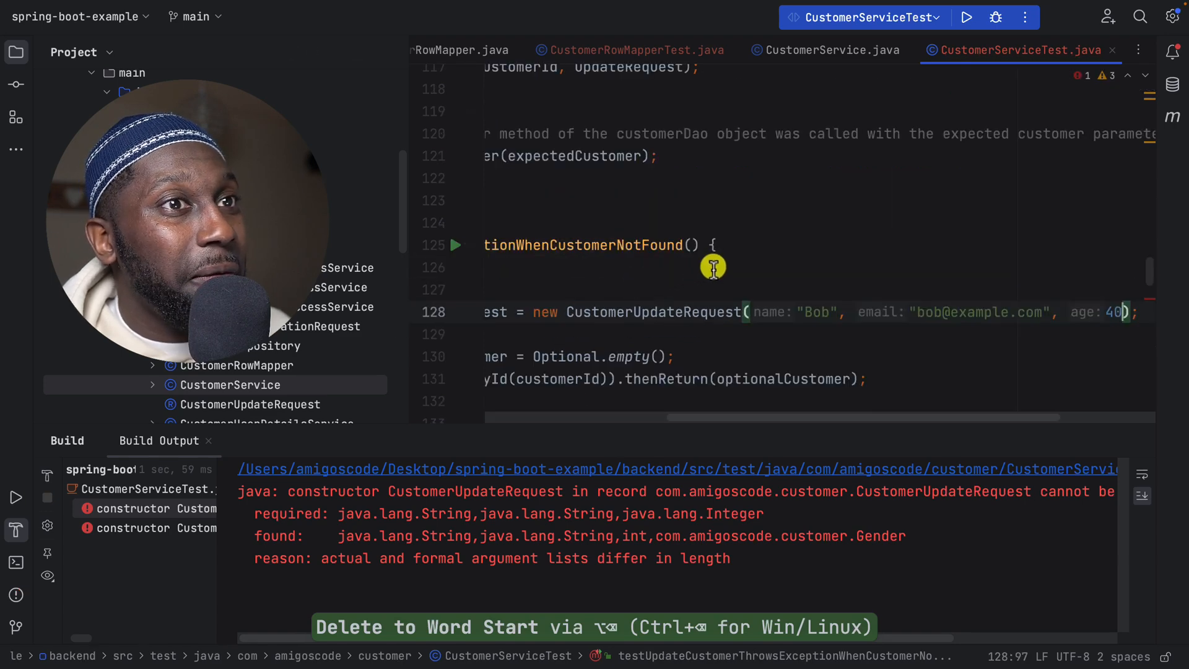
pyautogui.scroll(-3)
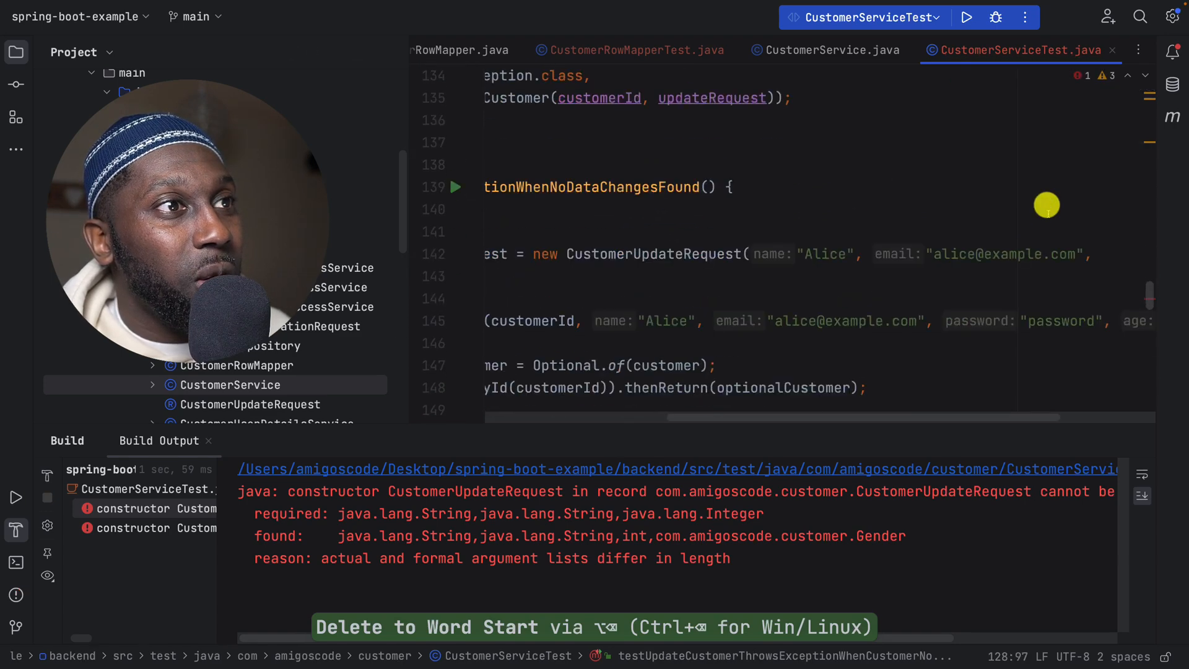
pyautogui.hscroll(-3)
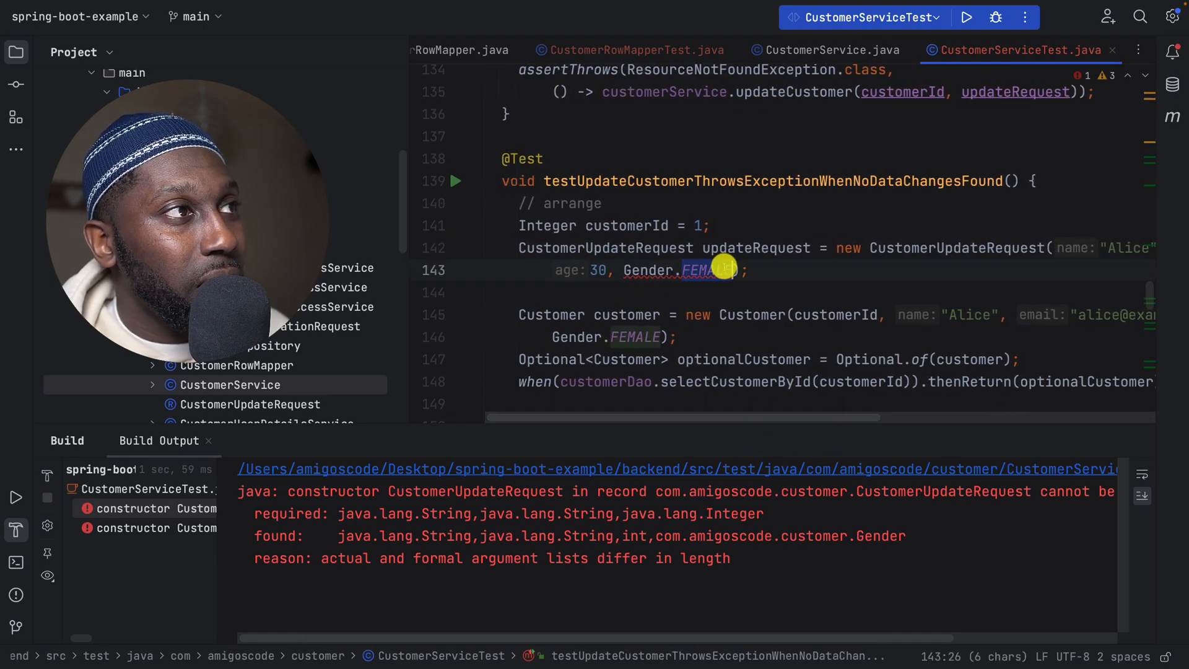
pyautogui.click(456, 176)
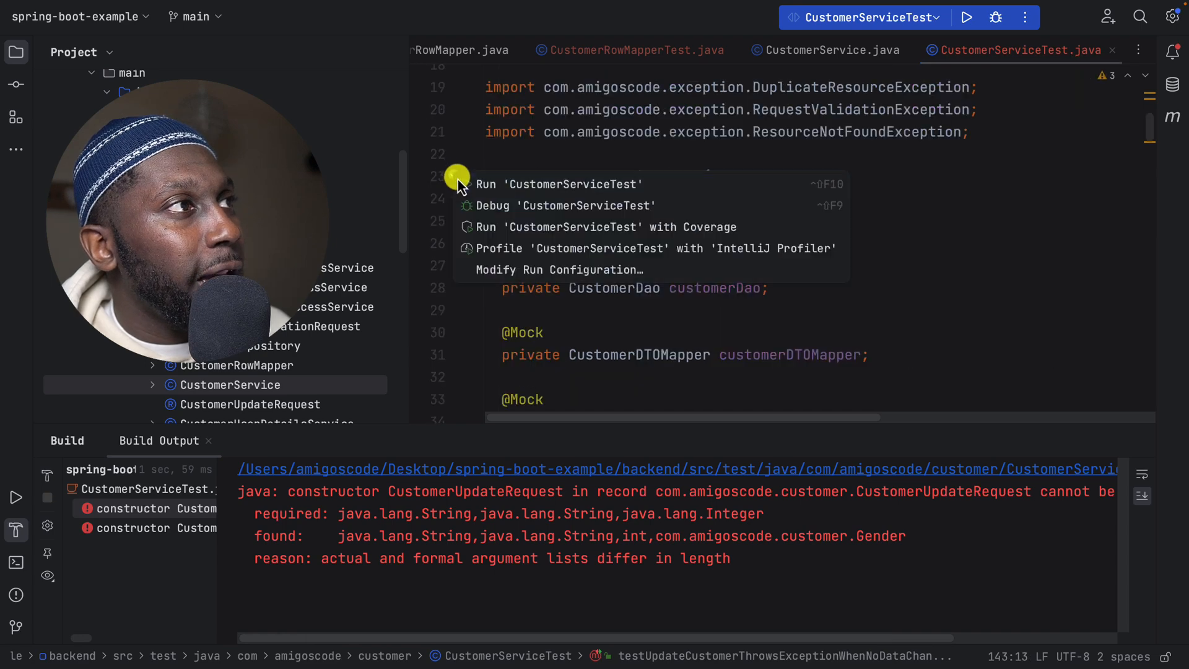
# Step: Run CustomerServiceTest, change testUpdateCustomer's expected gender to Gender.FEMALE, and rerun it to pass
pyautogui.click(560, 185)
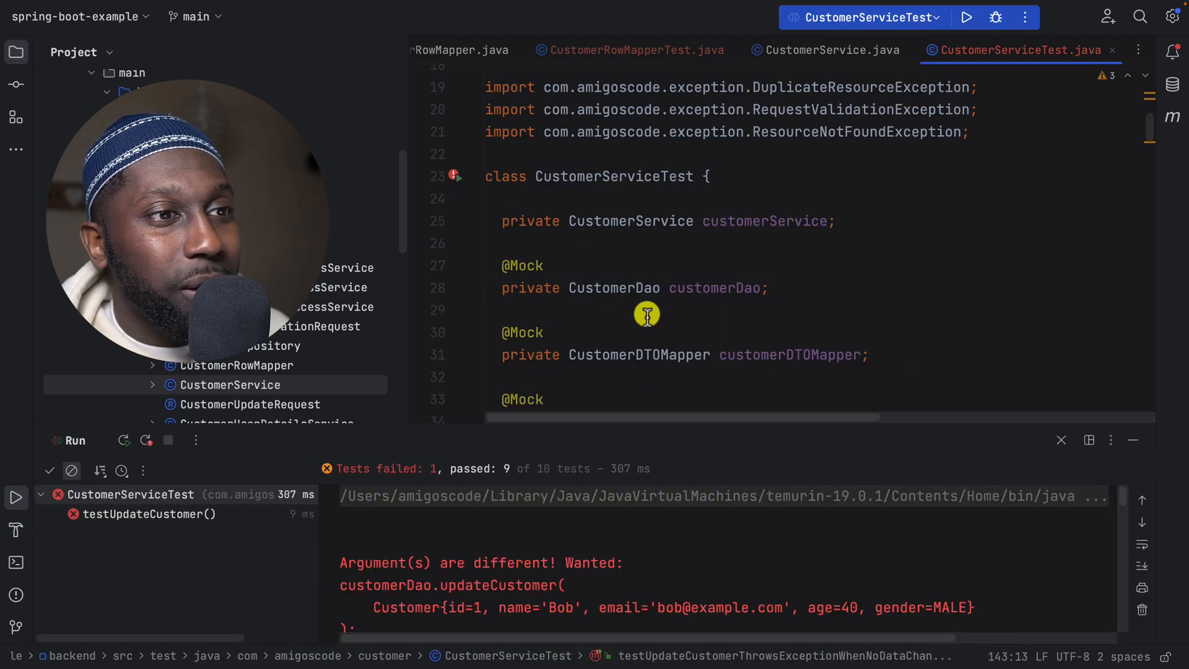
pyautogui.moveTo(231, 519)
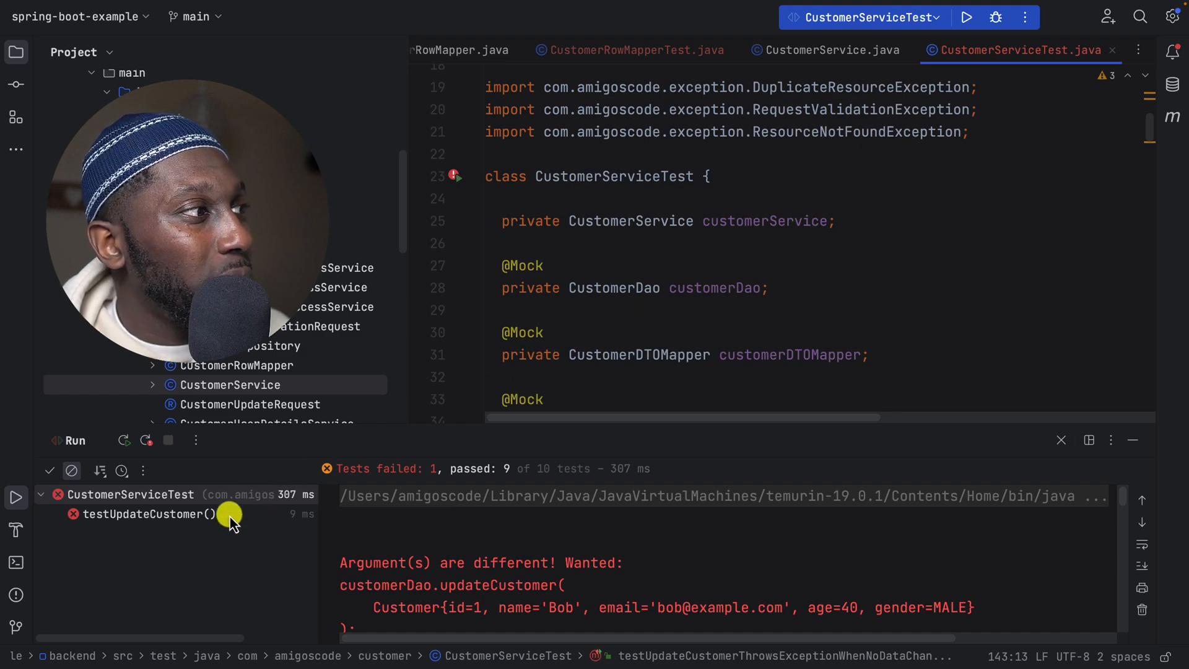
pyautogui.click(146, 514)
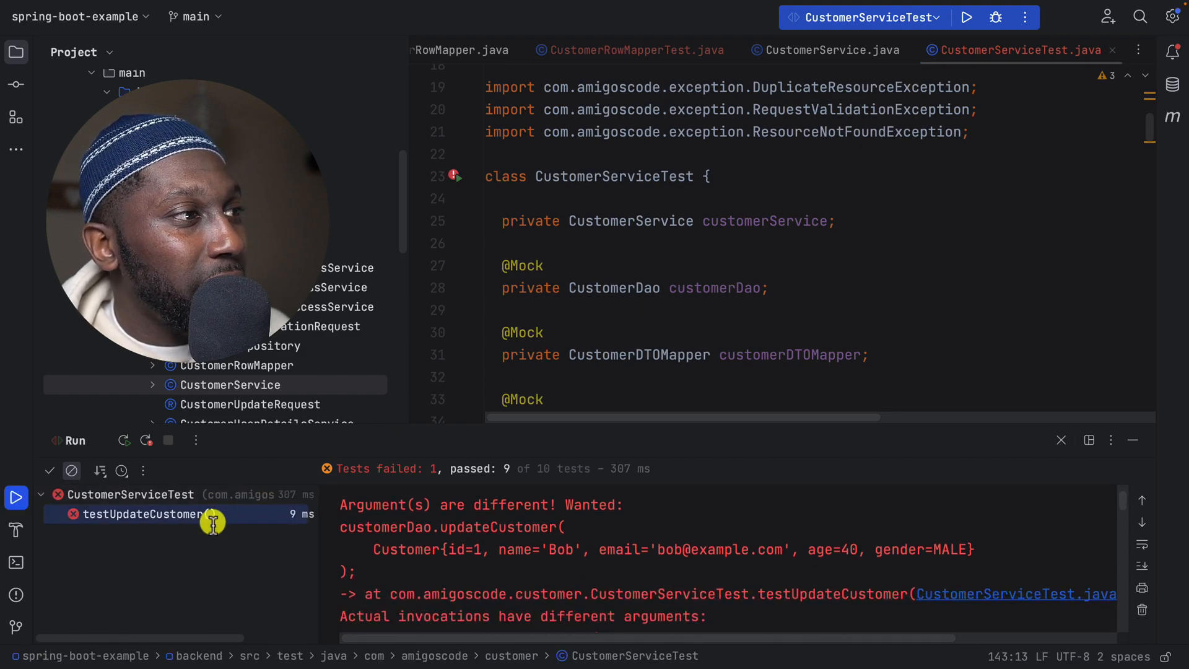
pyautogui.moveTo(982, 598)
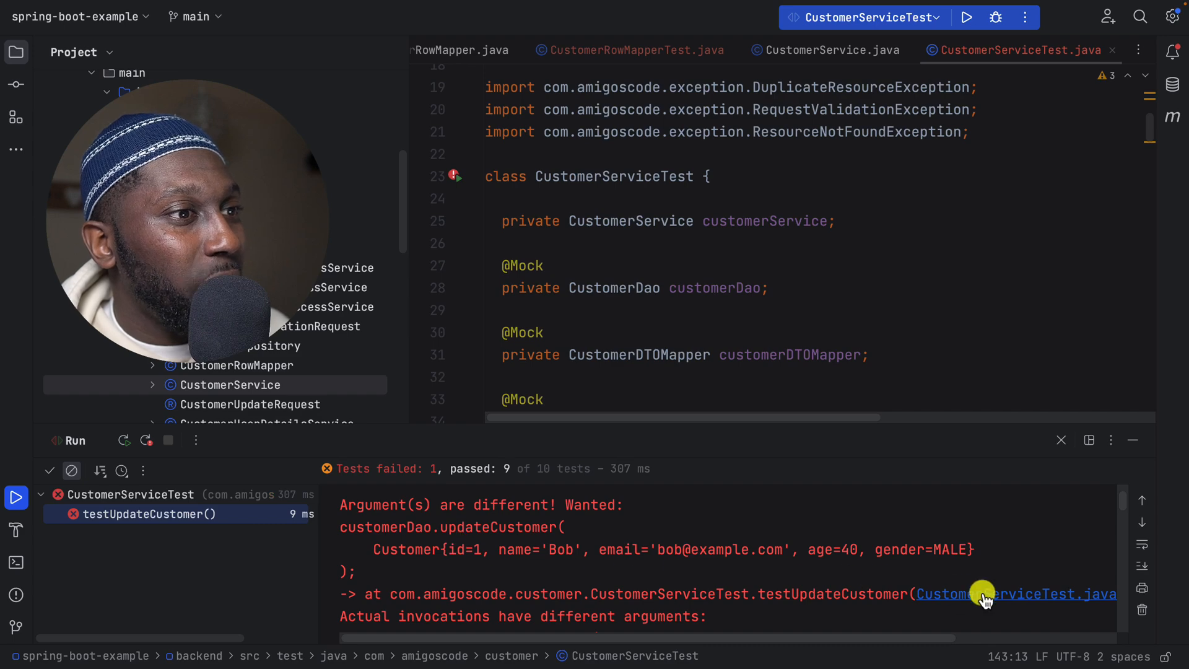
pyautogui.click(1016, 594)
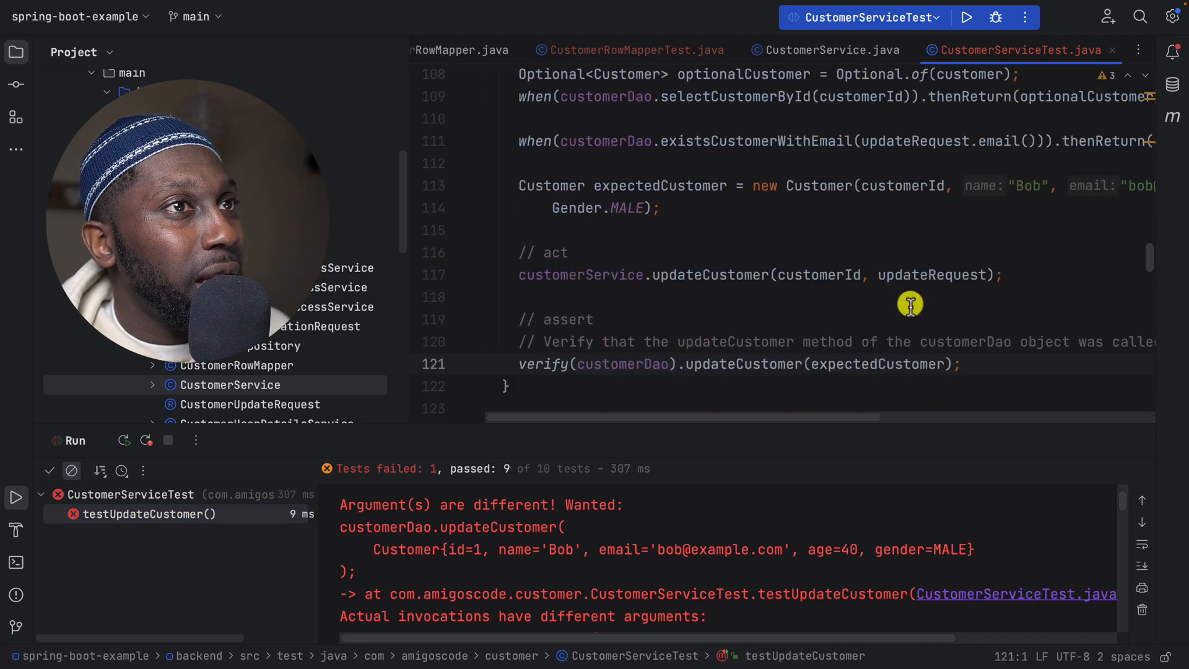
pyautogui.scroll(3)
pyautogui.write('FE')
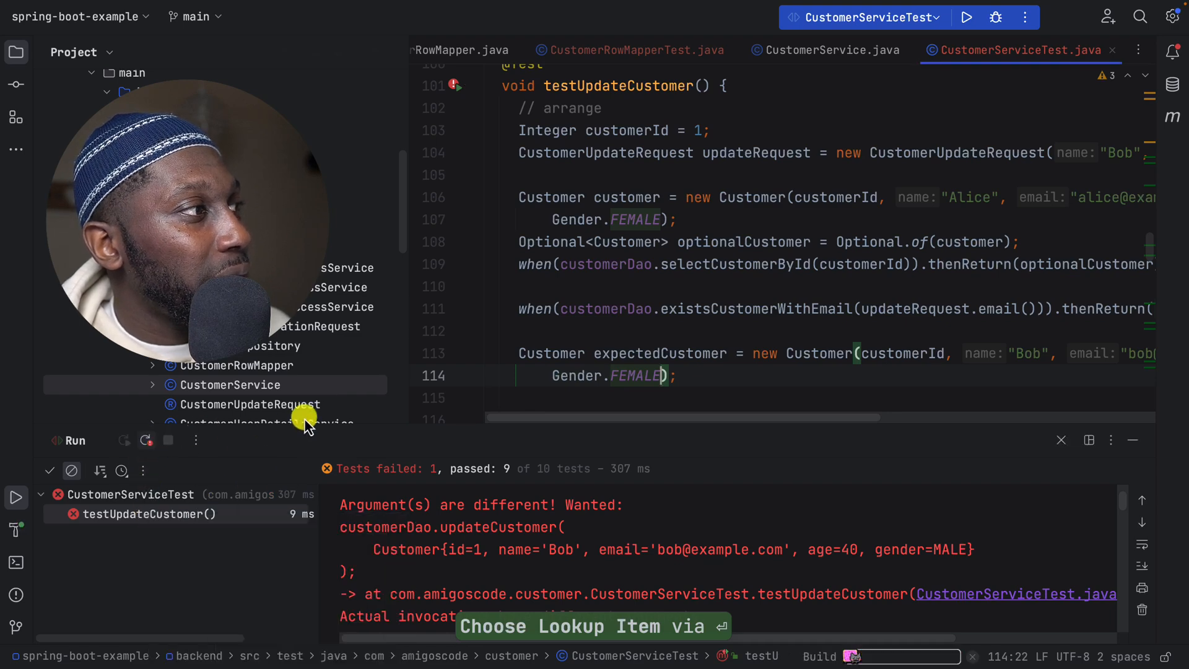
pyautogui.click(967, 16)
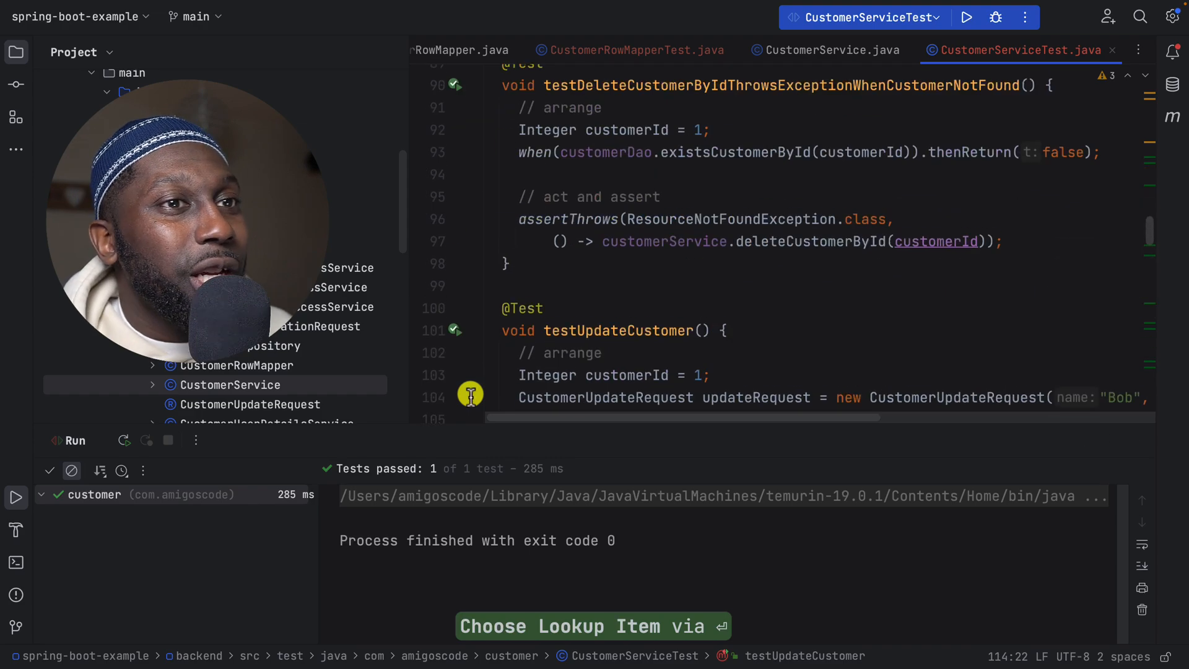
# Step: Run CustomerServiceTest with Coverage, reporting the customer package at 46% classes and 34% lines
pyautogui.scroll(3)
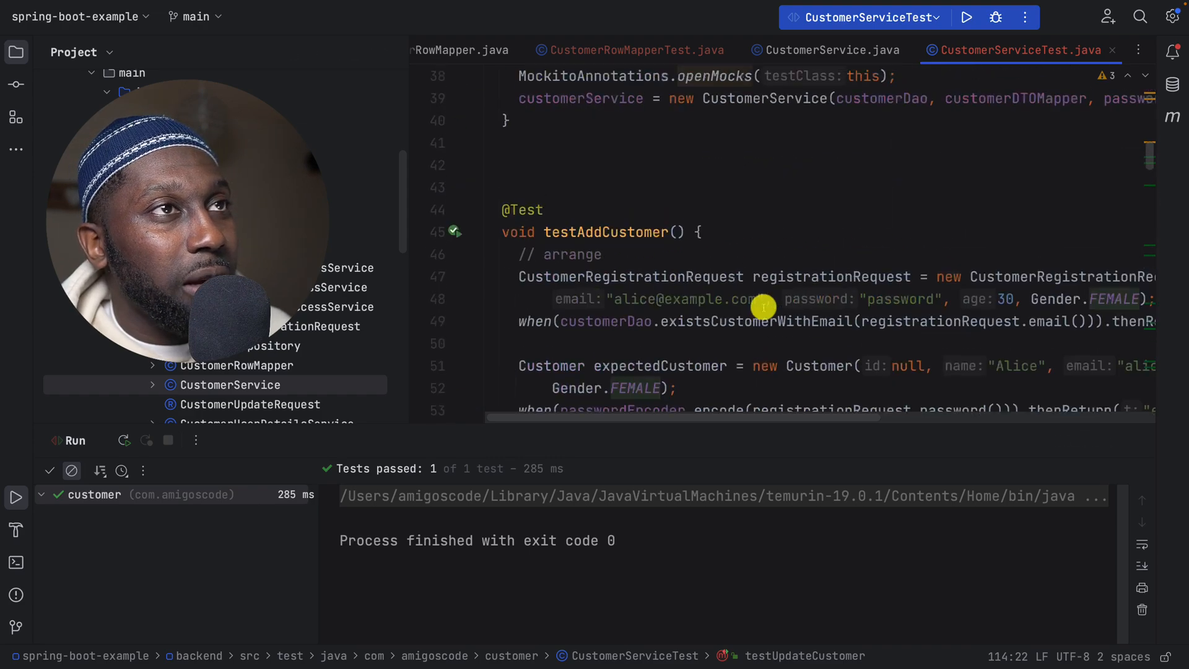
pyautogui.scroll(3)
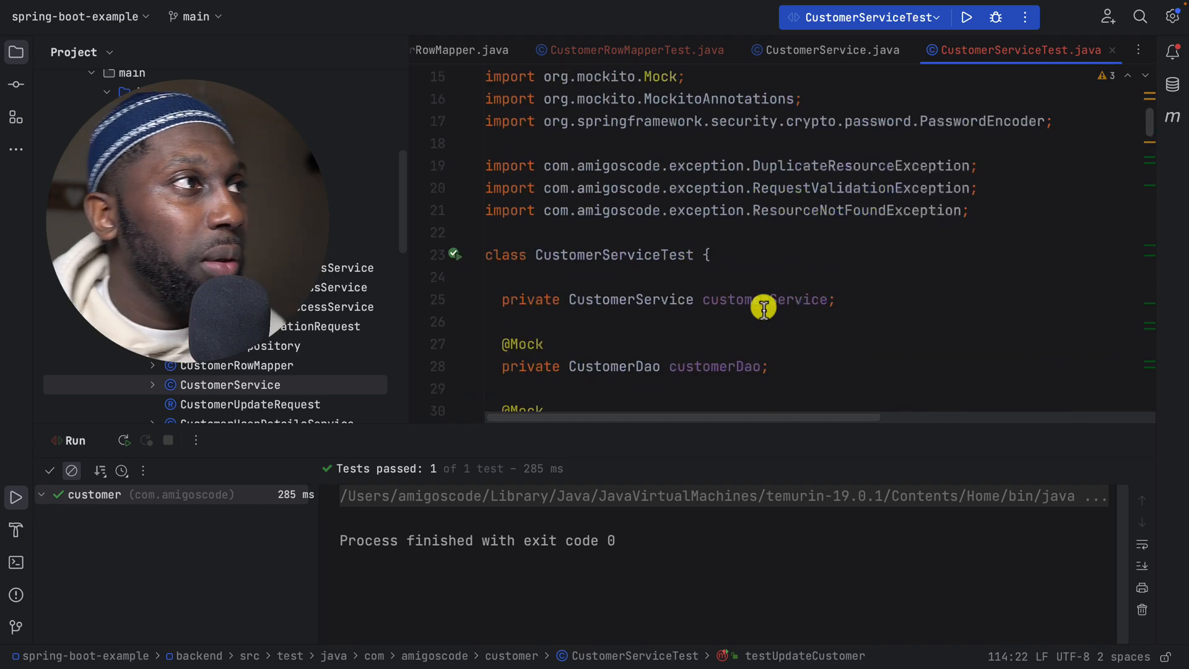
pyautogui.rightClick(764, 307)
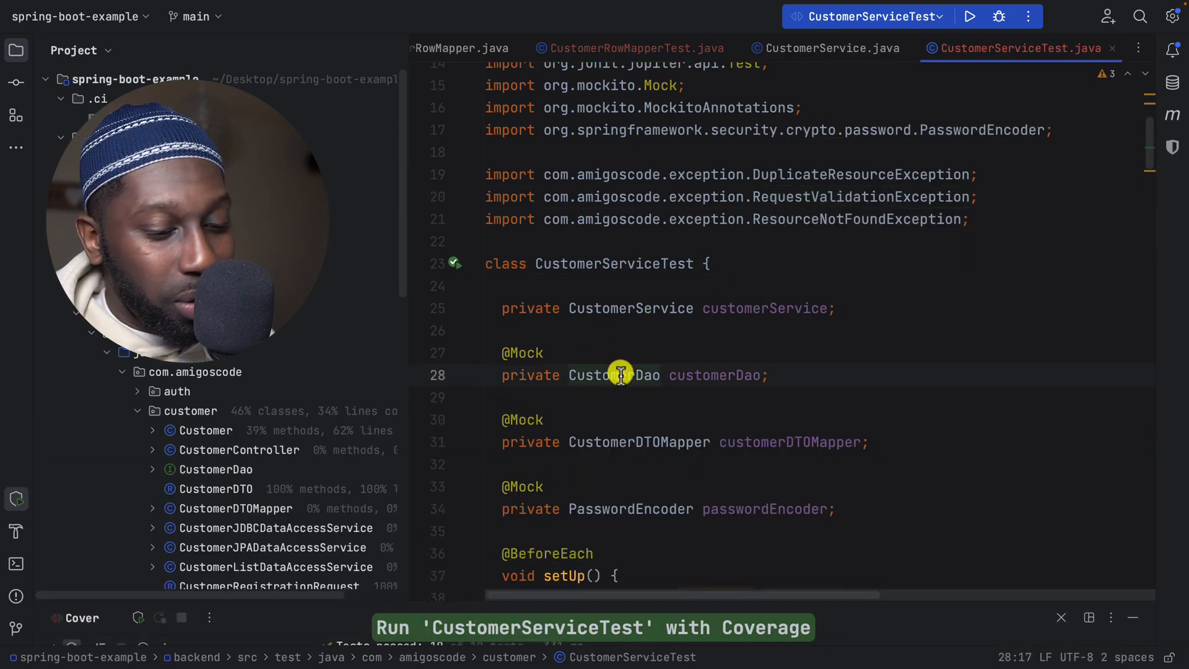
pyautogui.click(826, 48)
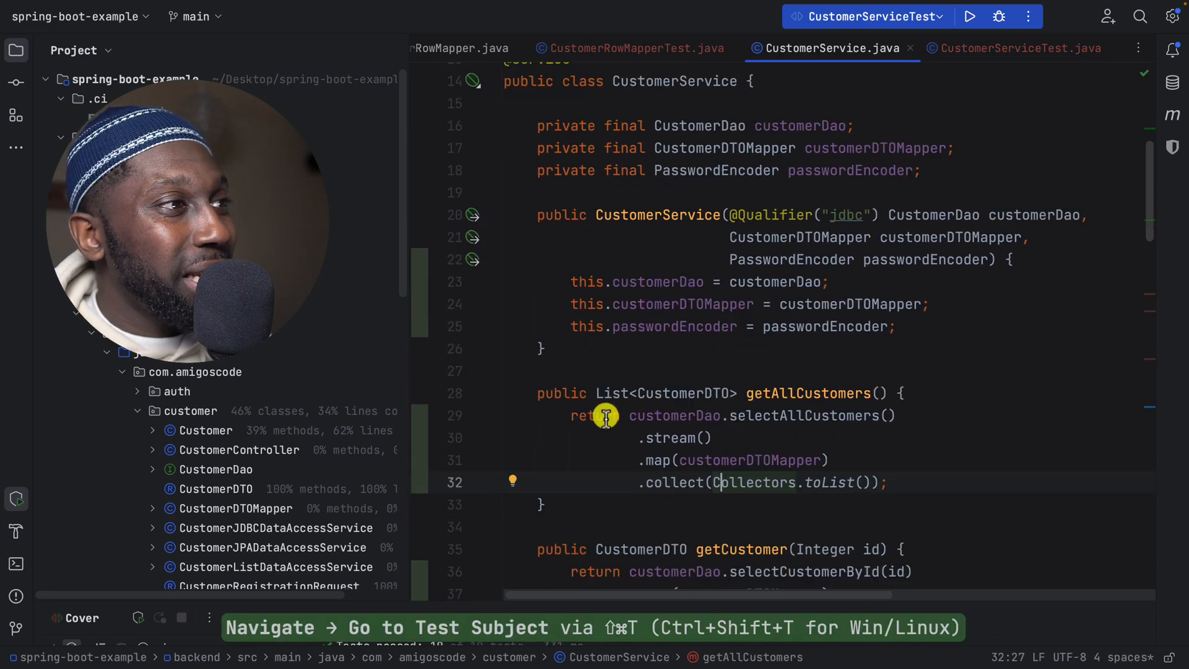
# Step: Scroll CustomerService's coverage gutter, finding one uncovered line in updateCustomer's duplicate-email check
pyautogui.scroll(-3)
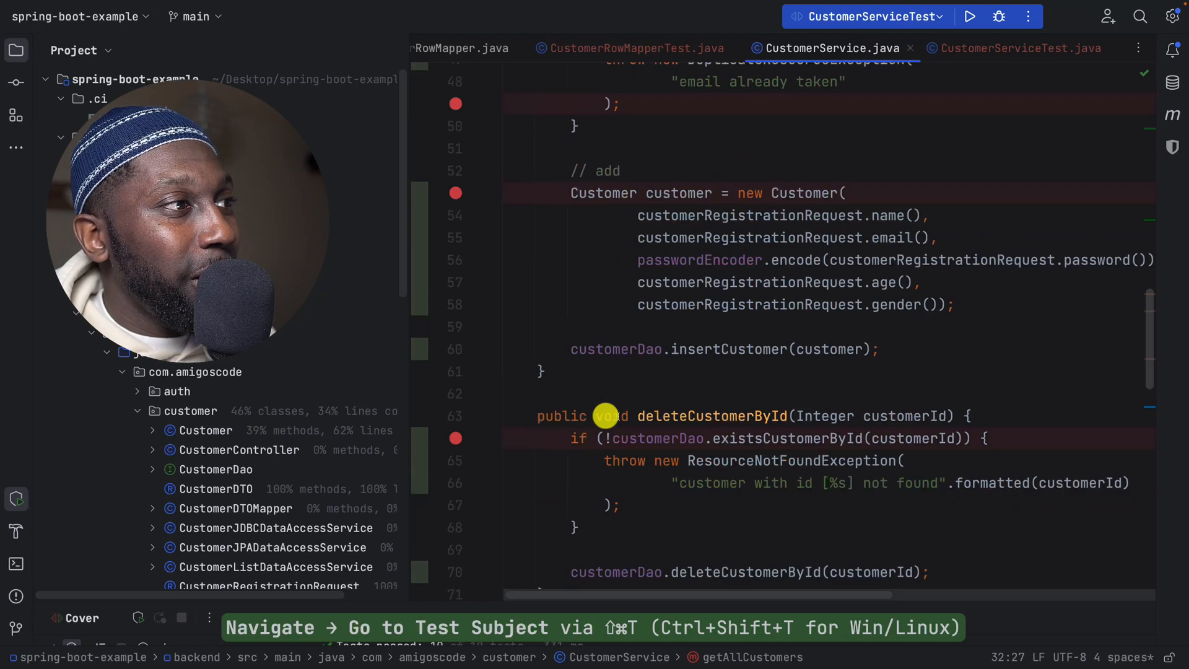
pyautogui.scroll(-3)
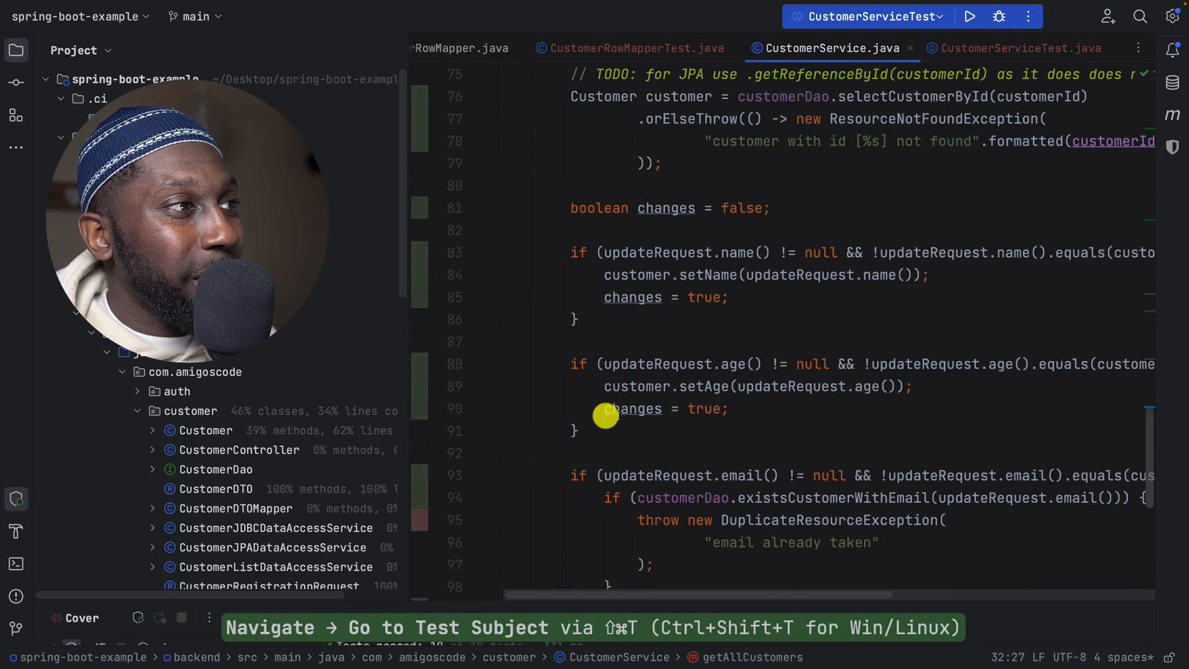
pyautogui.scroll(-3)
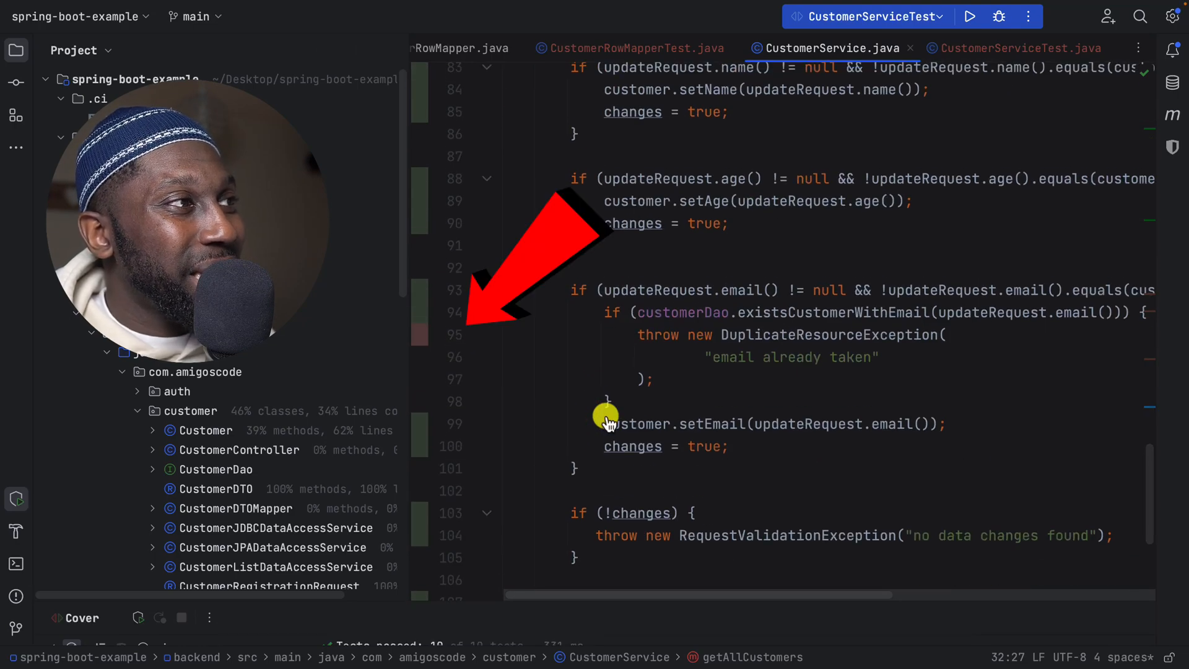
pyautogui.moveTo(661, 408)
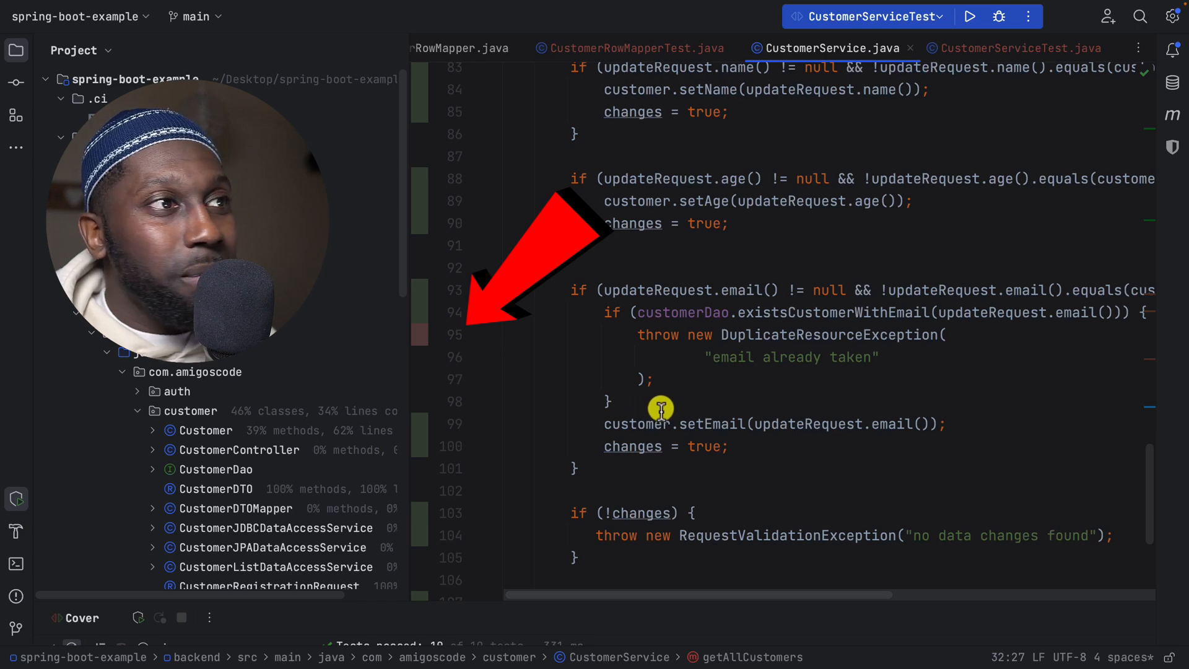
pyautogui.scroll(-3)
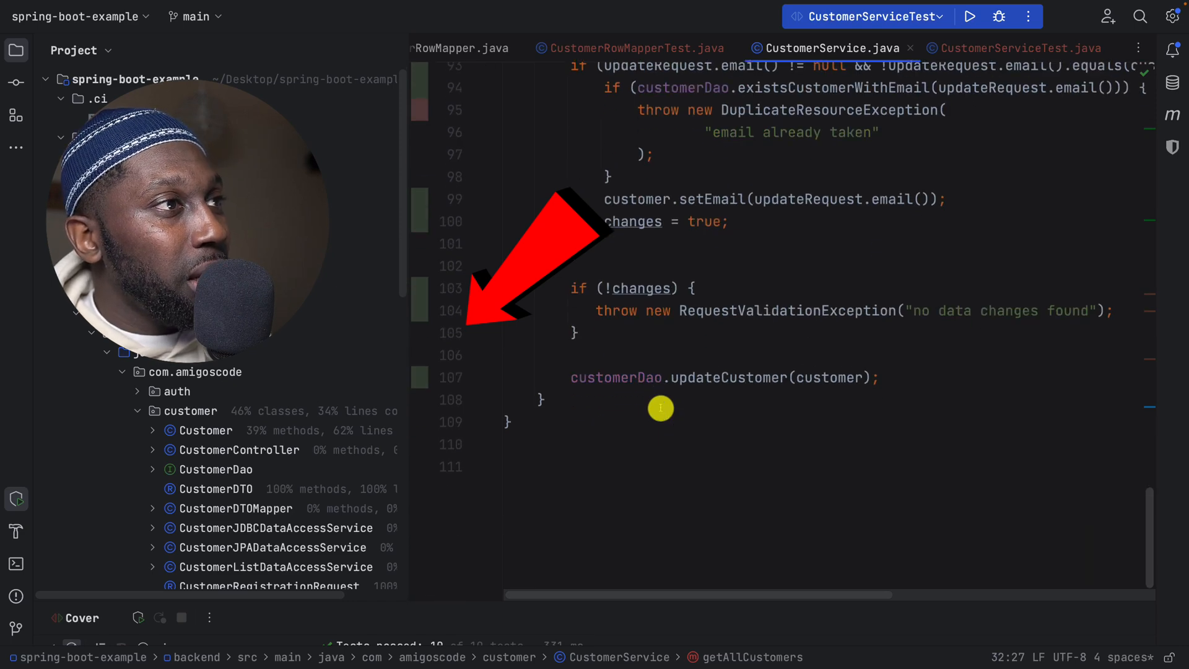
pyautogui.scroll(3)
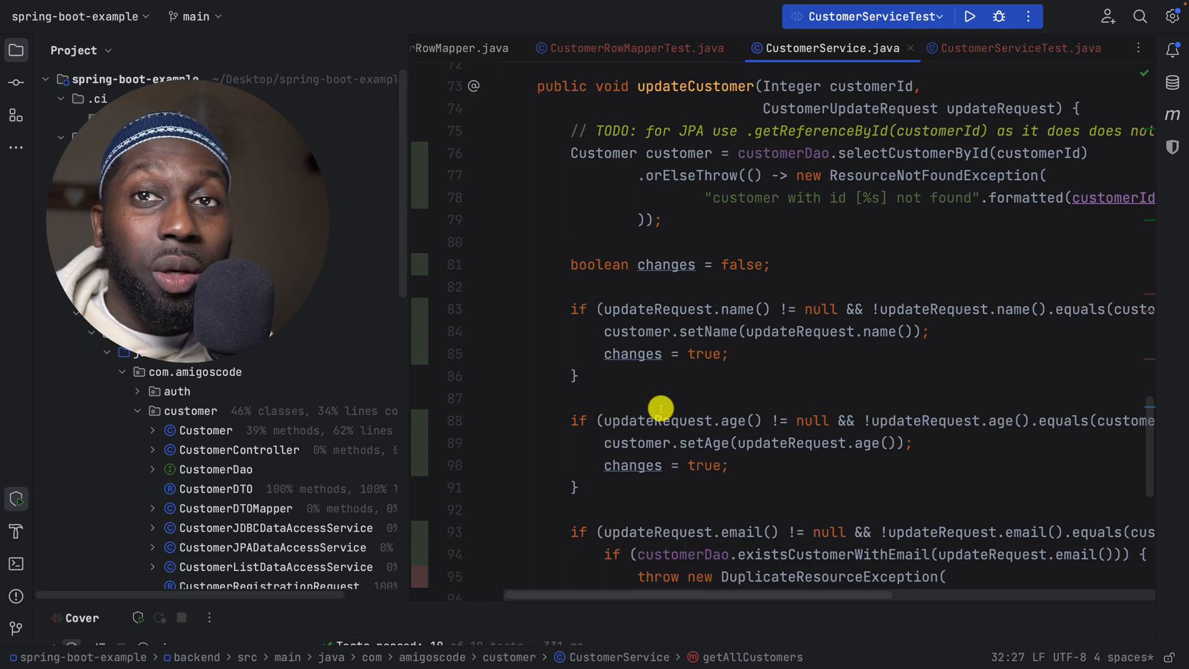